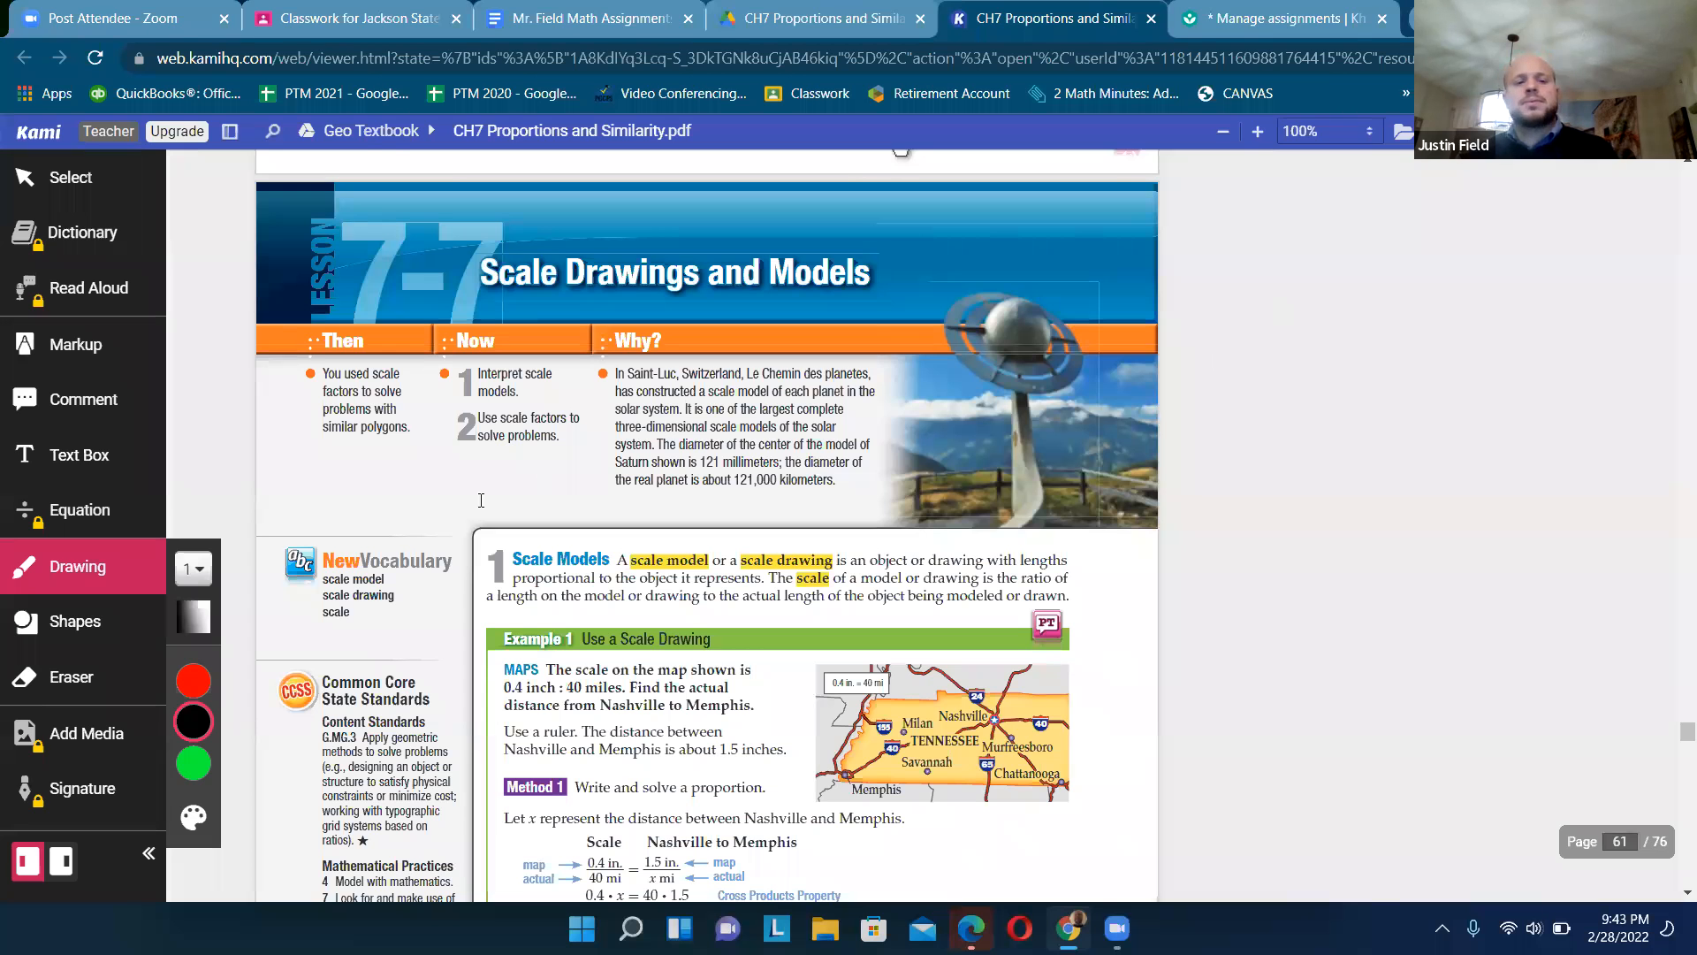
- Scroll the Mr. Field Math Assignments doc to March's Geometry week 5 row with 7-7 Scale Model Drawings
left_click(585, 18)
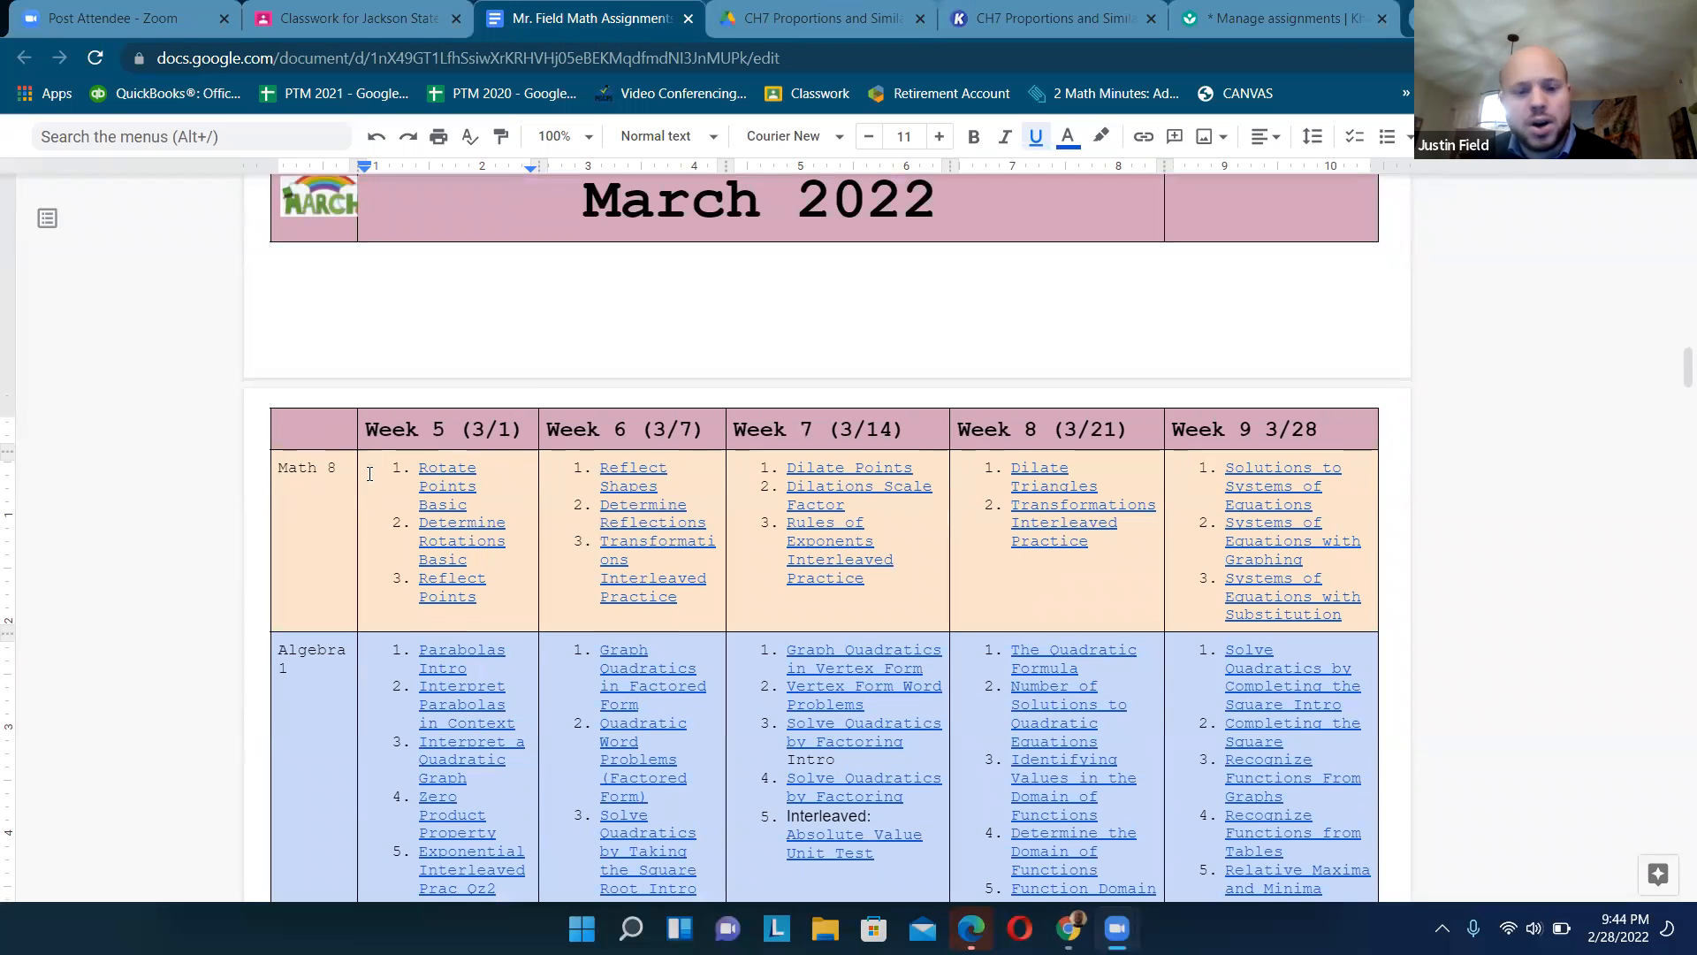
scroll("down", 3)
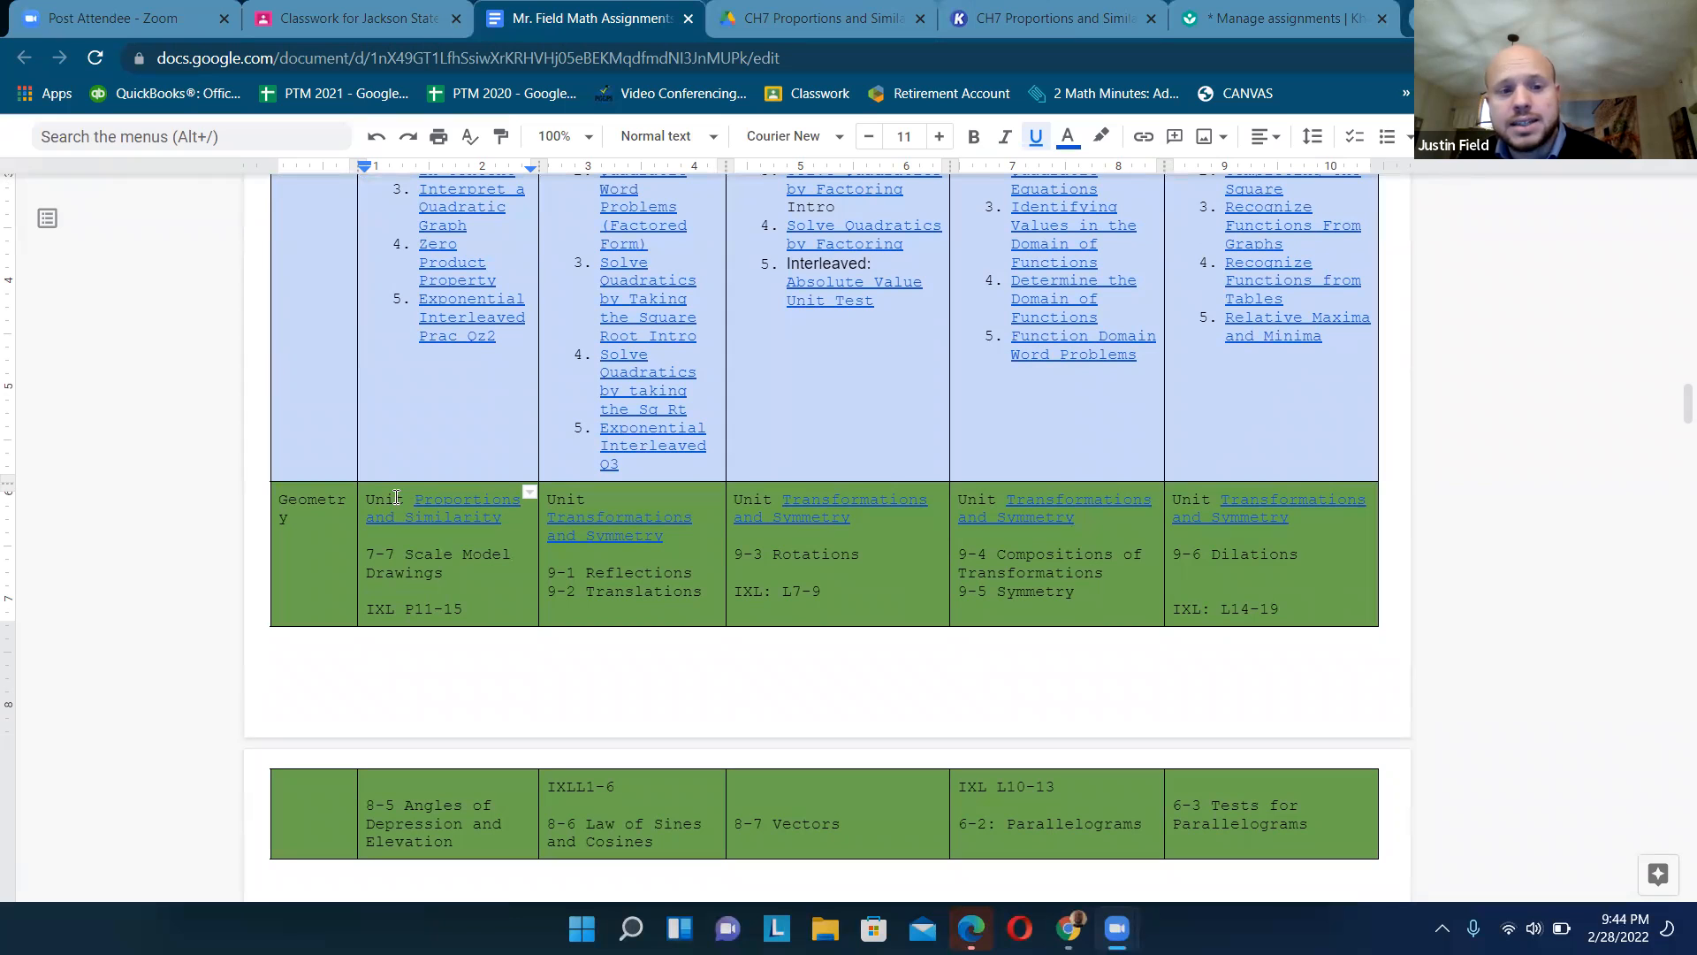
mouse_move(465, 633)
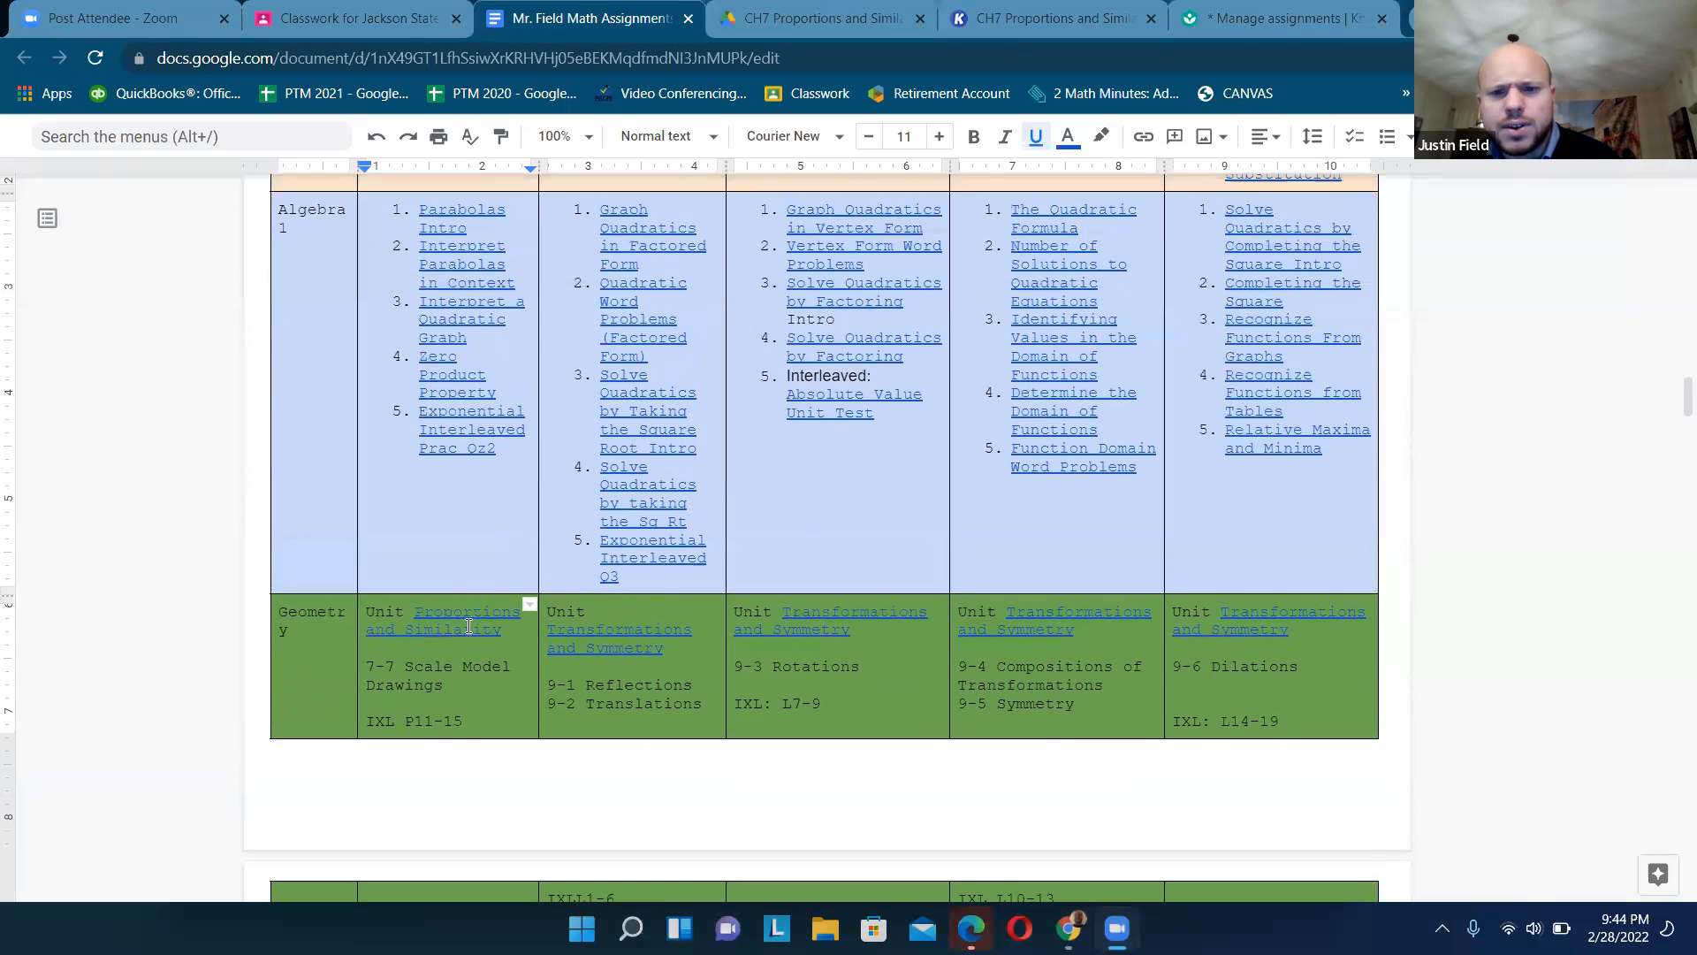
scroll("down", 3)
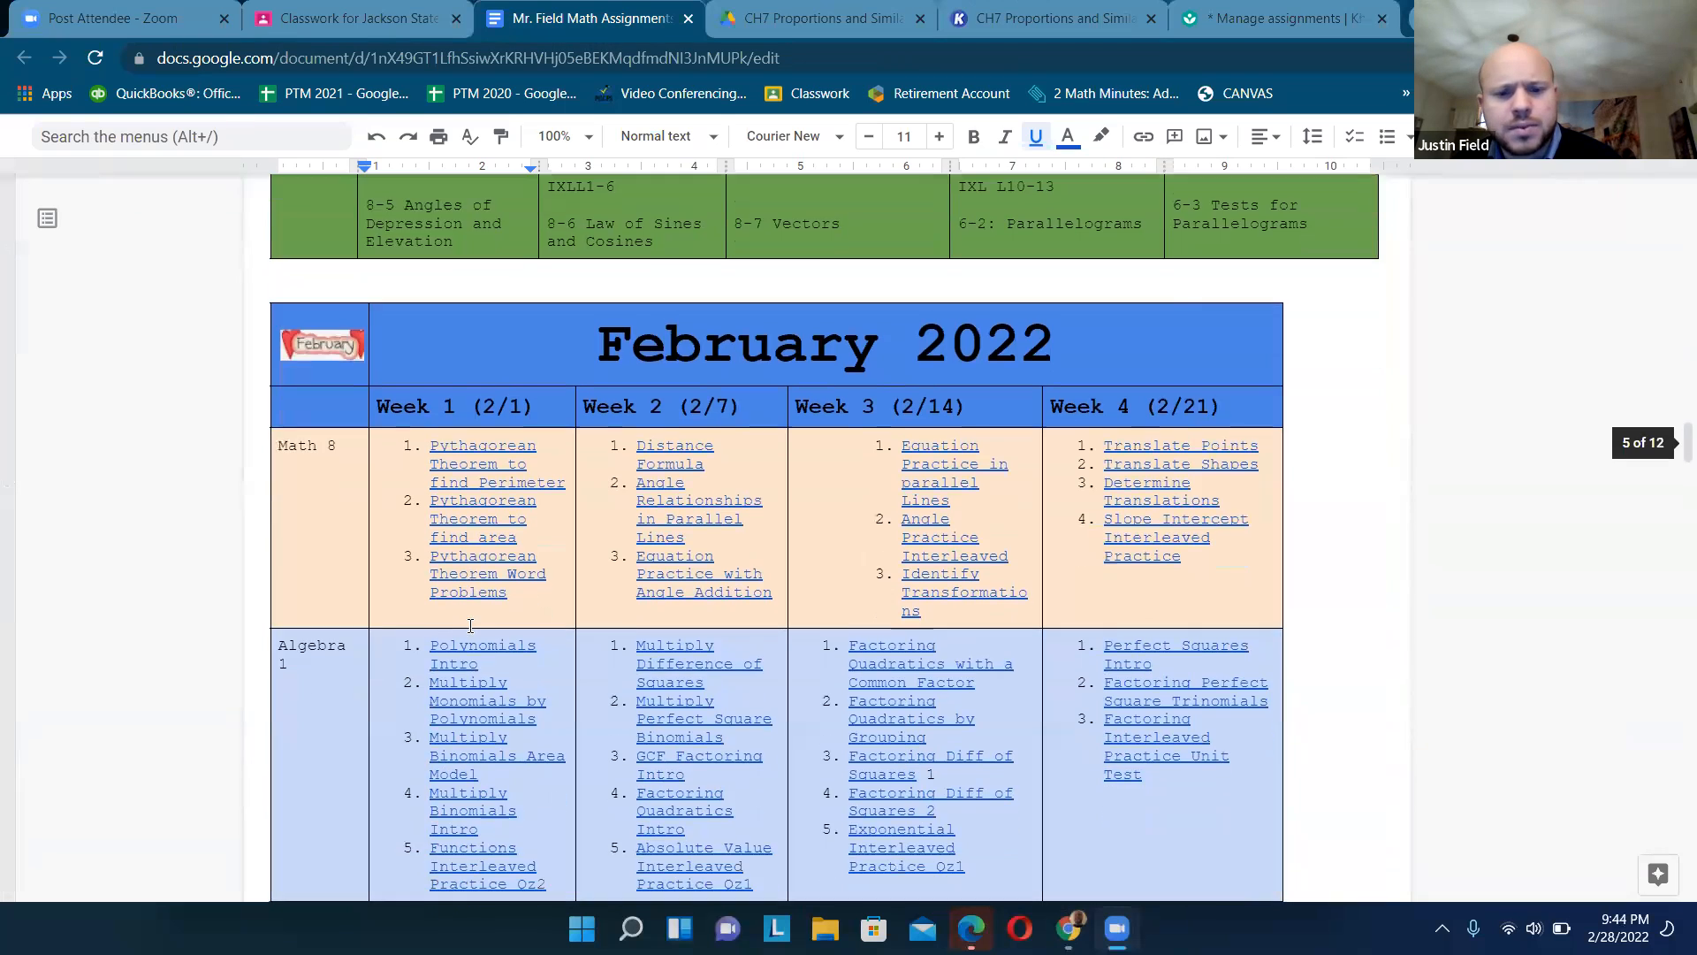
scroll("down", 3)
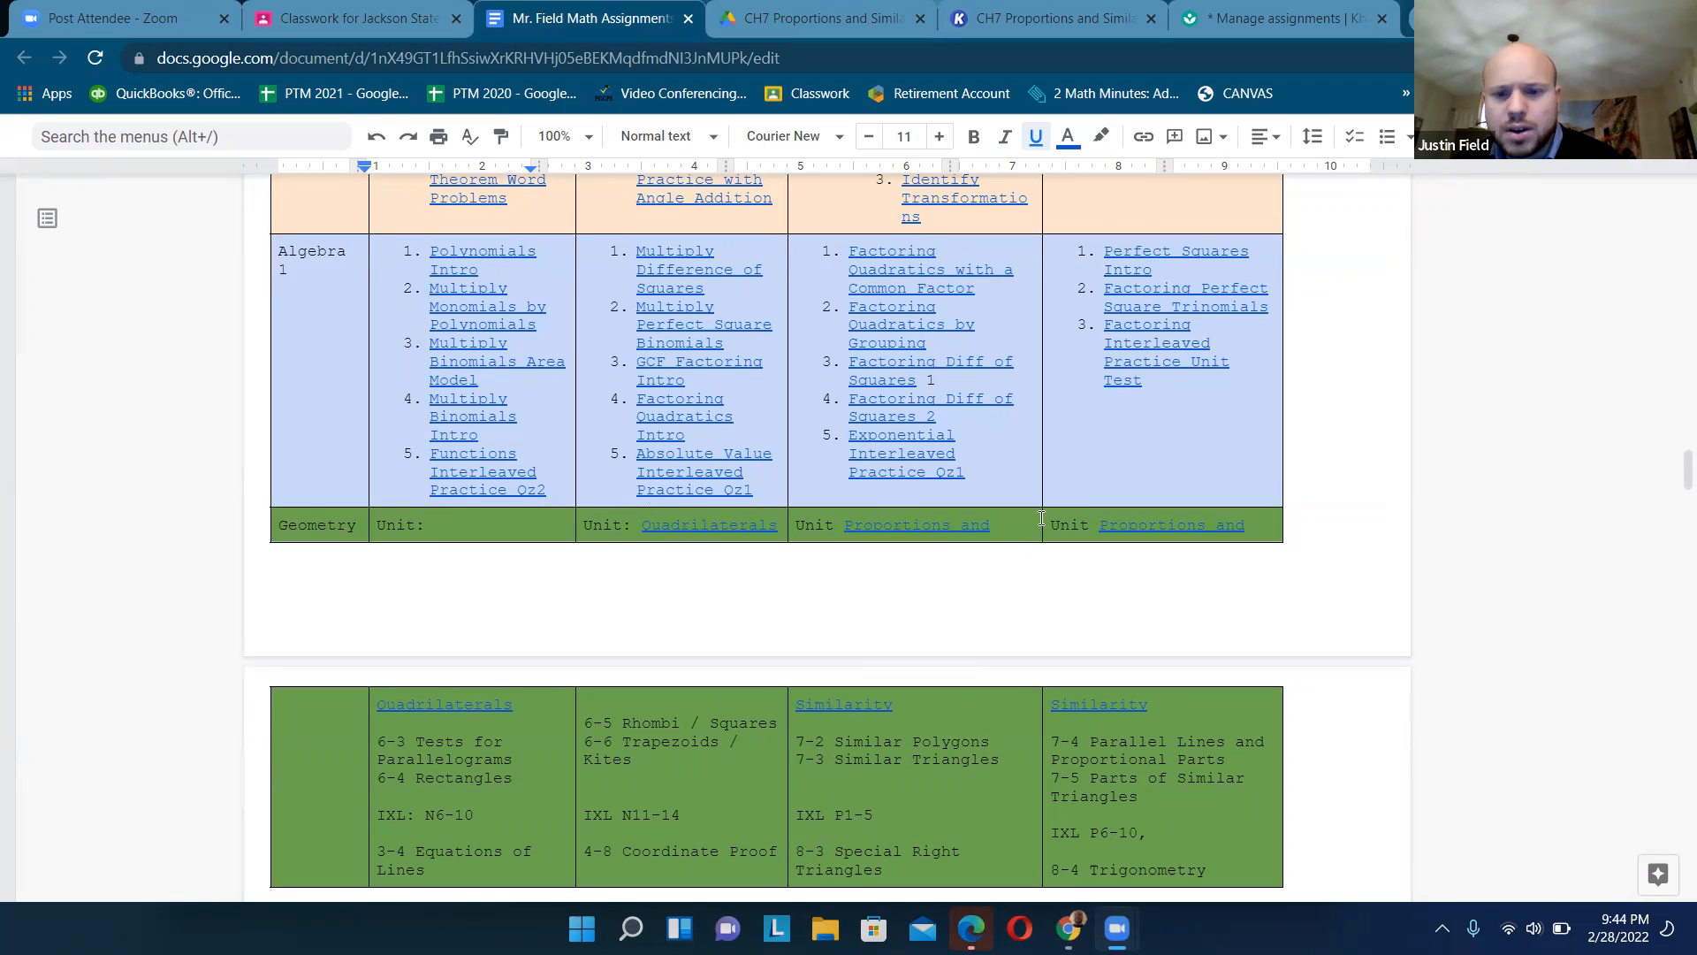
scroll("down", 3)
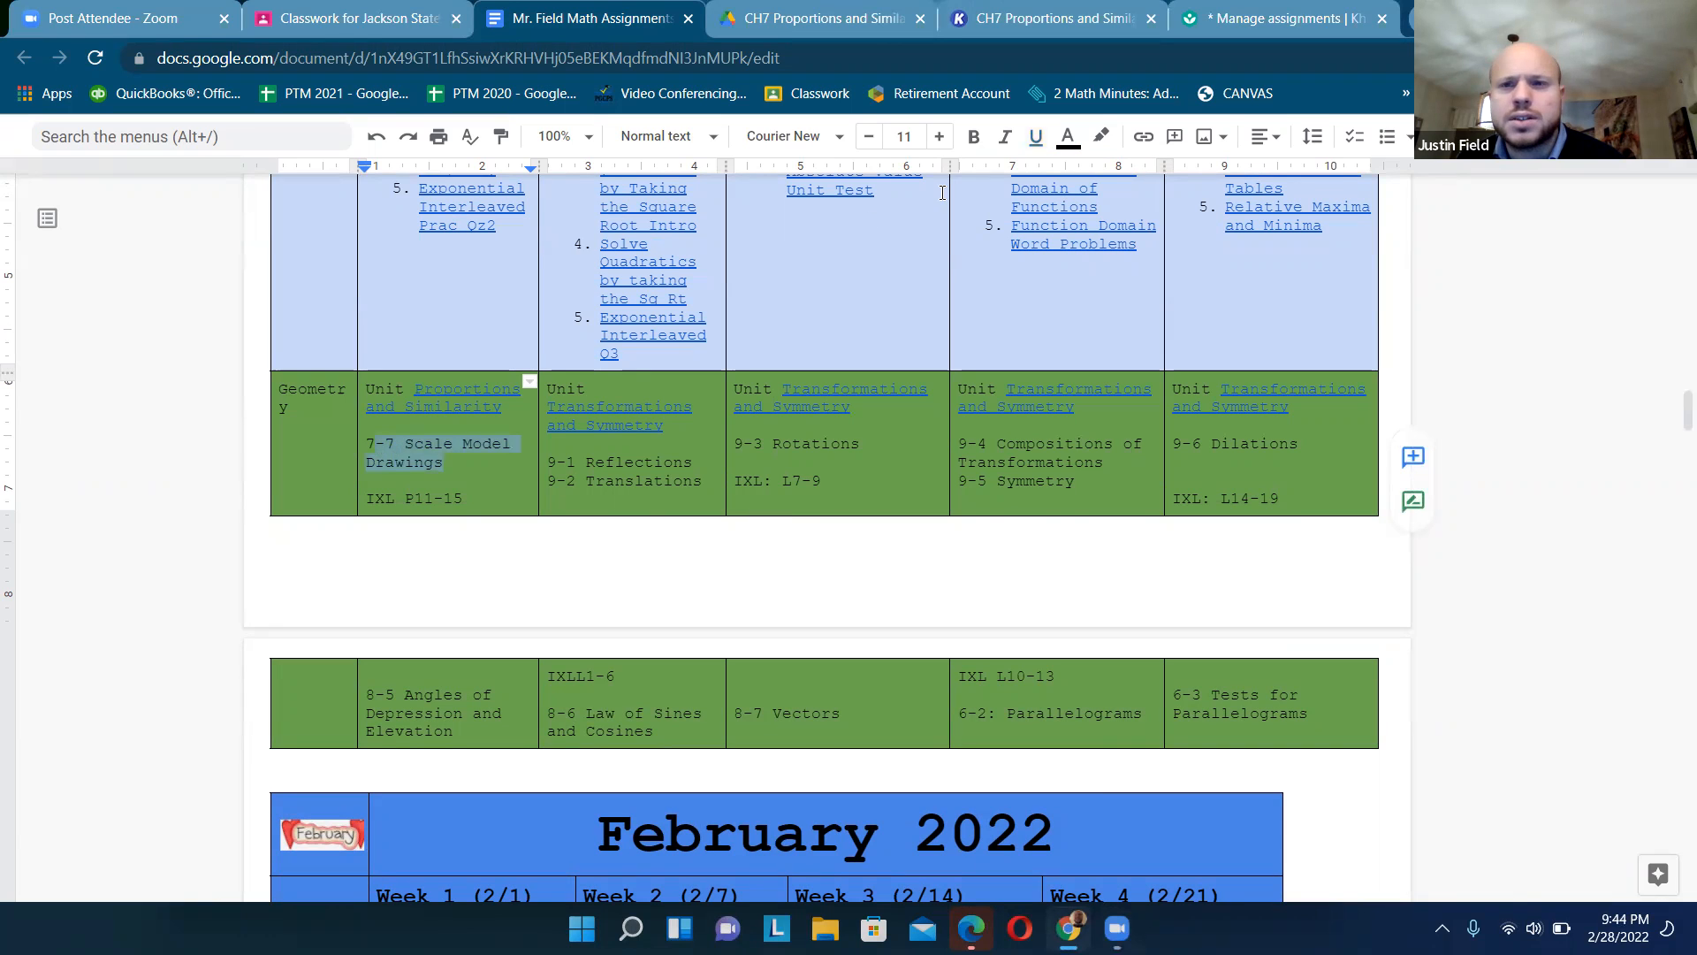
- Show the Khan Academy Manage assignments page and check today's date against the Quiz 1 due date
left_click(1284, 18)
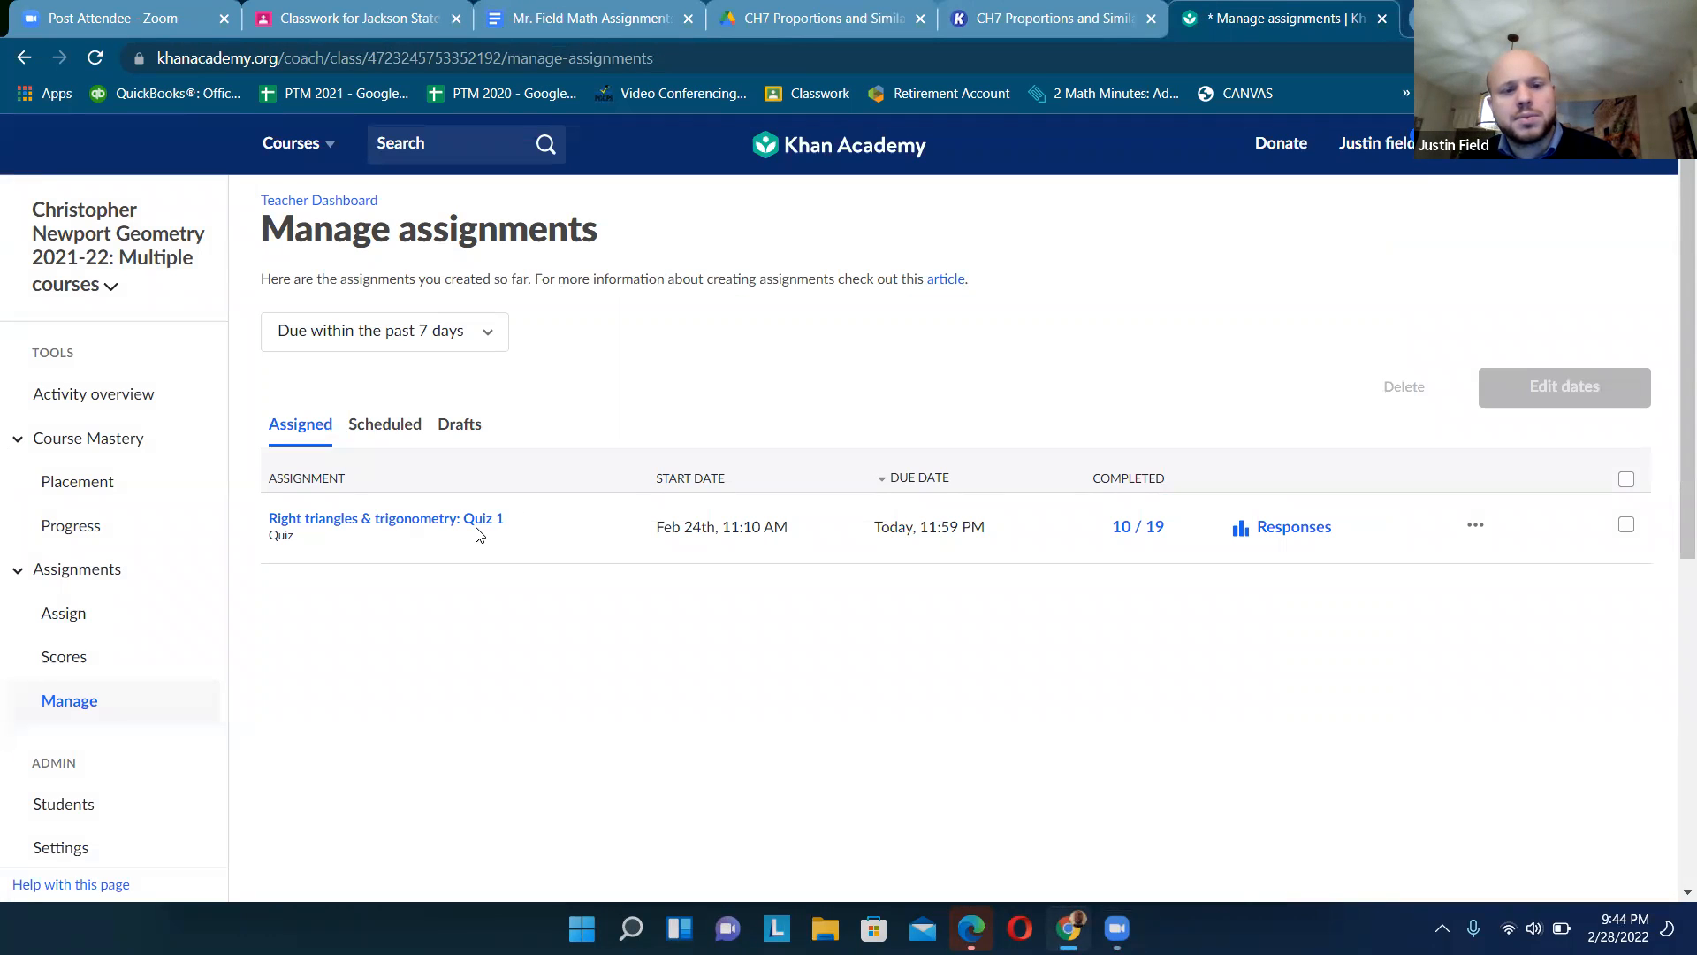
mouse_move(1096, 537)
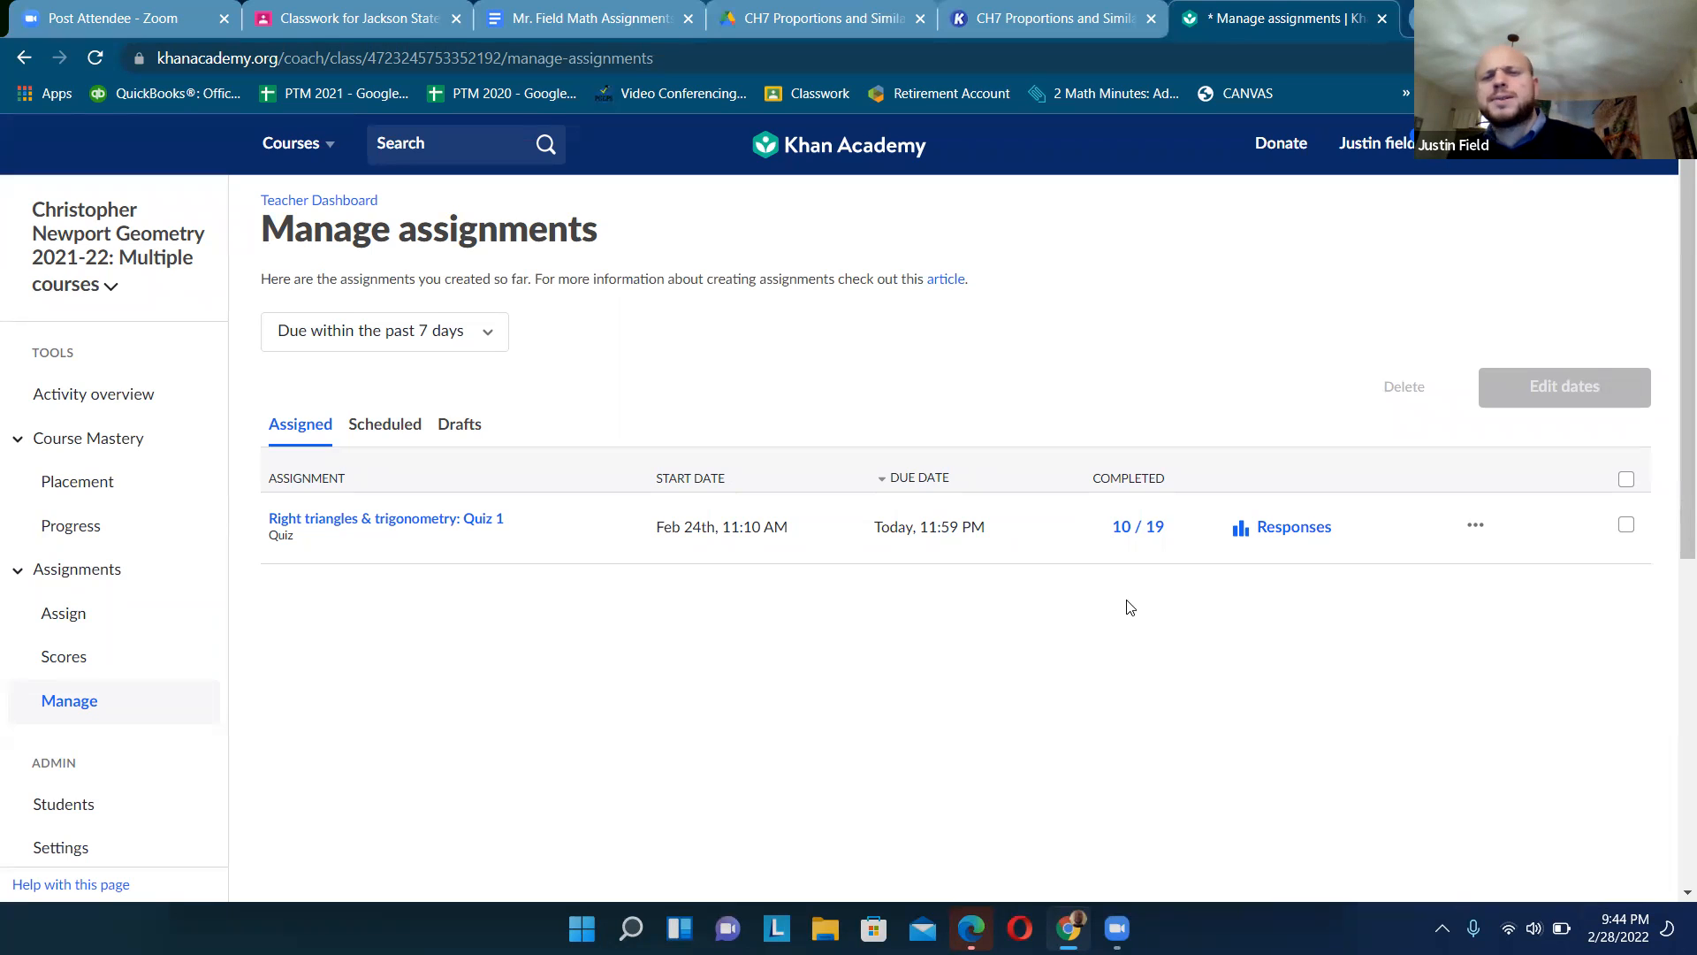
mouse_move(1279, 290)
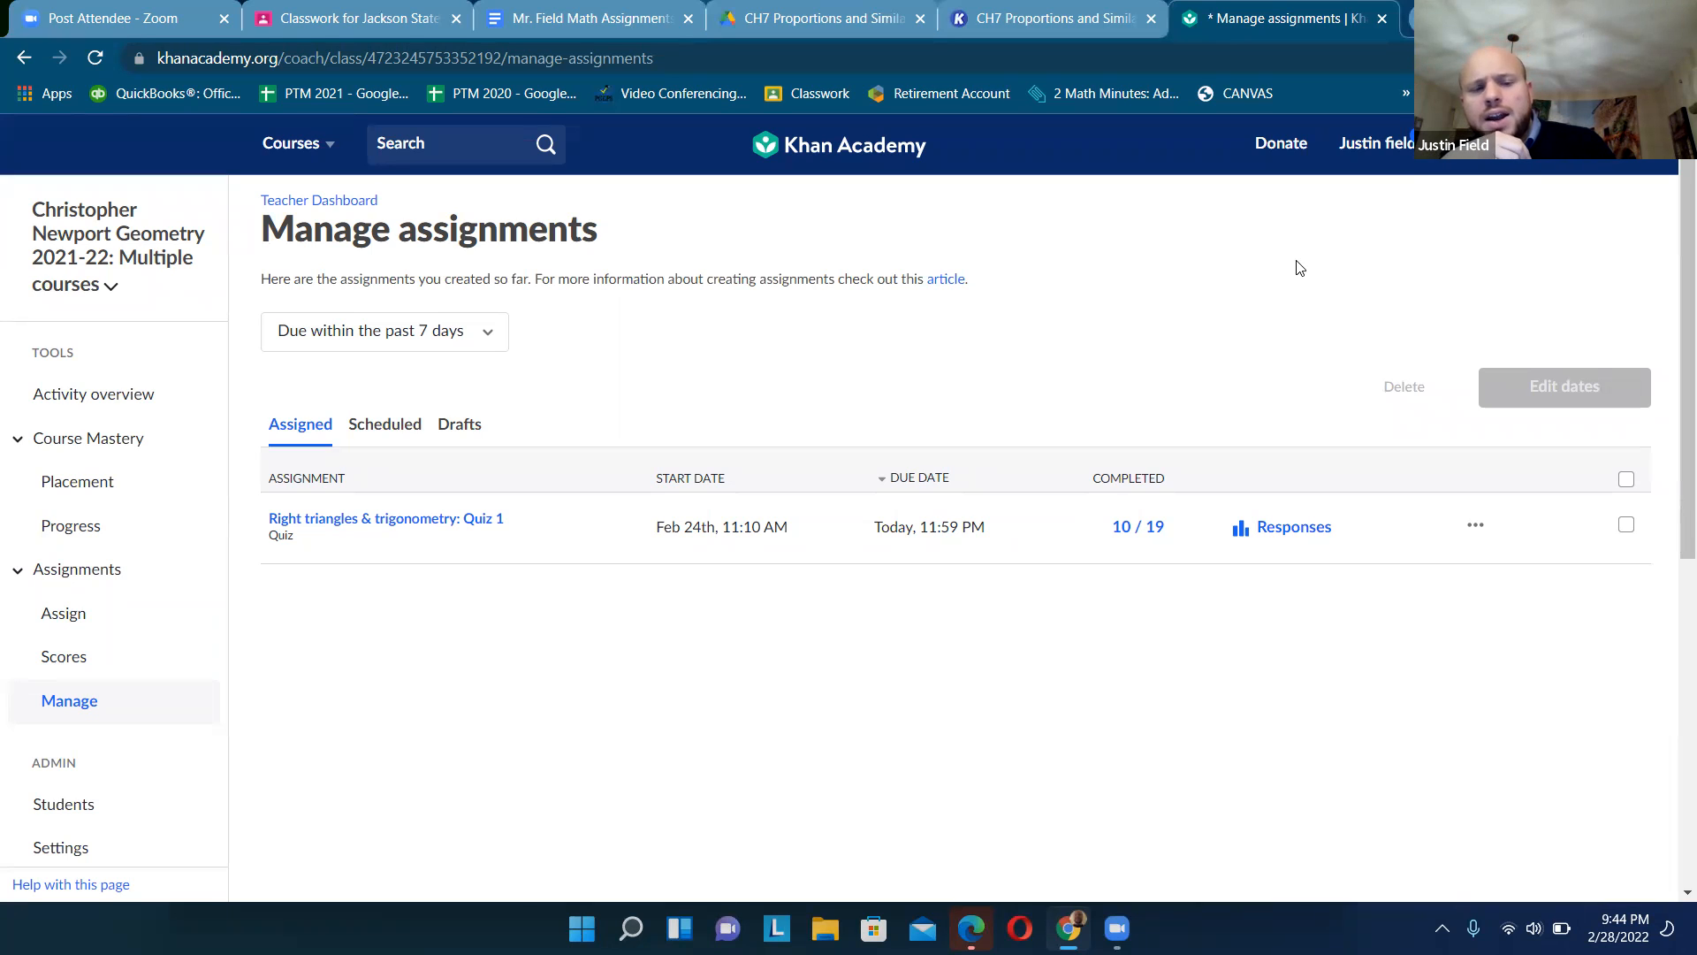
mouse_move(1049, 380)
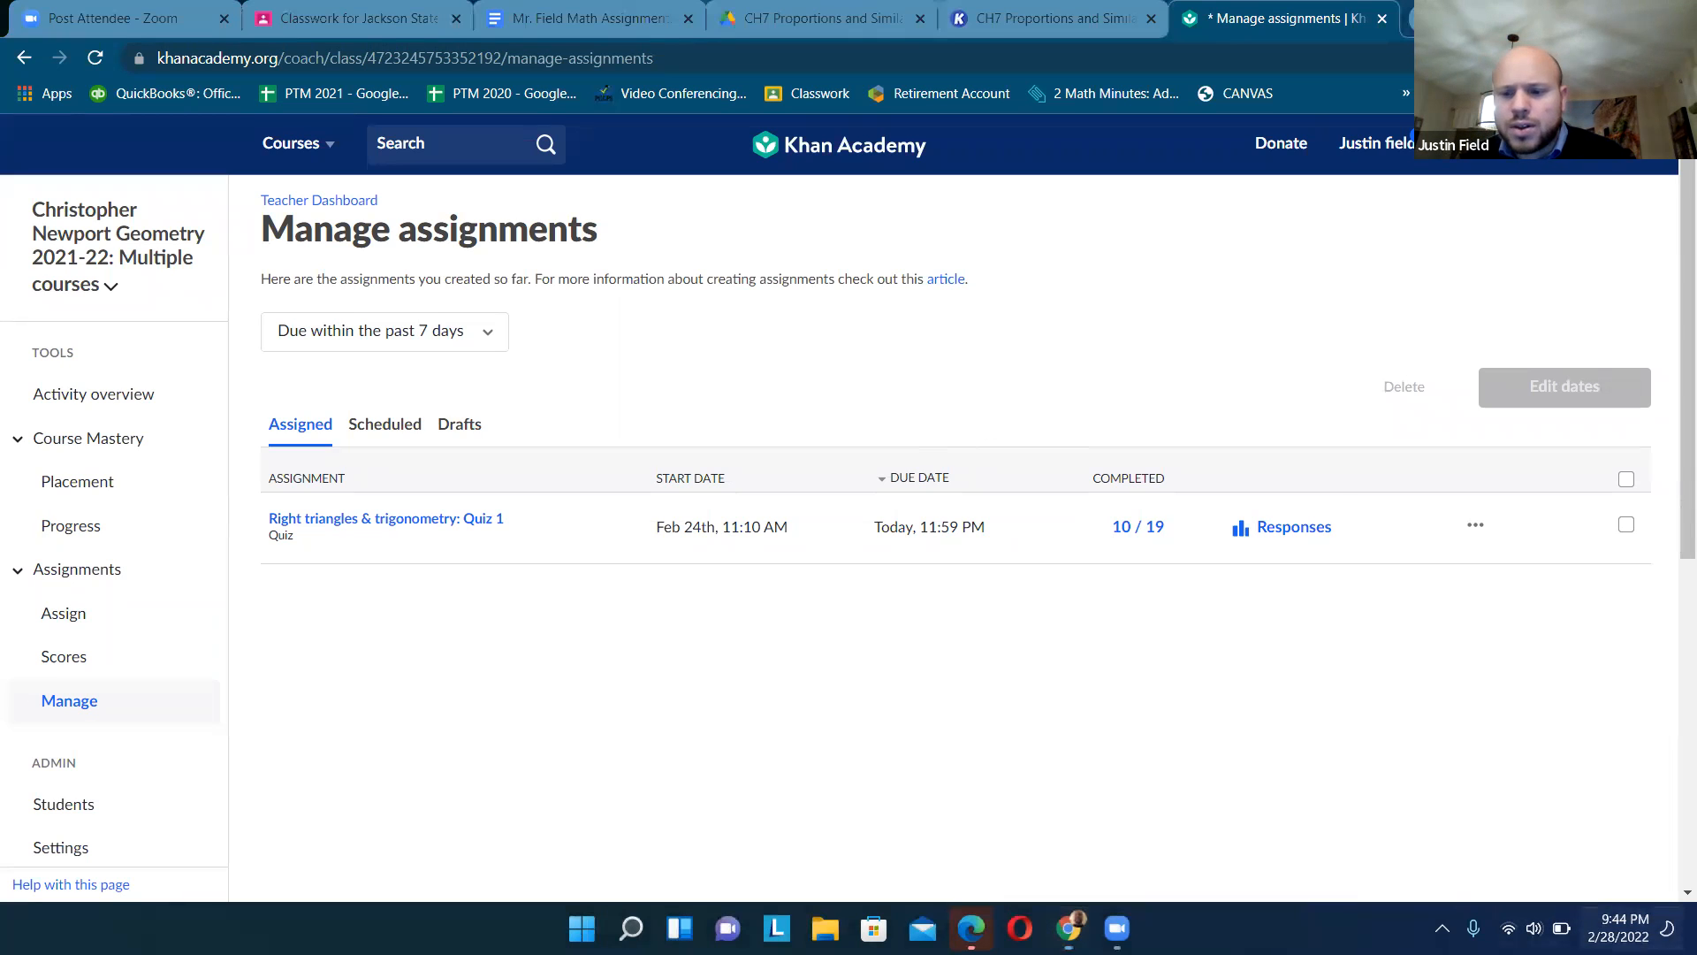
left_click(928, 527)
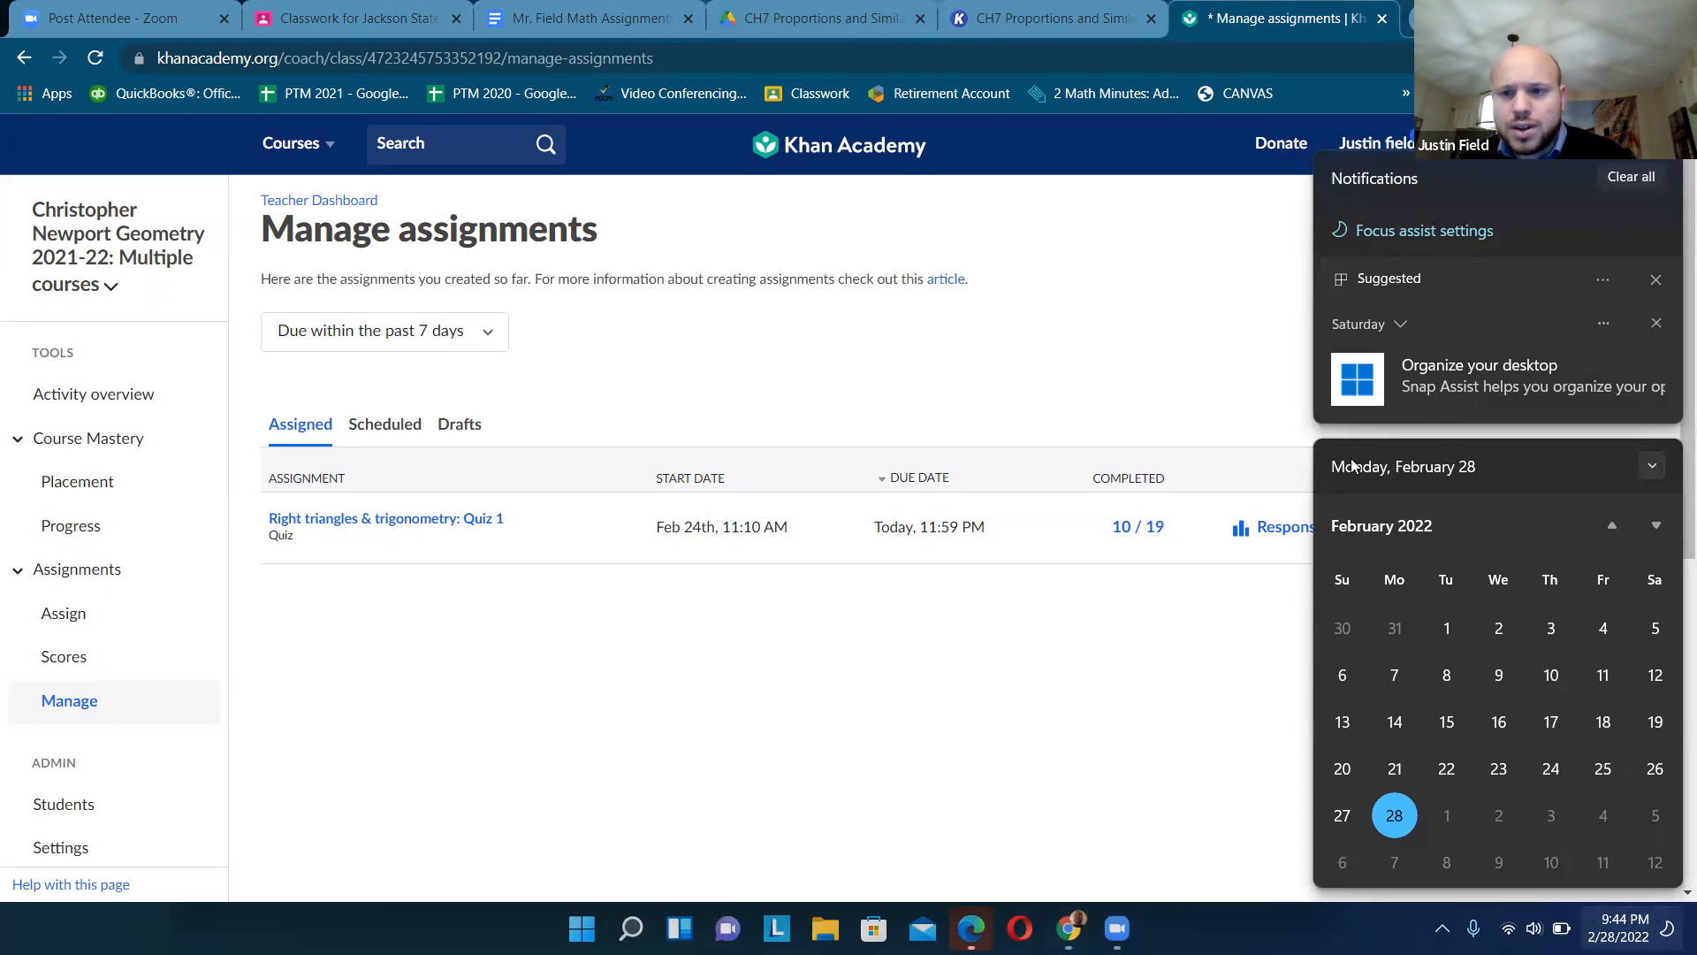
left_click(963, 587)
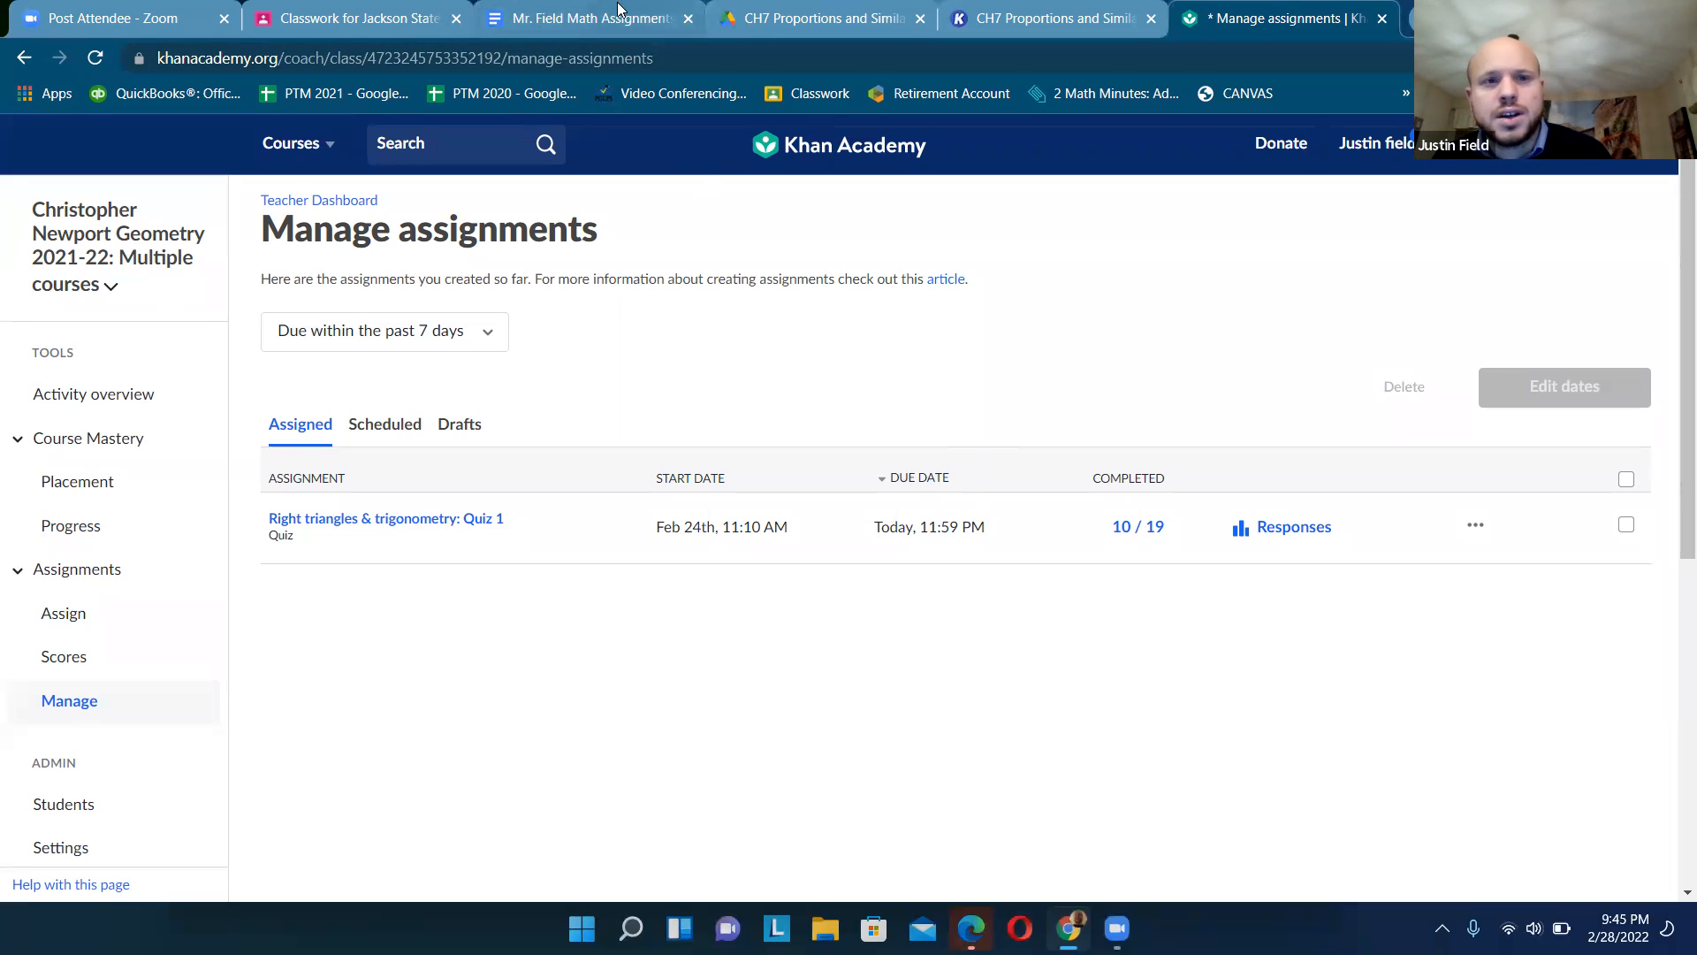
- Return to the Mr. Field Math Assignments doc at the 7-7 Scale Model Drawings row
left_click(585, 18)
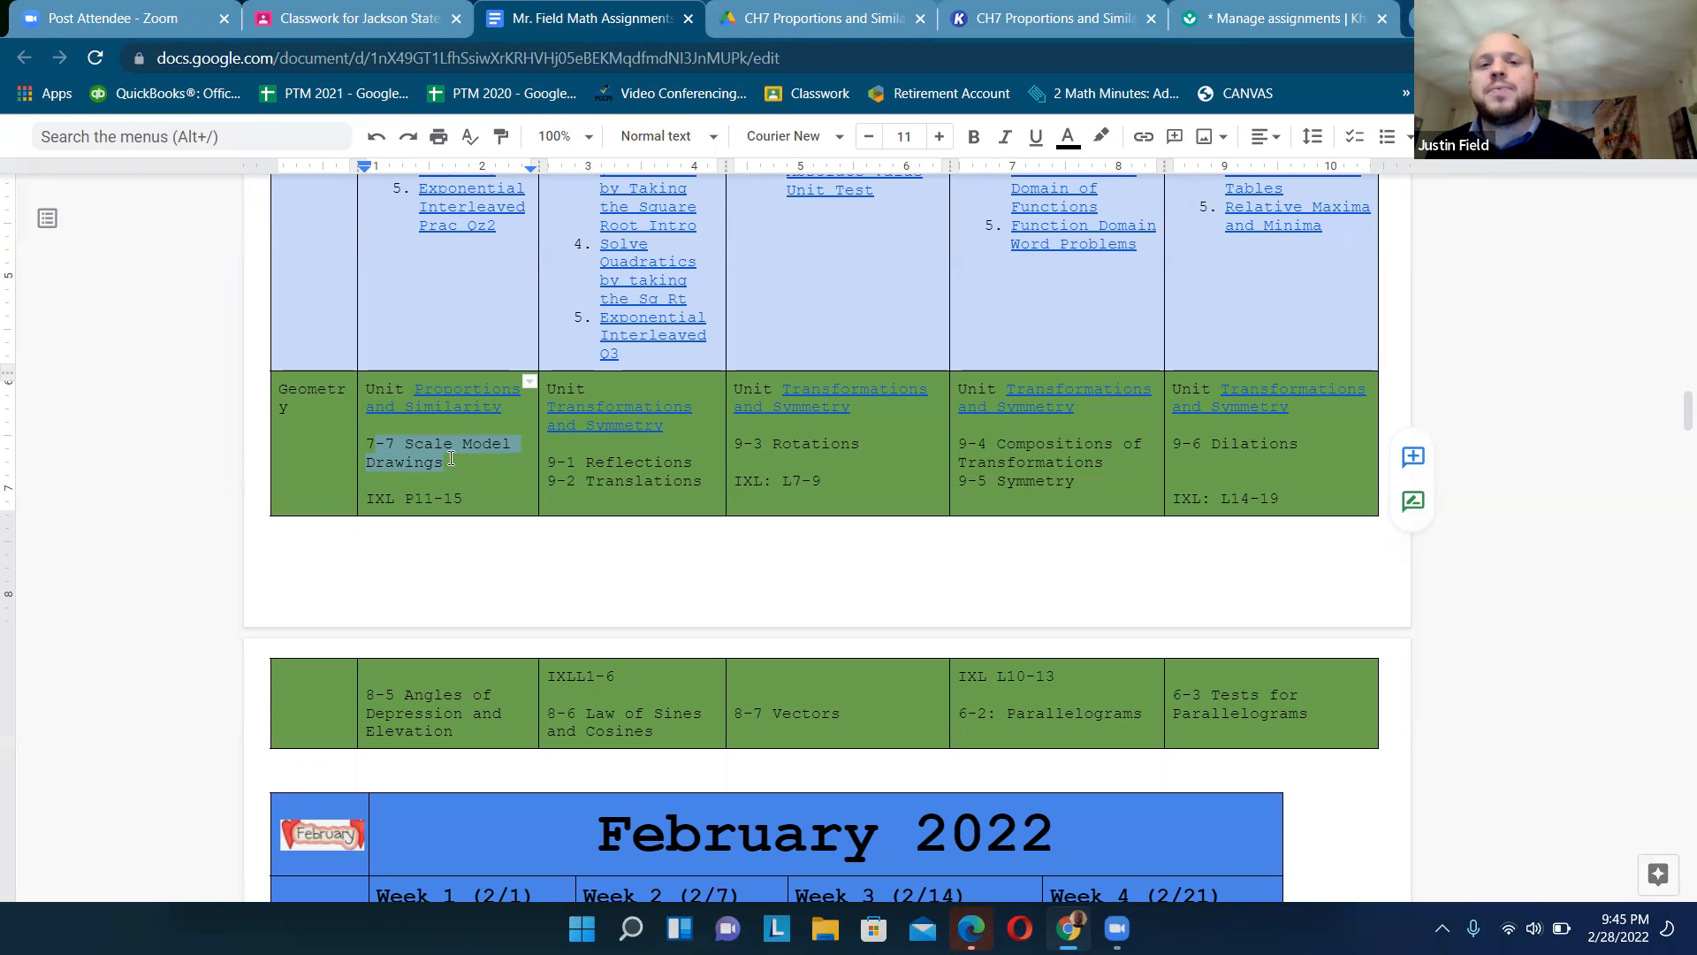
mouse_move(817, 18)
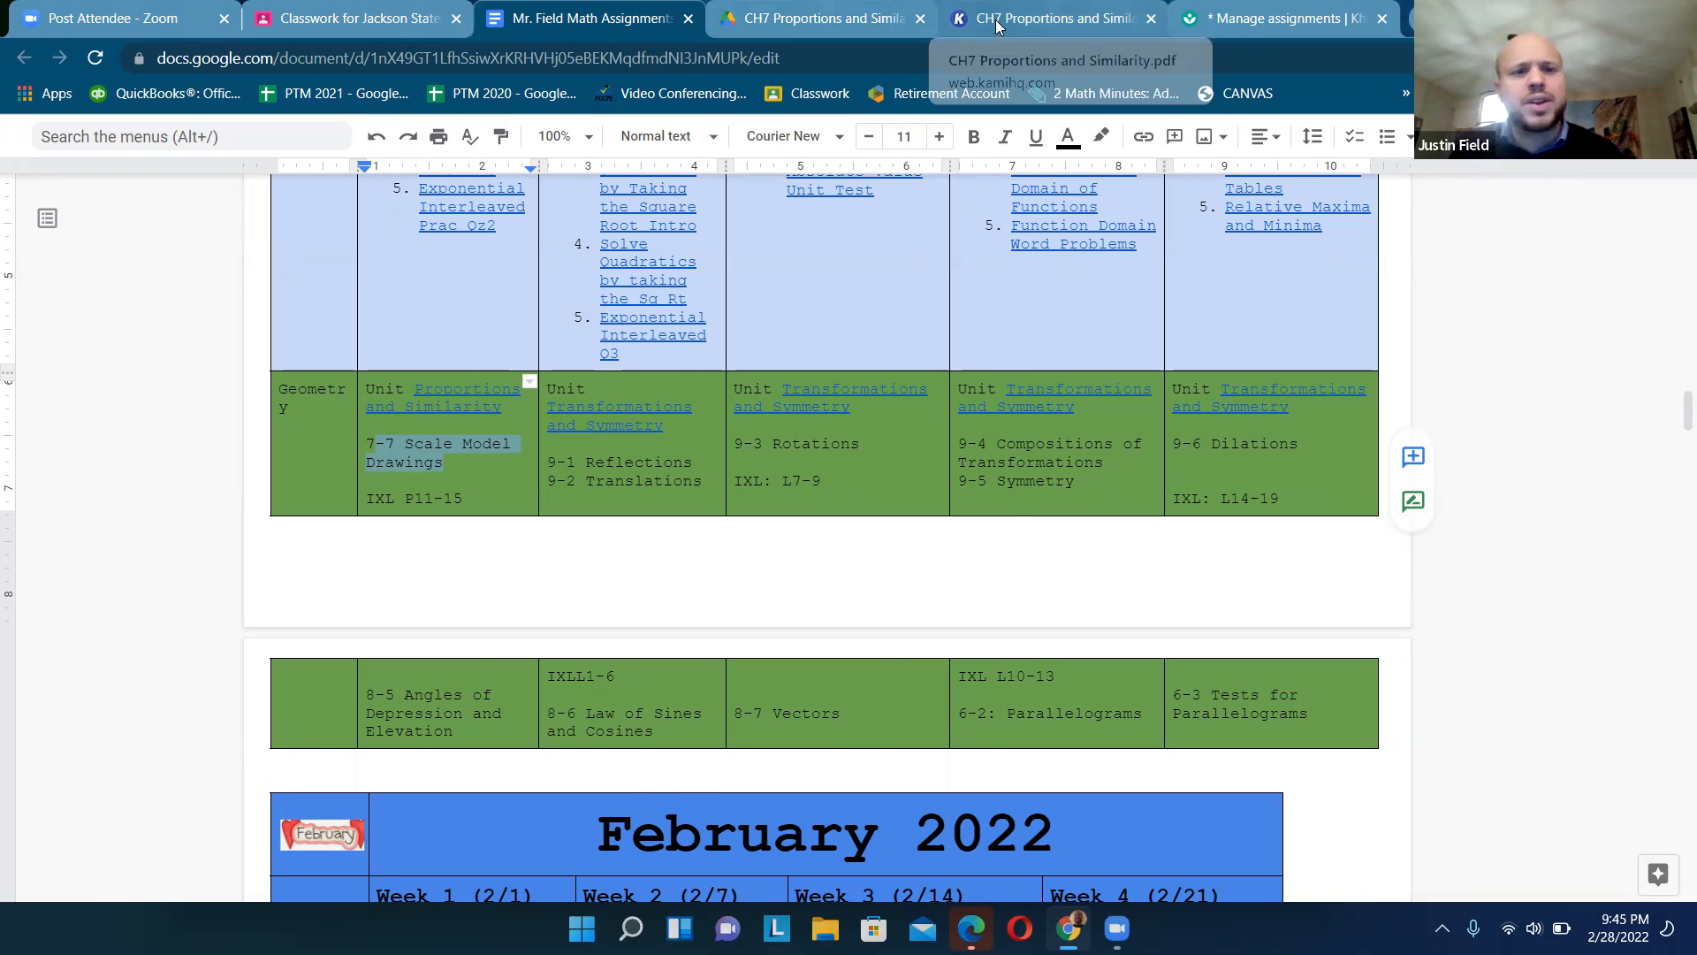
- Bring up the CH7 Proportions and Similarity PDF at Lesson 7-7's Example 1 and Guided Practice
left_click(1045, 18)
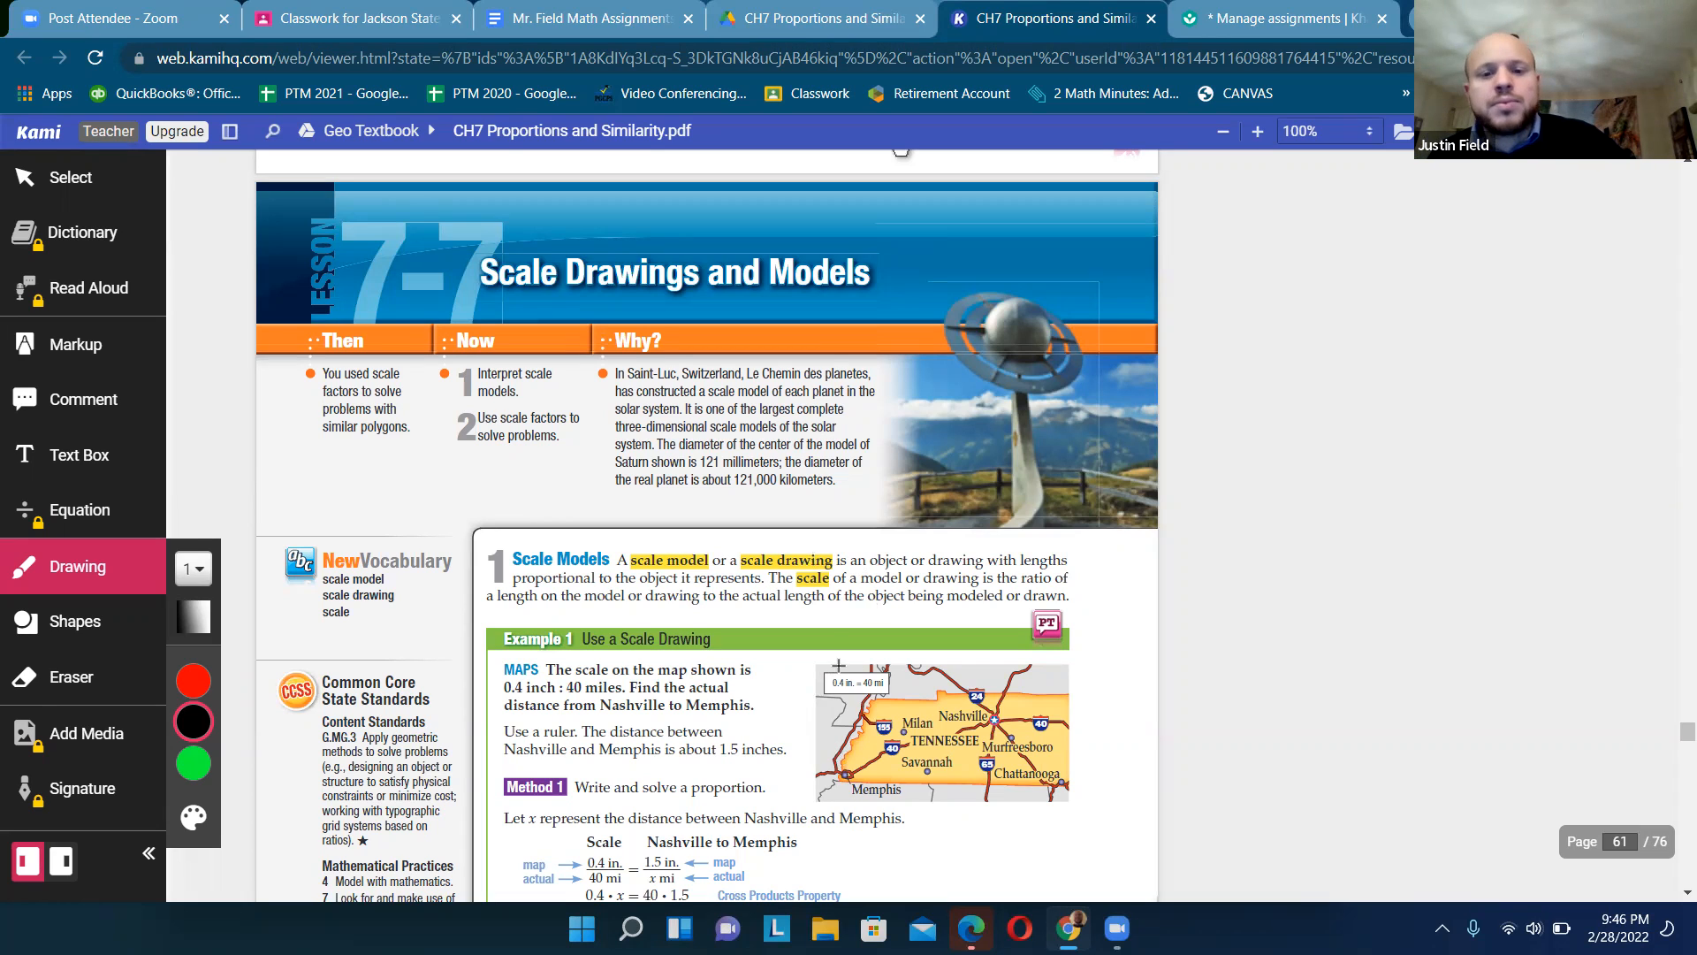
scroll("down", 3)
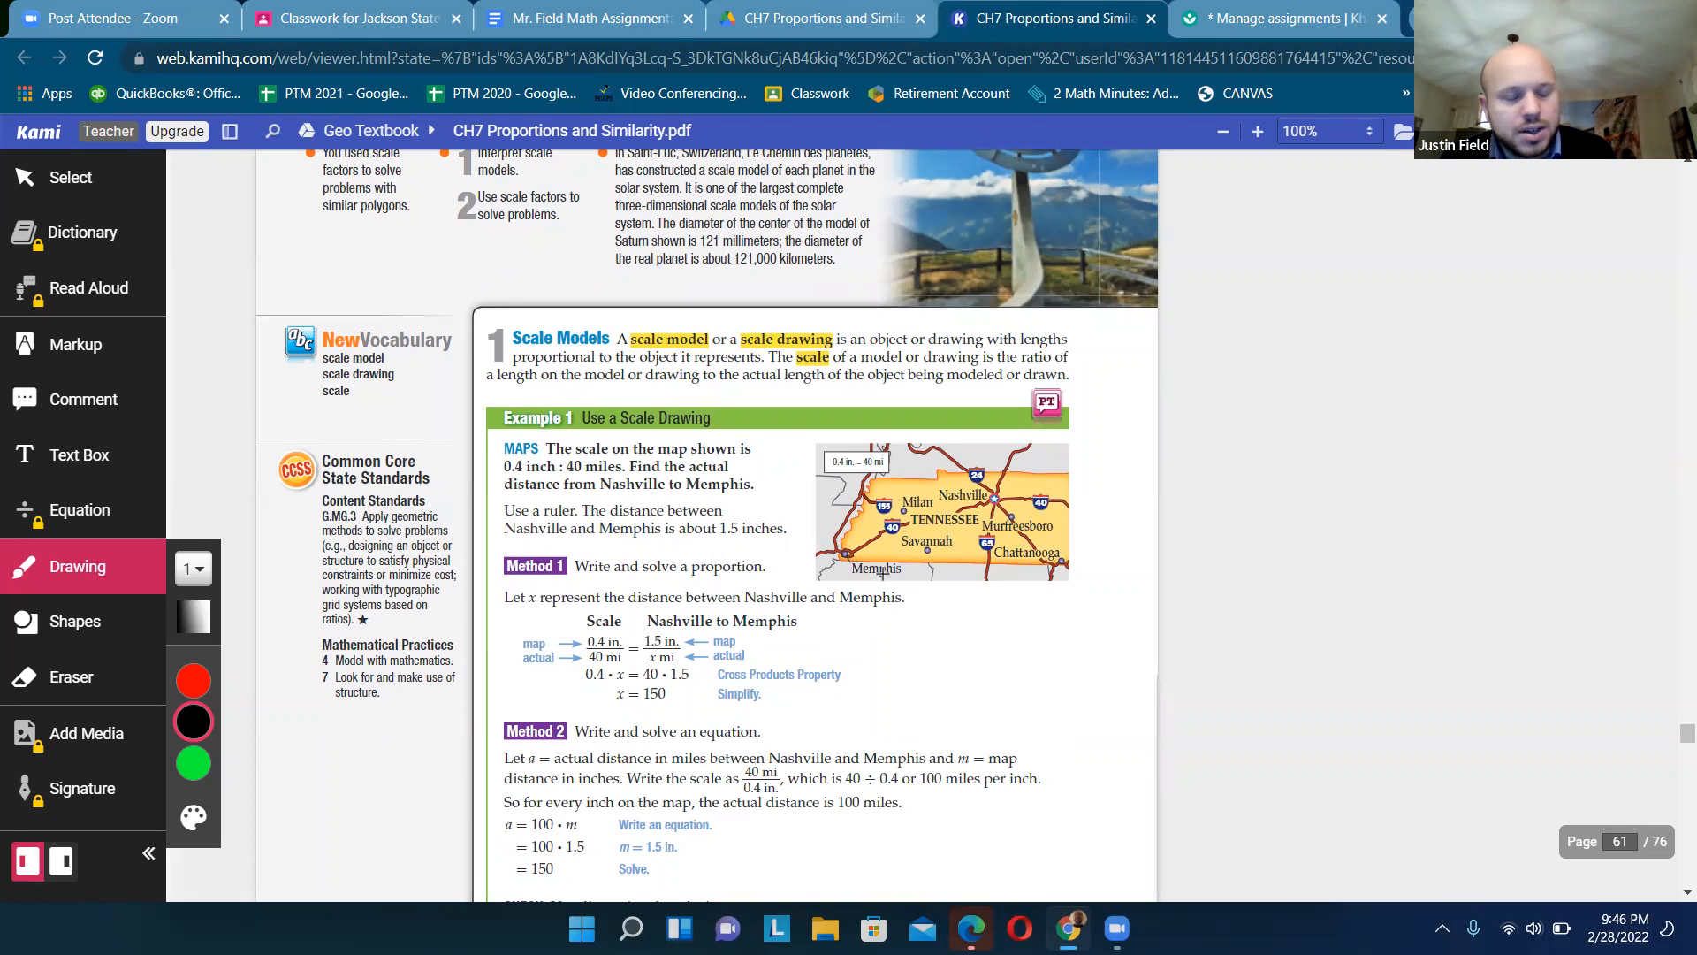
scroll("down", 3)
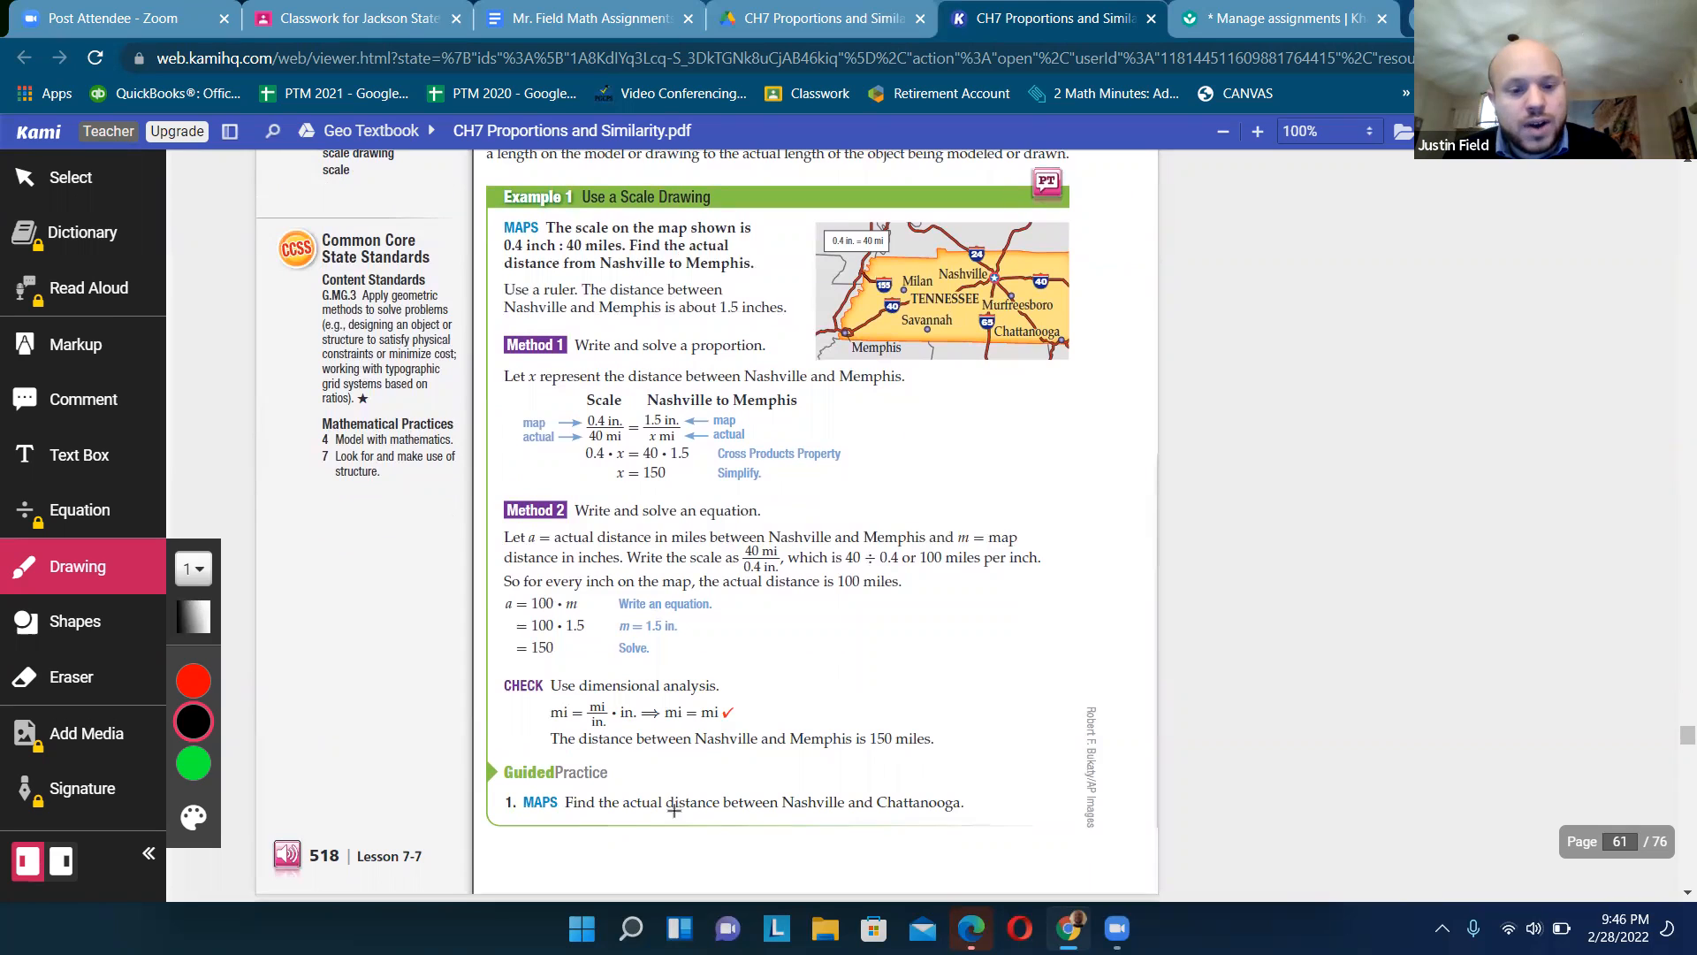
mouse_move(822, 801)
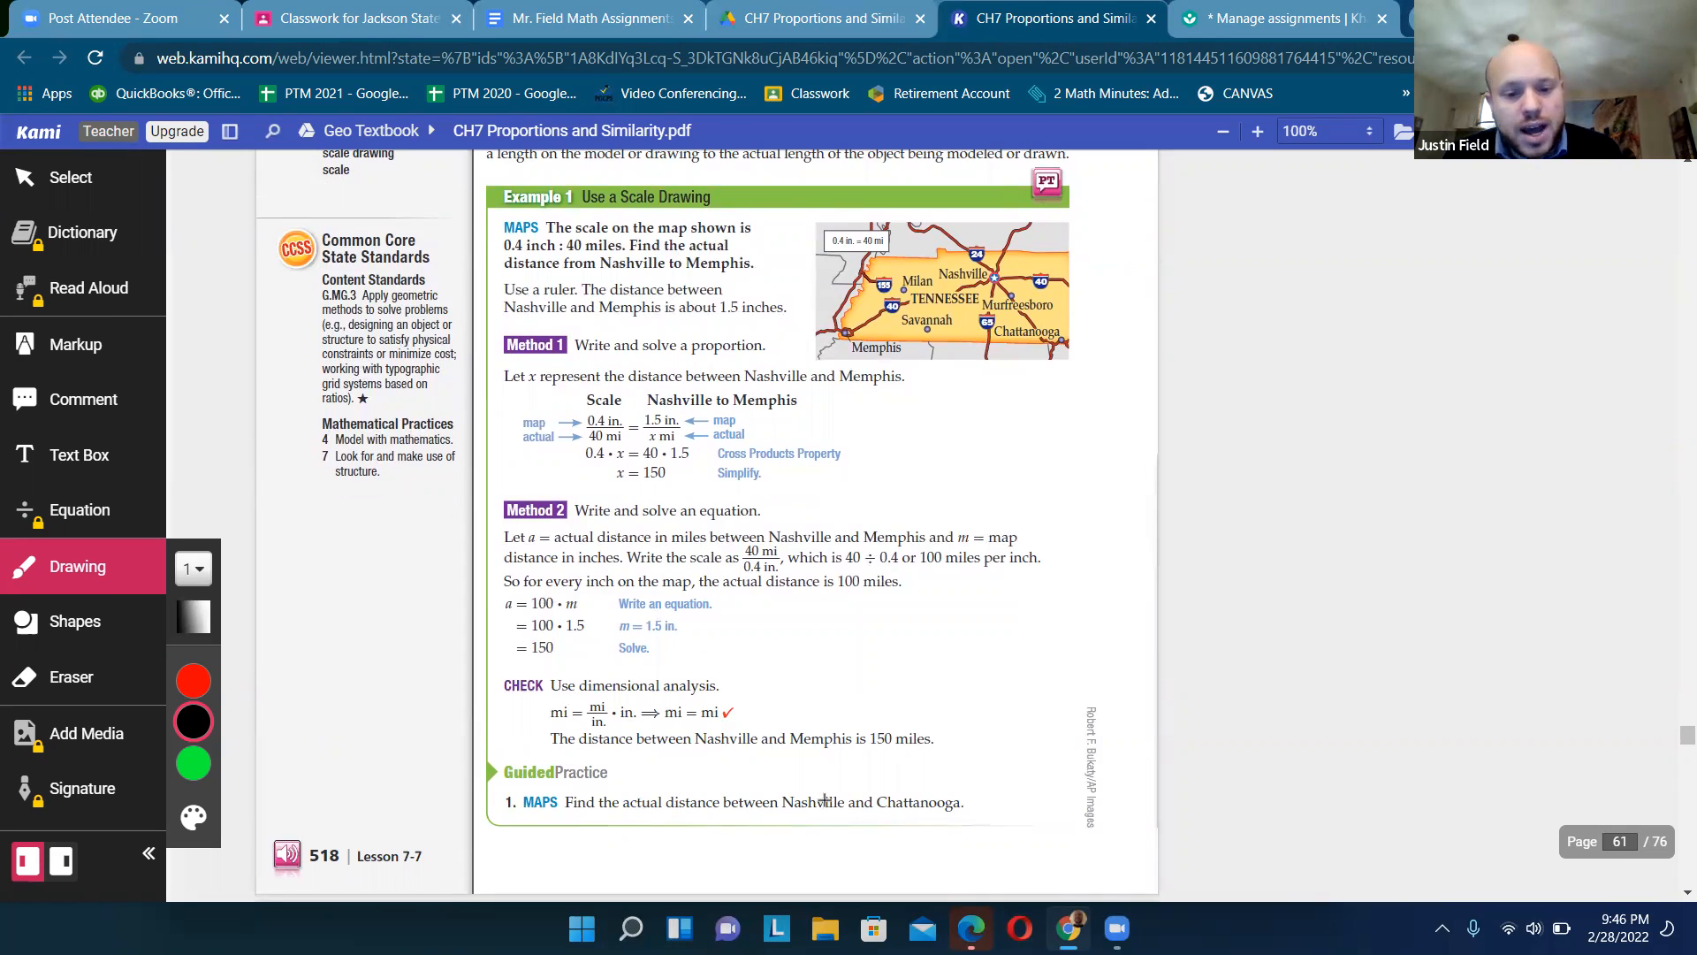
- Underline Nashville and Chattanooga and handwrite the map-inches over actual-miles proportion framework
left_click_drag(778, 810, 959, 804)
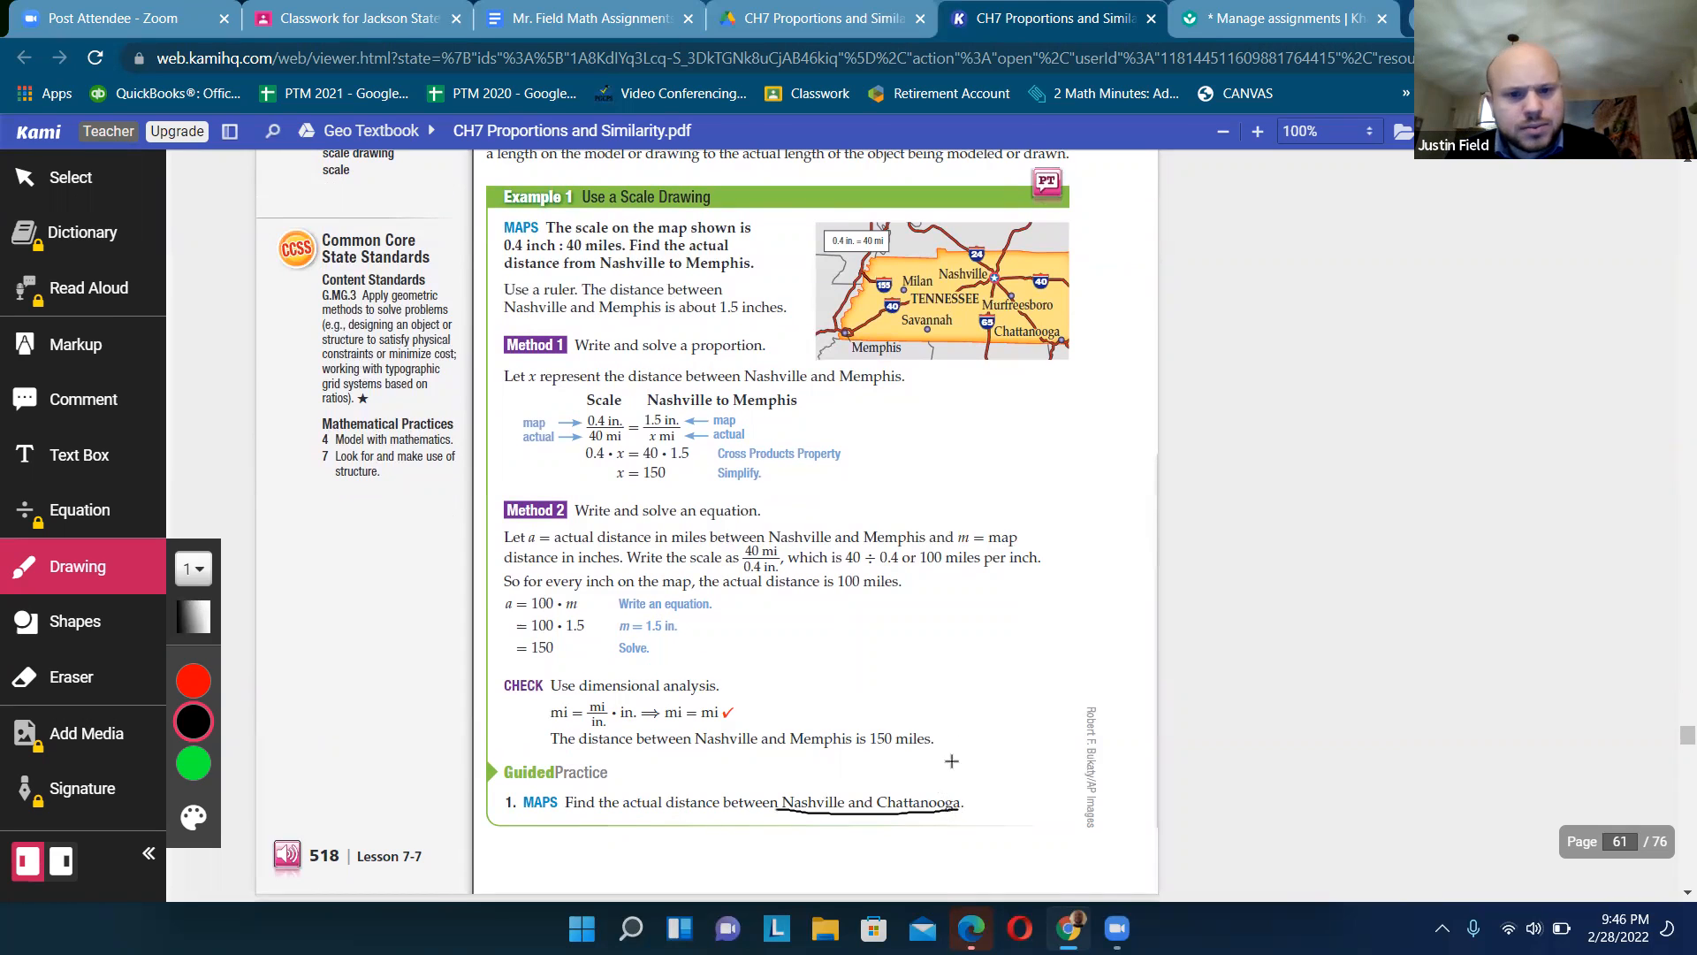
right_click(942, 286)
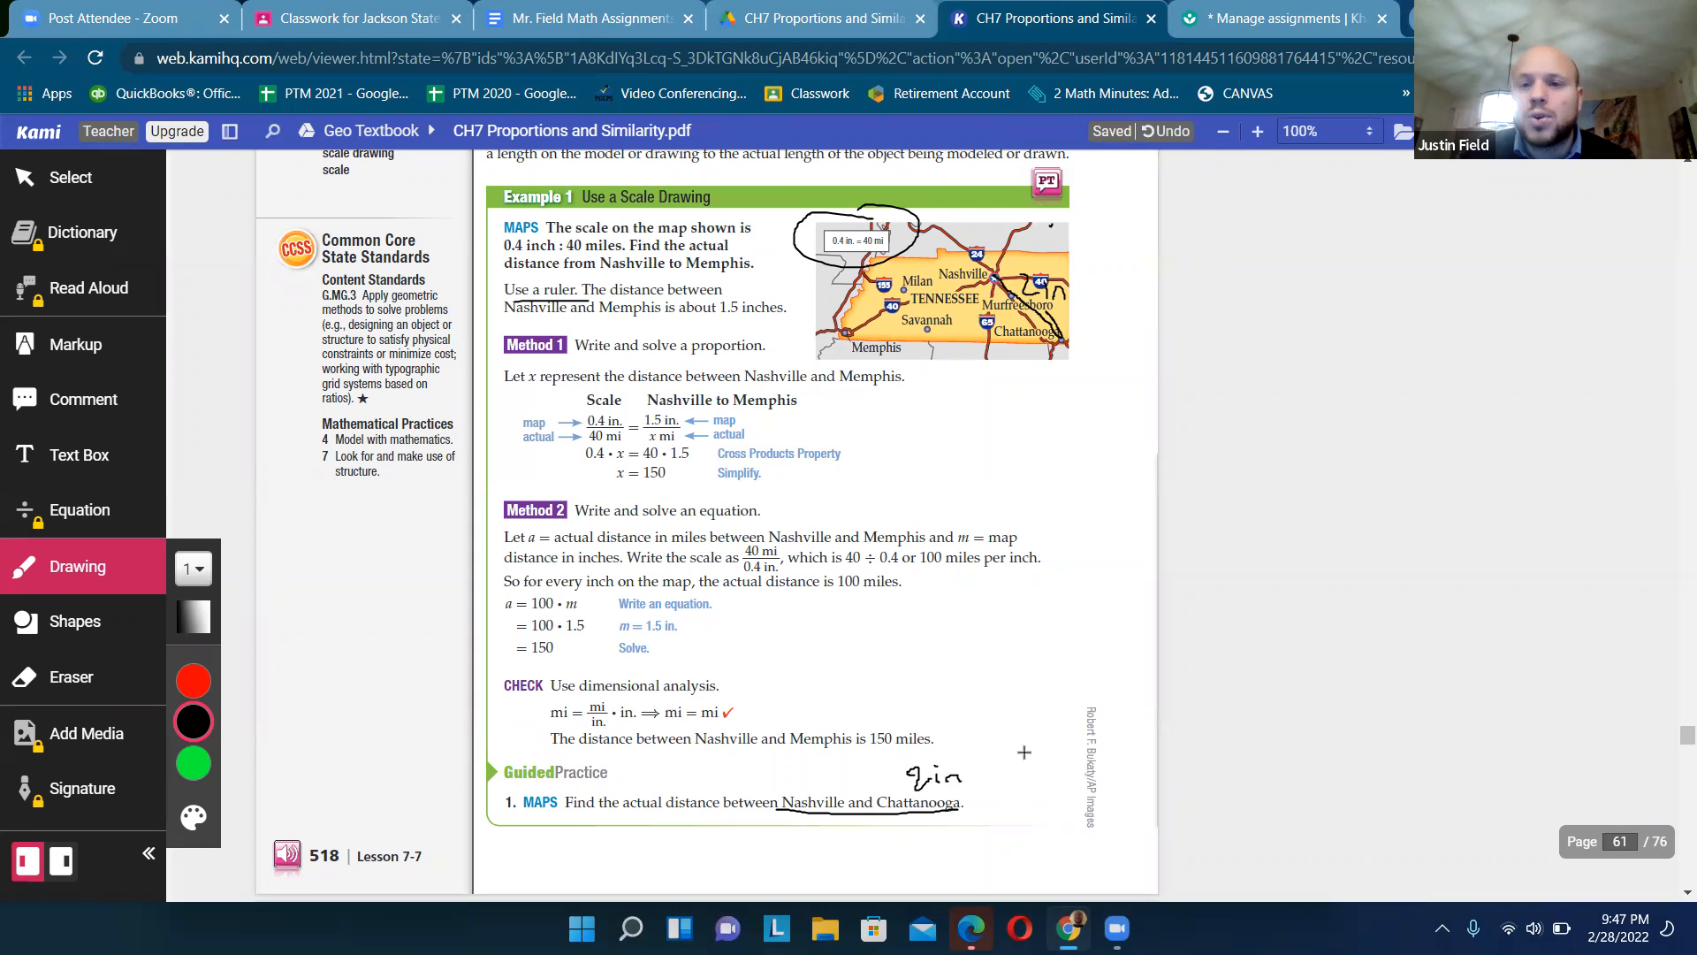
mouse_move(1001, 745)
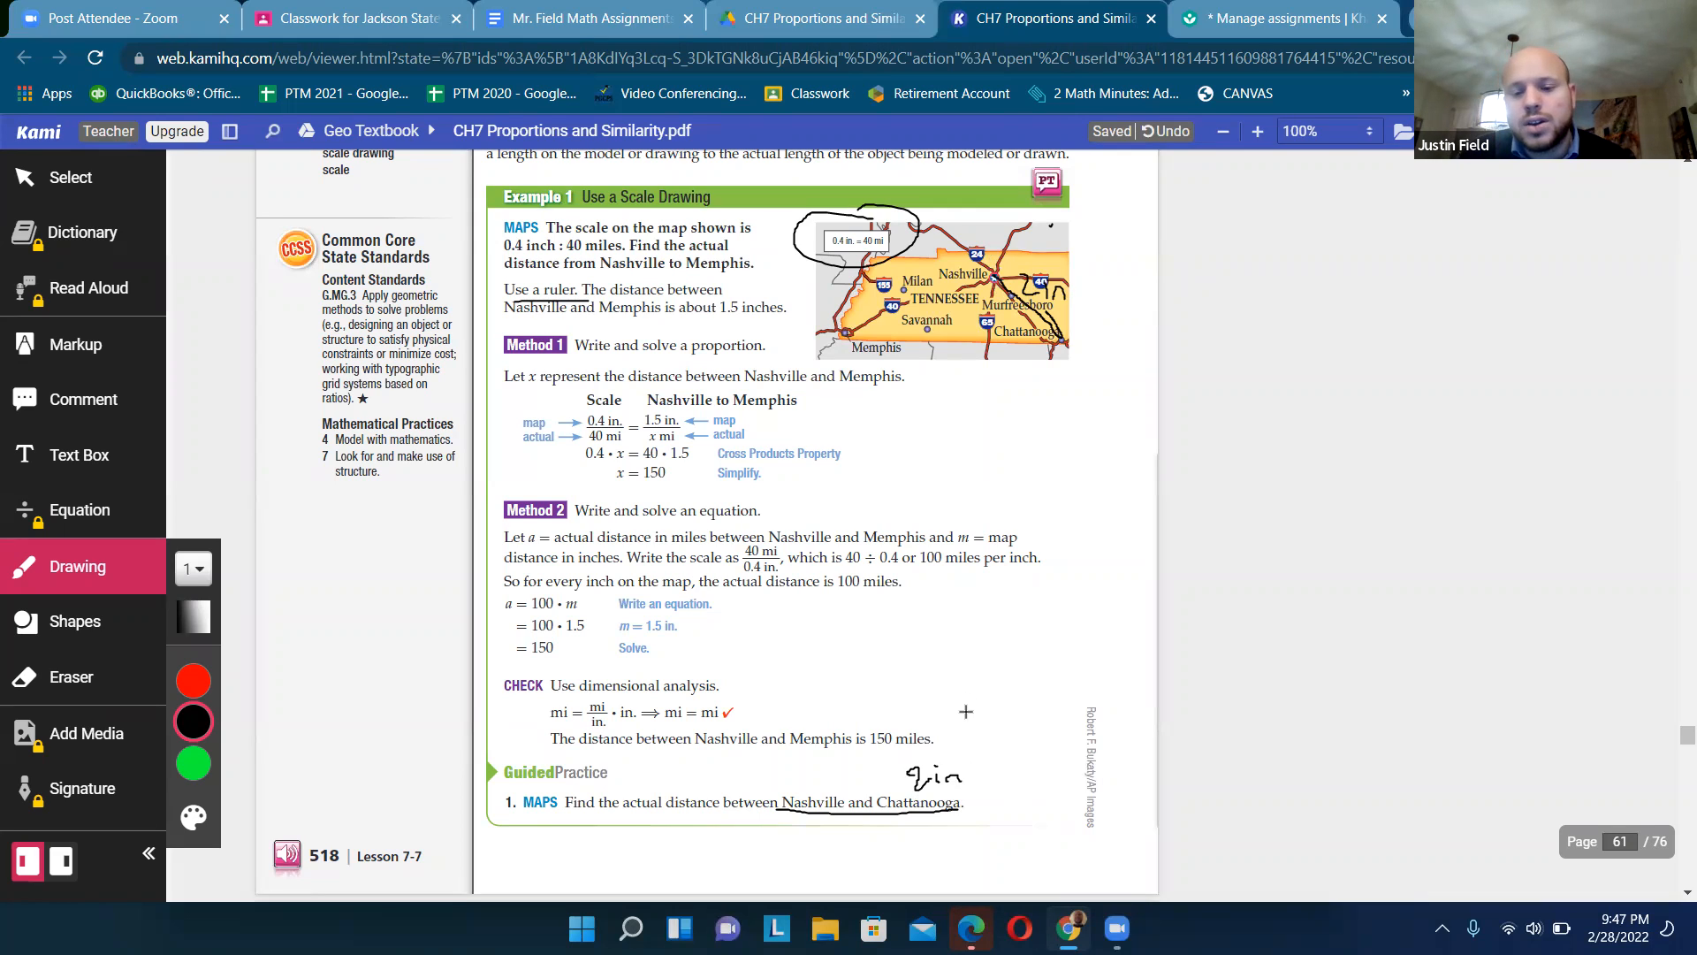
left_click_drag(961, 703, 1012, 699)
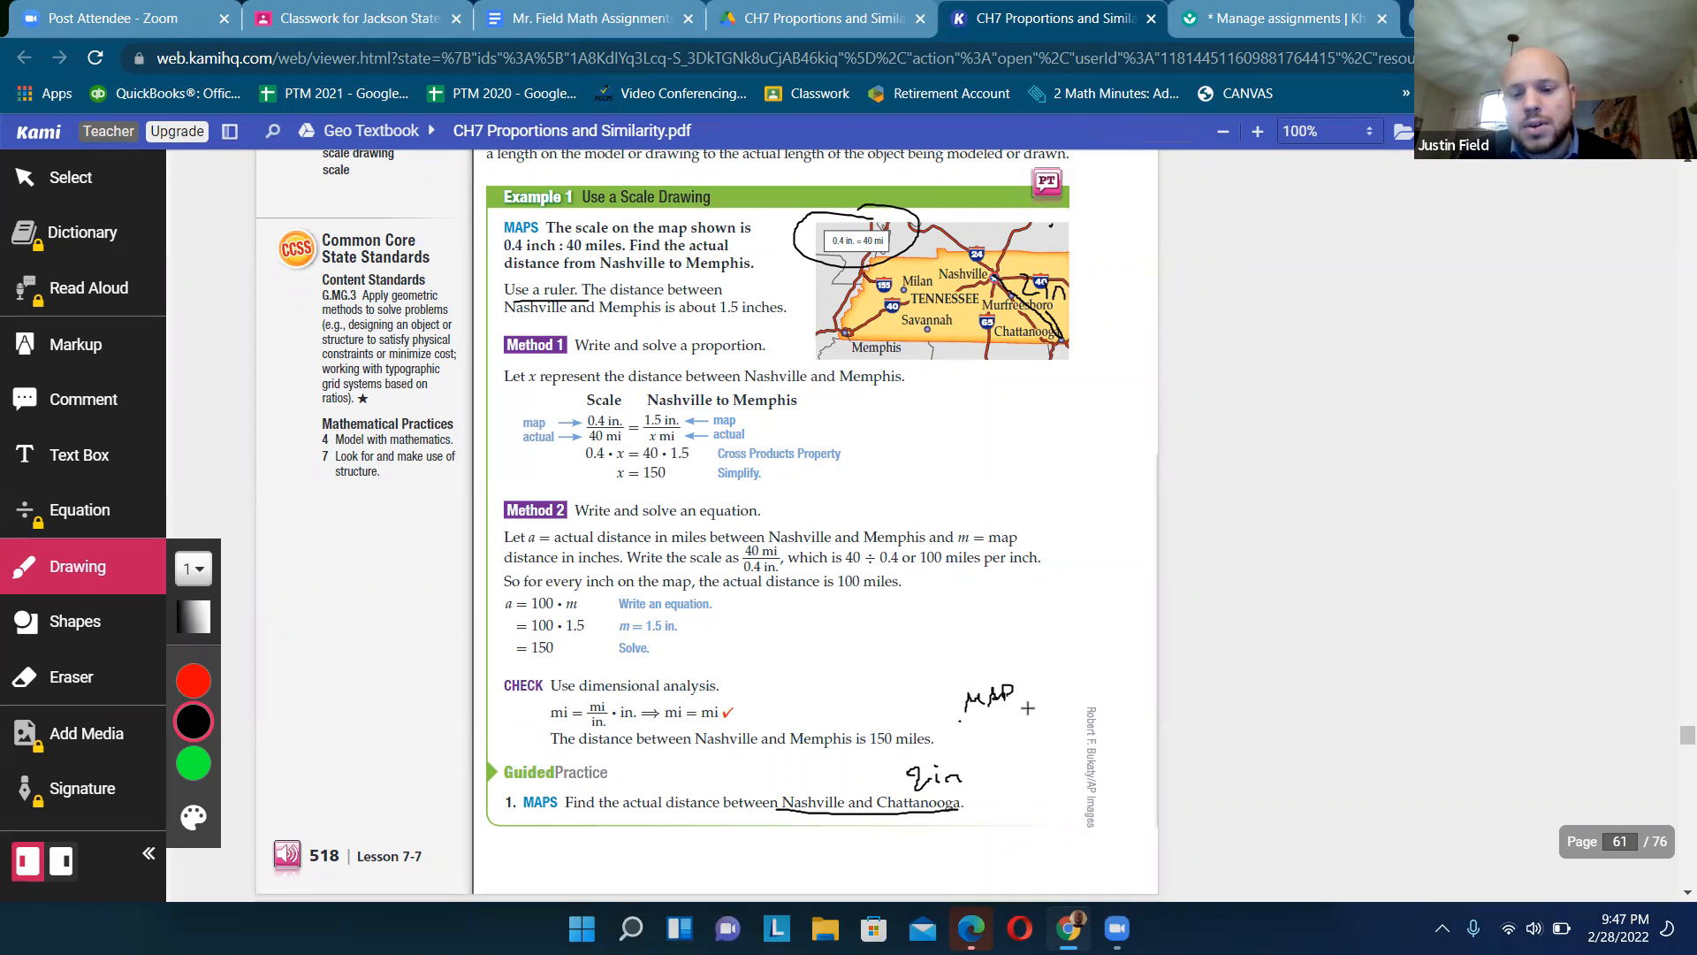
left_click_drag(958, 718, 1034, 704)
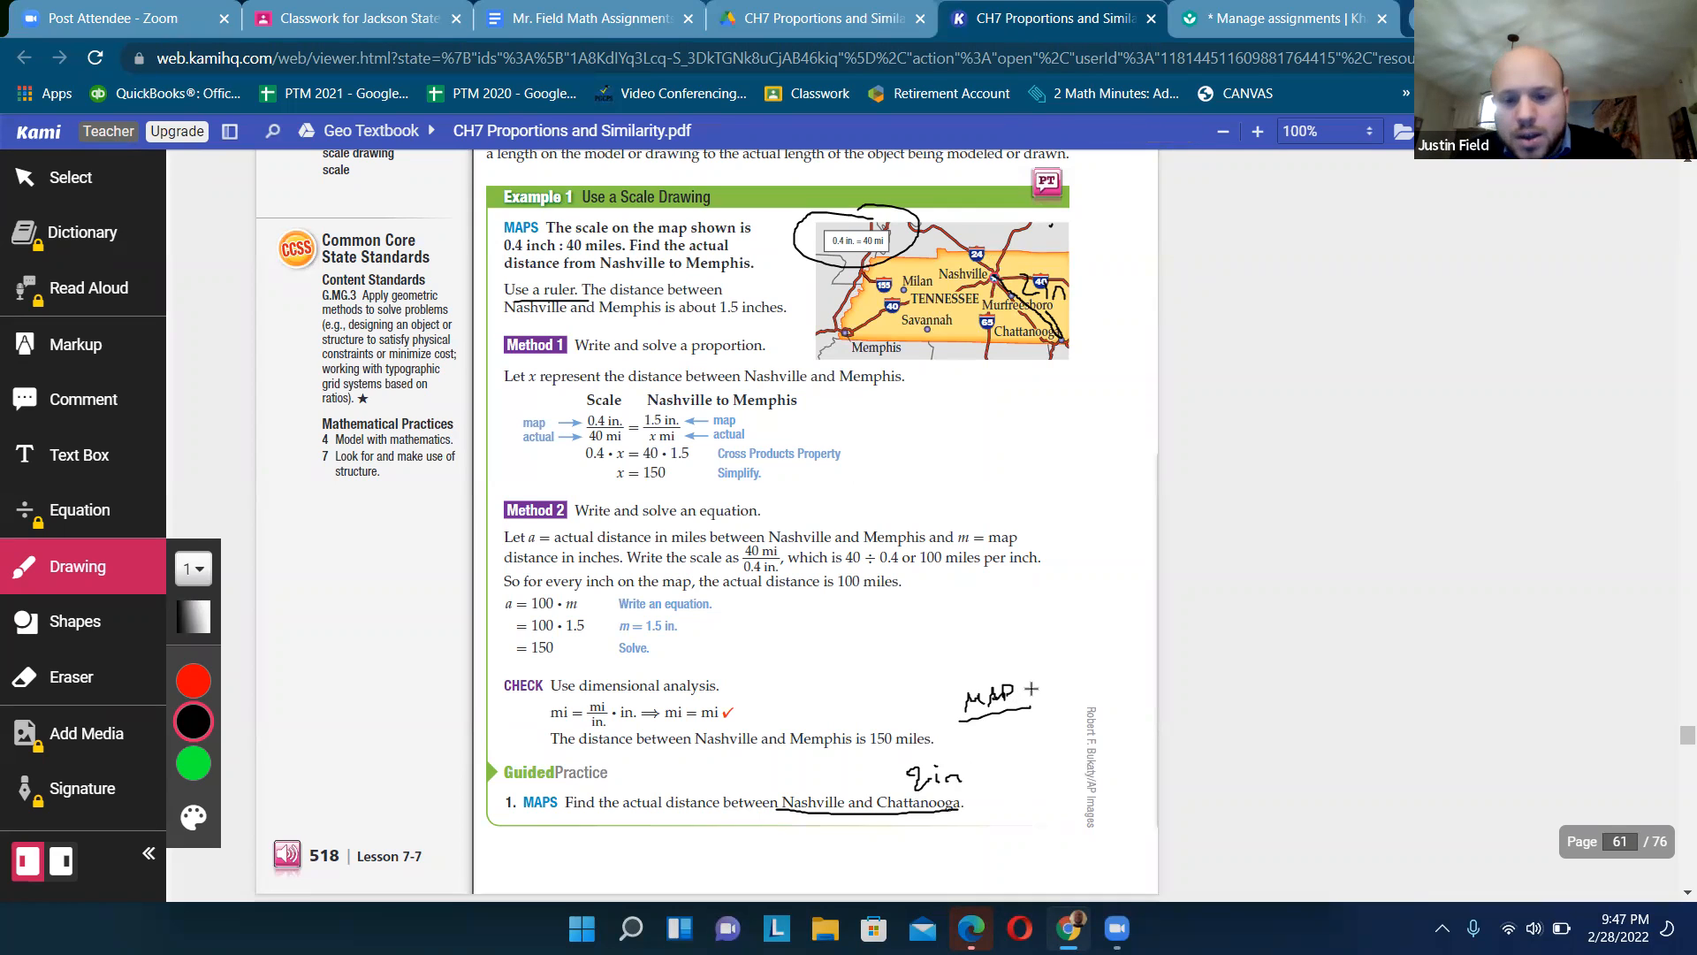
left_click_drag(1040, 688, 979, 735)
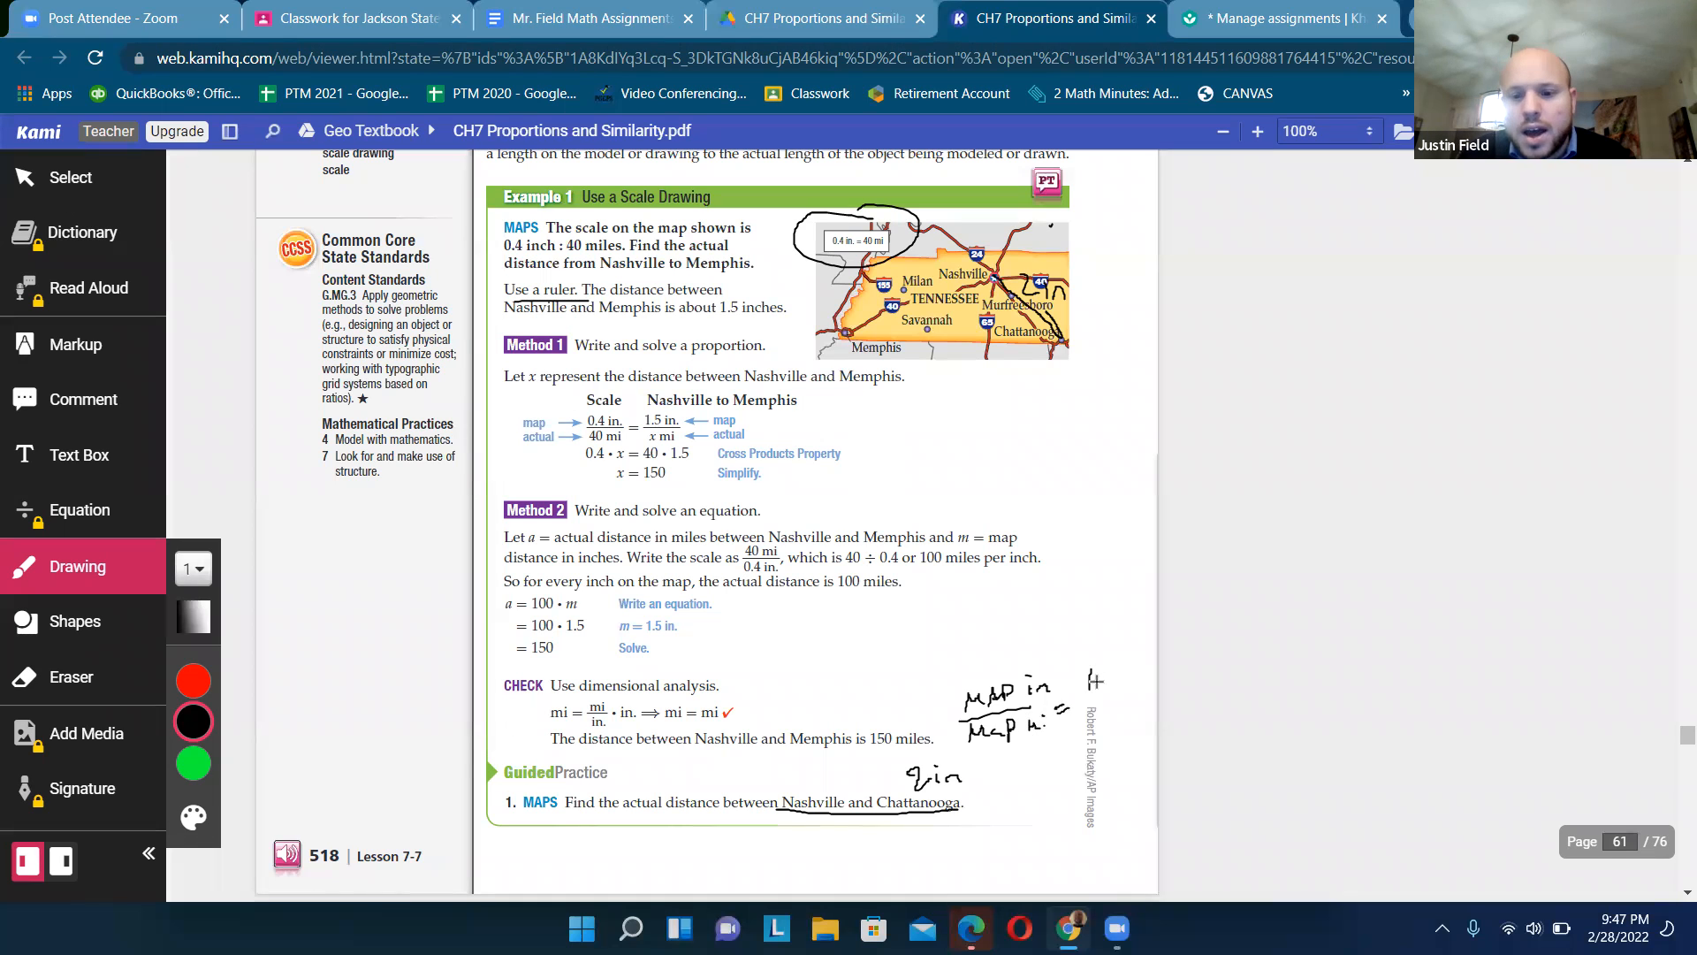
left_click_drag(1091, 666, 1151, 677)
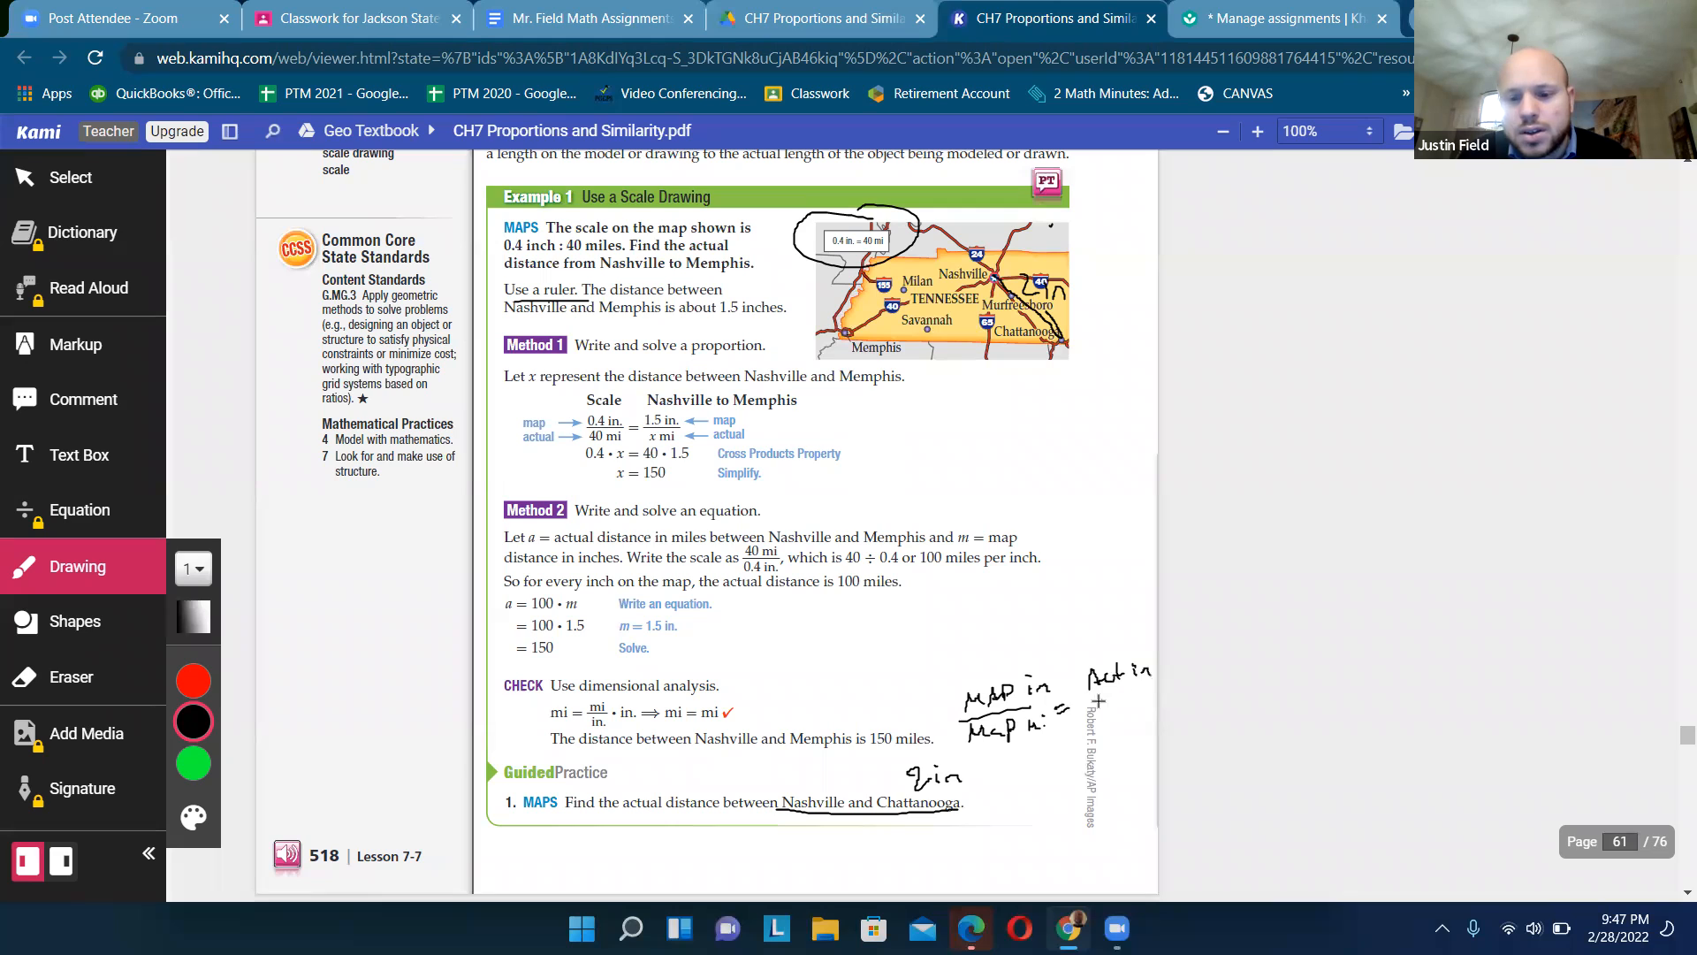
left_click_drag(1088, 702, 1153, 709)
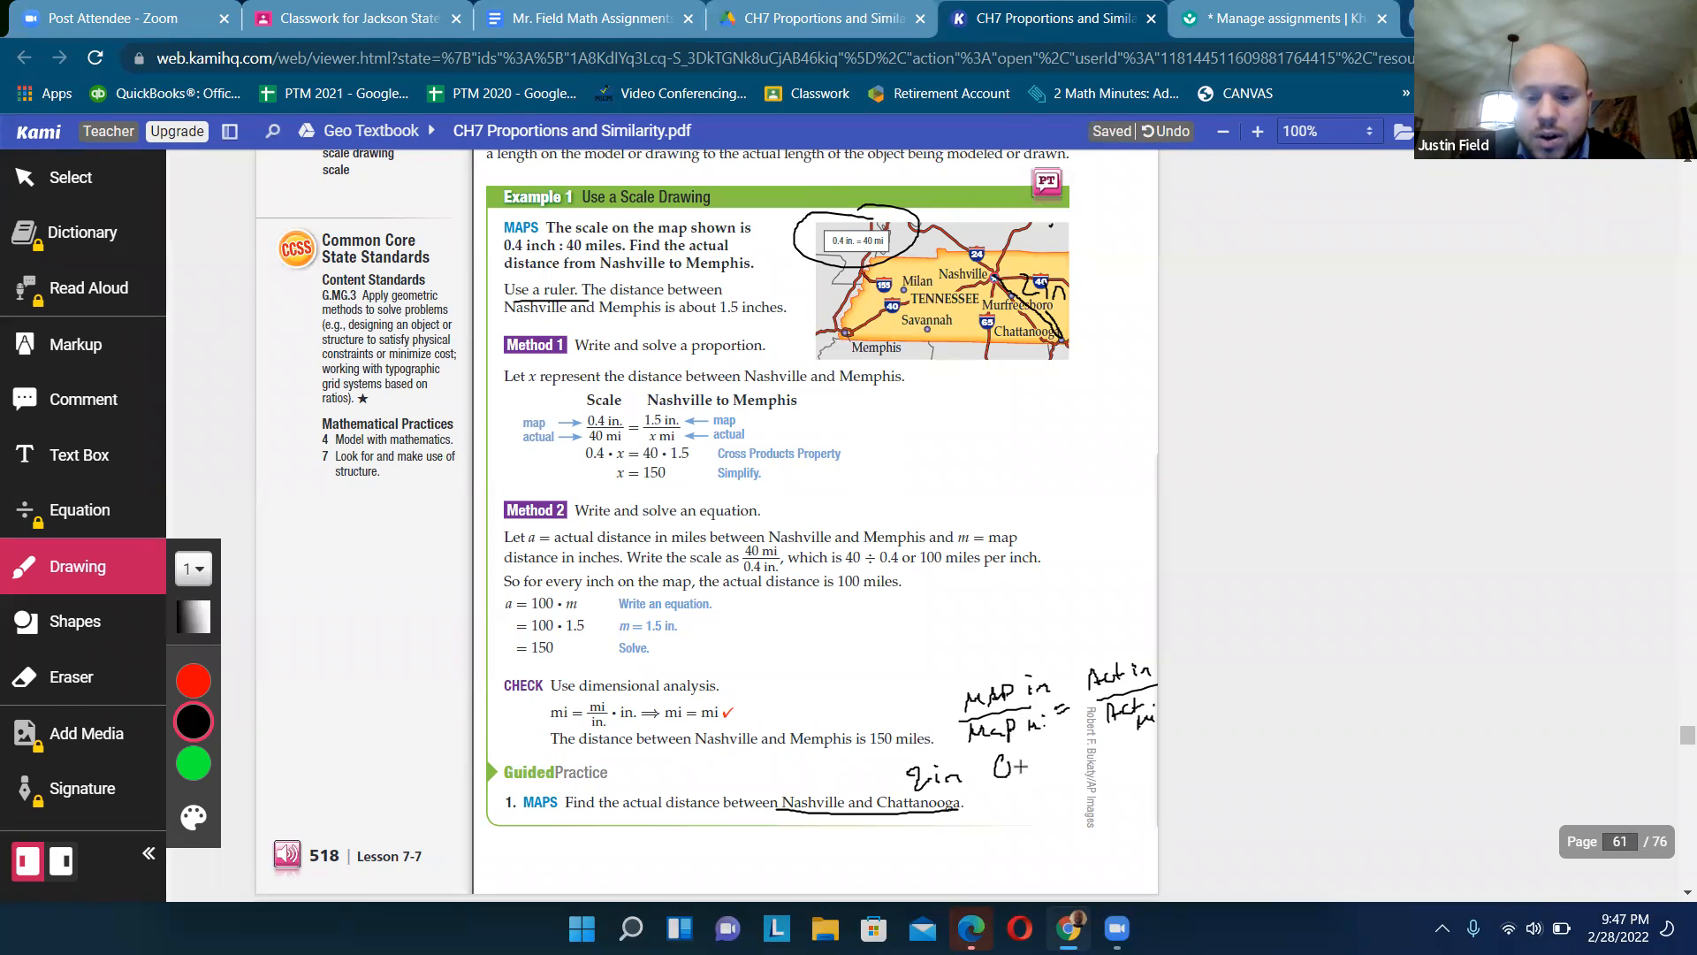
- Fill in 0.4/40 = 2/x, arrow it from the map scale, and mark the cross-multiplication key
left_click_drag(1024, 774, 1035, 780)
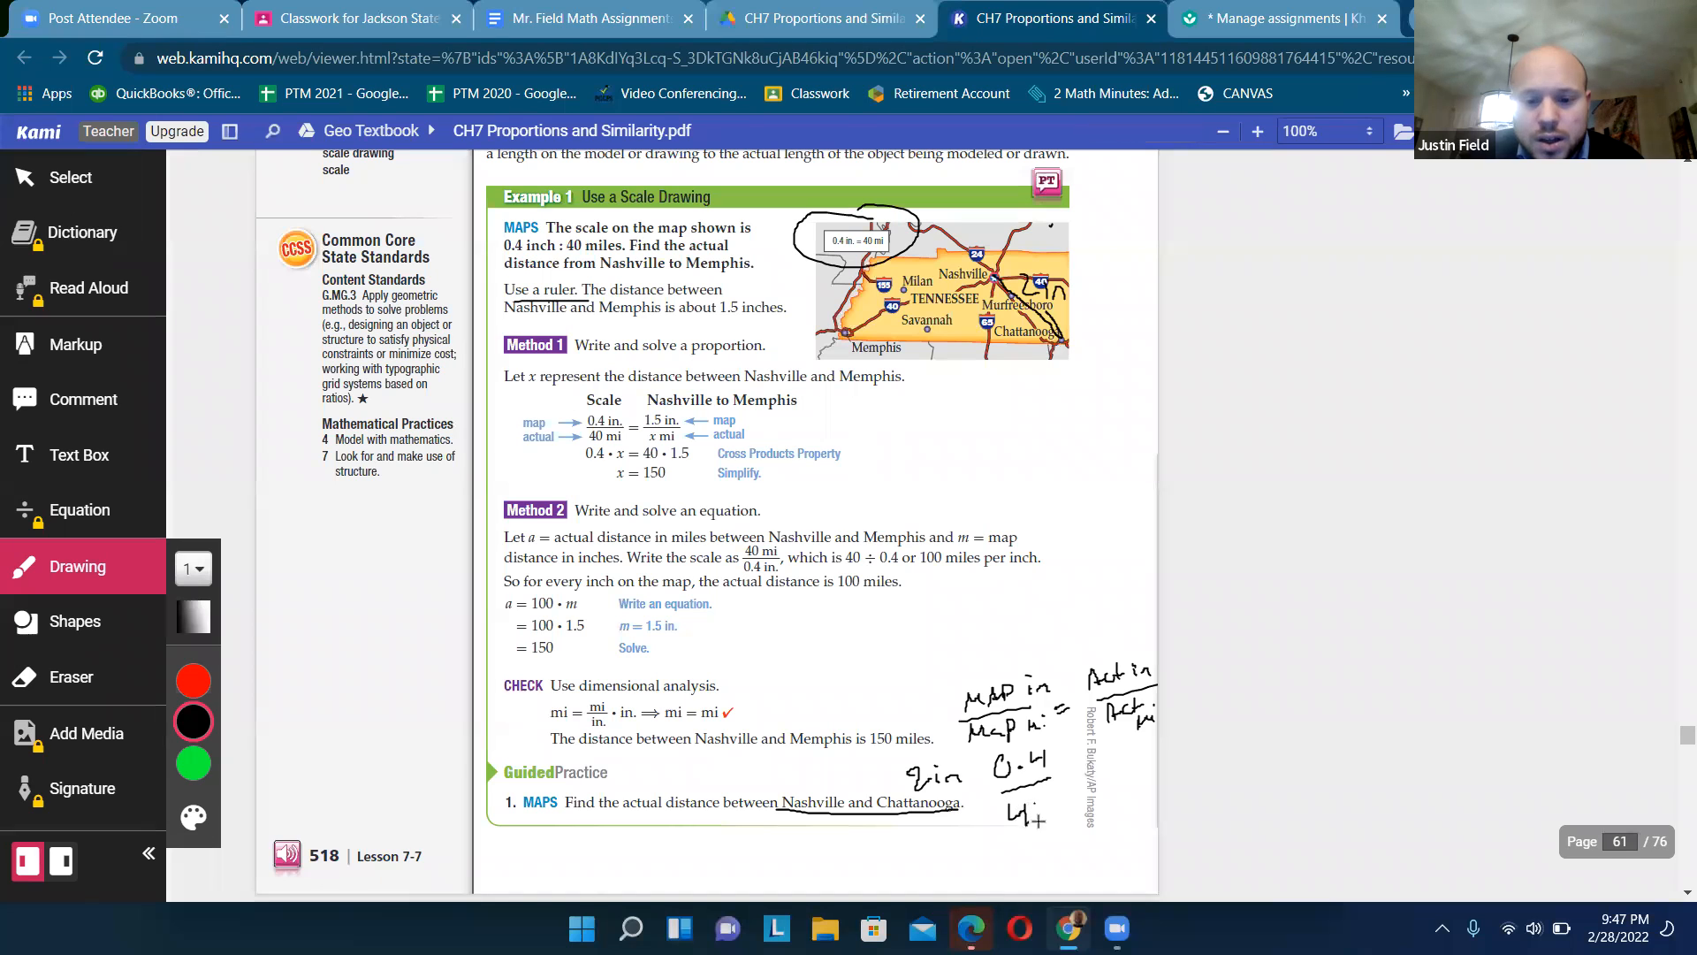
left_click_drag(1024, 807, 1045, 817)
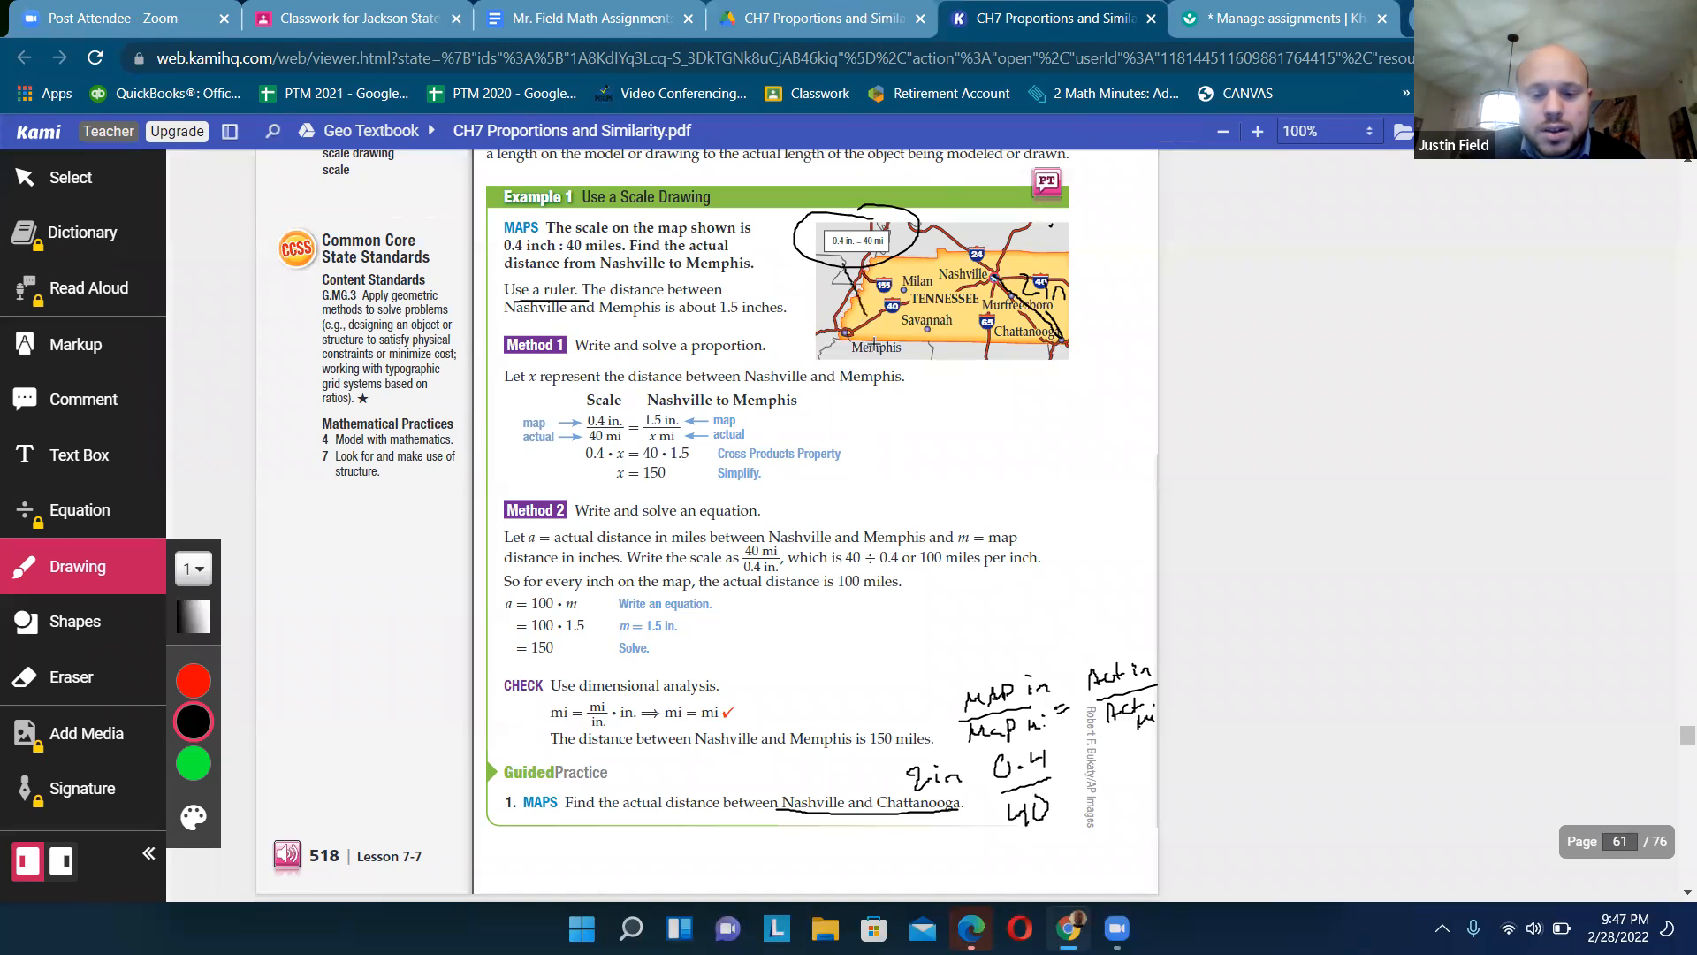
left_click_drag(842, 270, 974, 643)
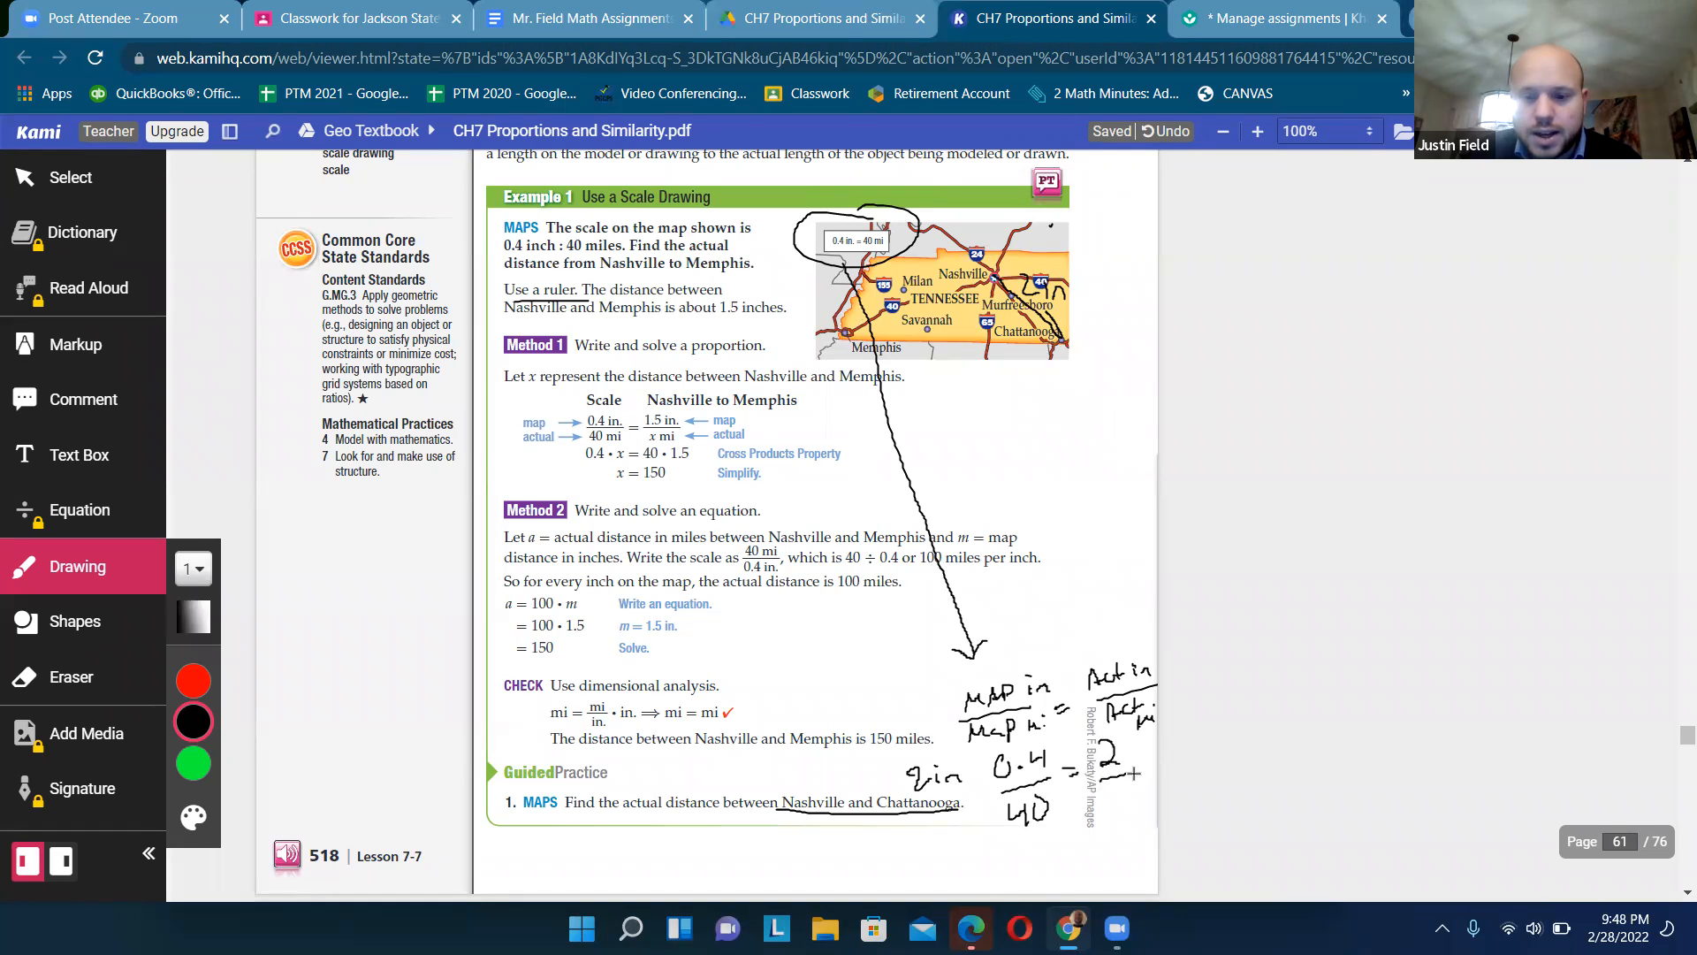
left_click_drag(1088, 780, 1121, 806)
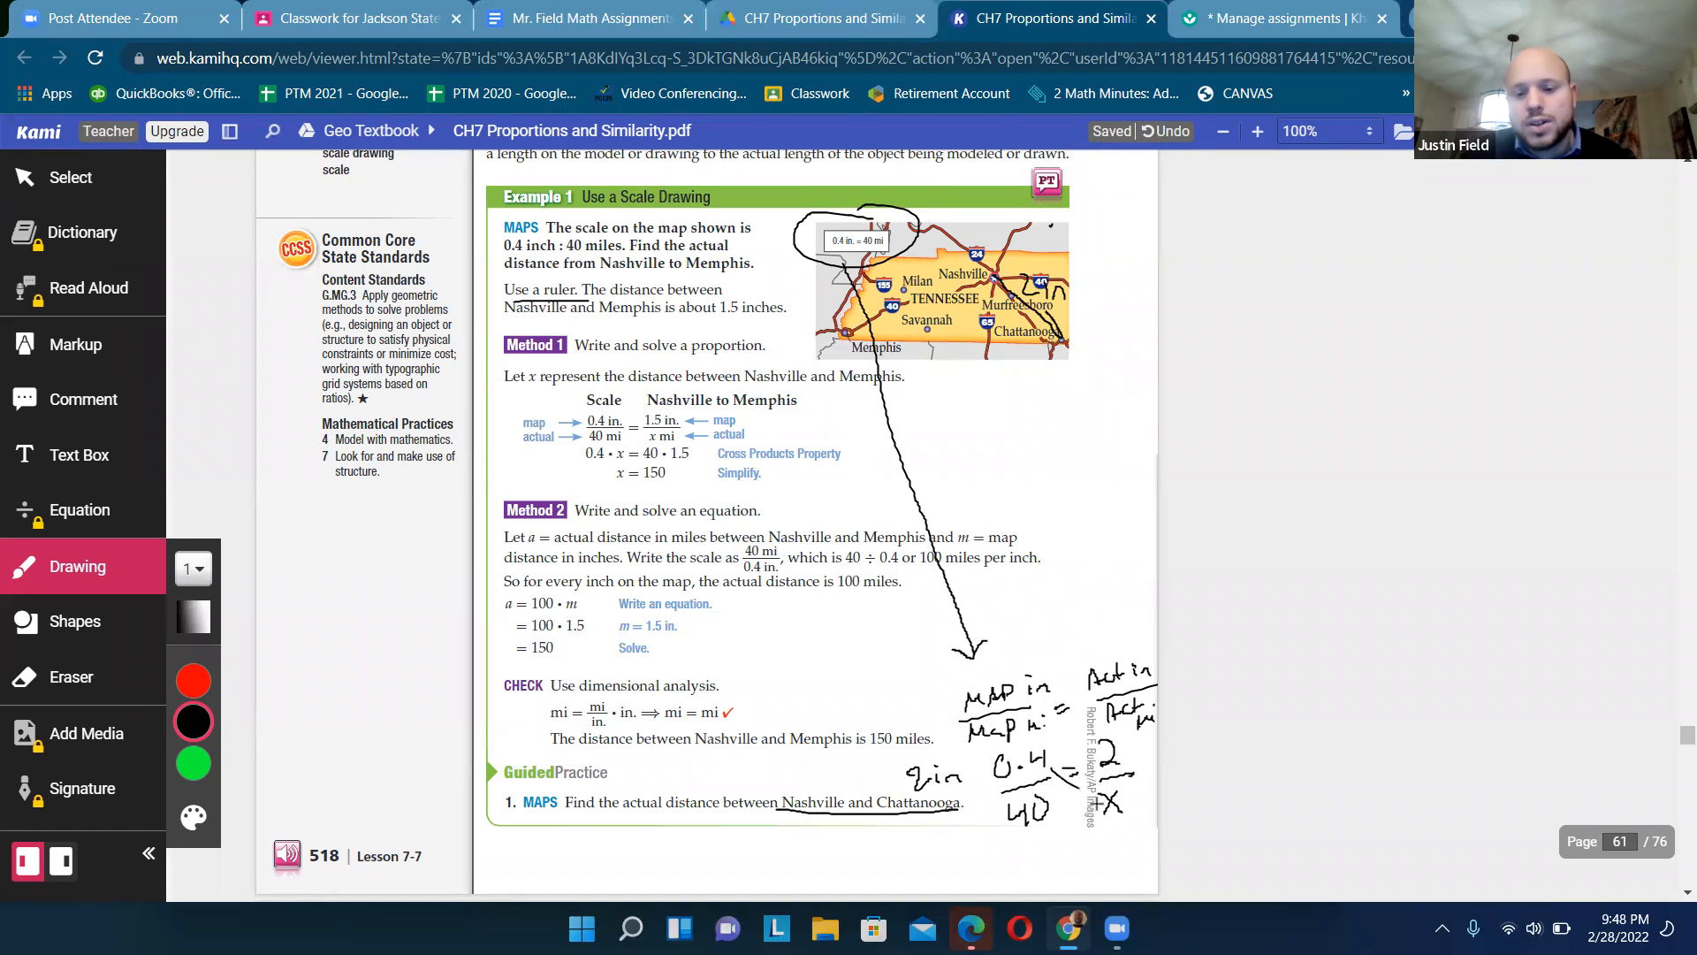
left_click_drag(1097, 746, 1098, 806)
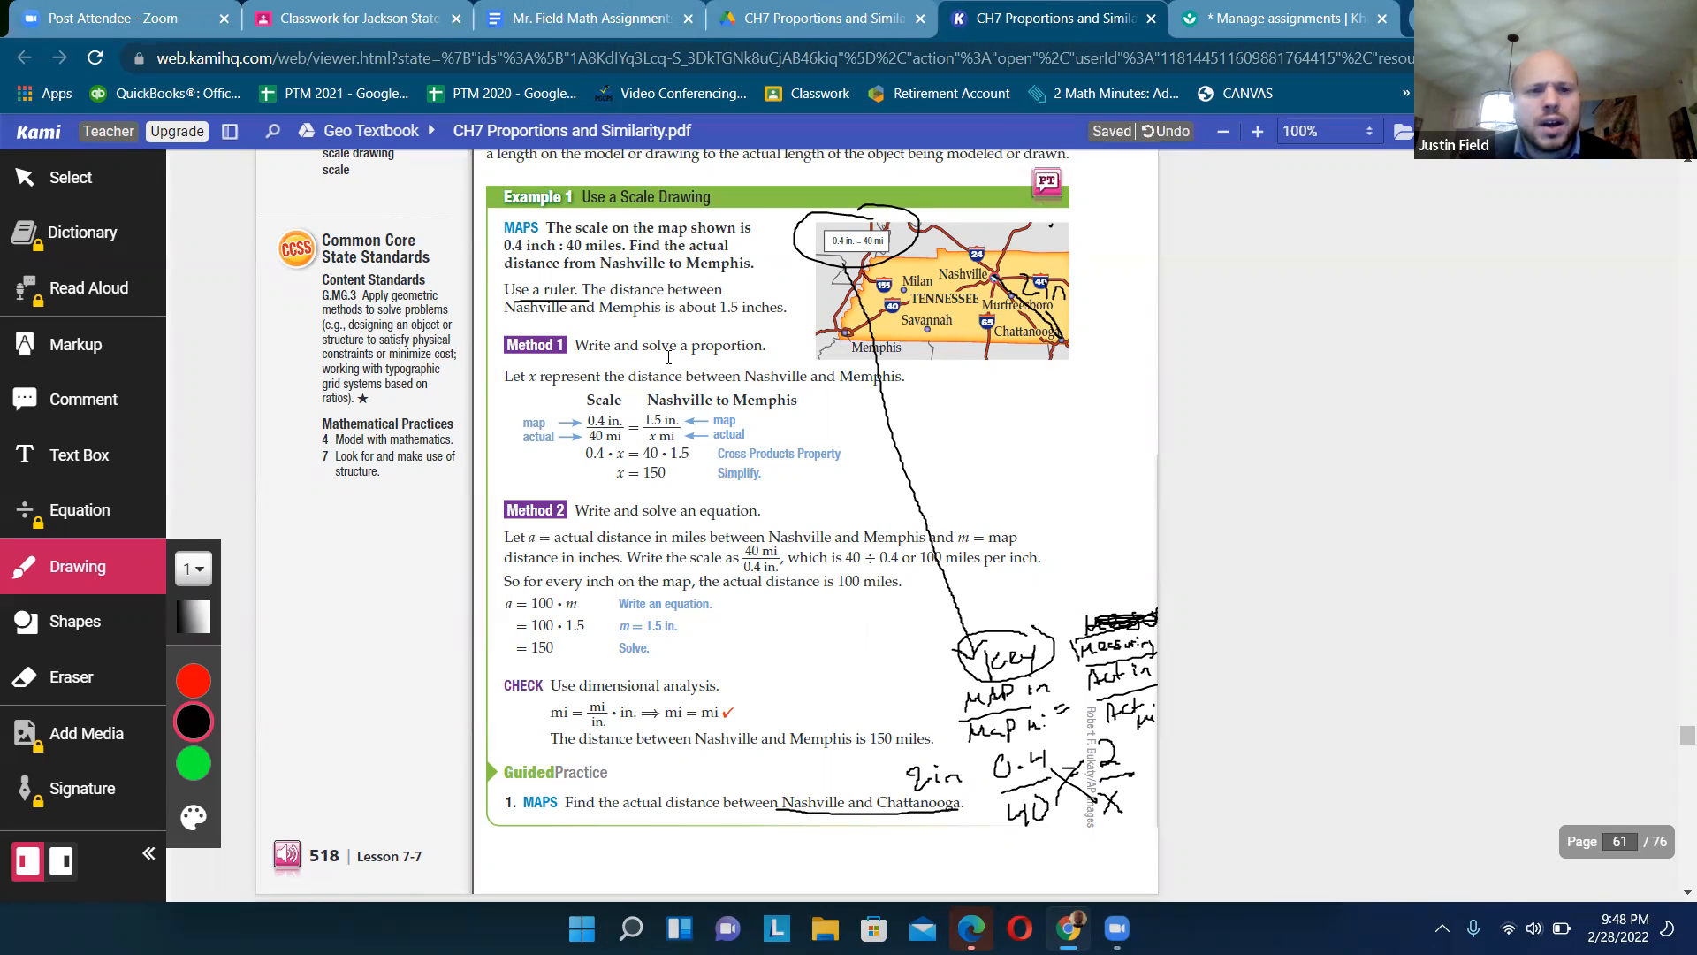
- Scroll to Example 2 and Guided Practice 2 on the Alamo model's 3 feet and 33 feet 6 inches
scroll("down", 3)
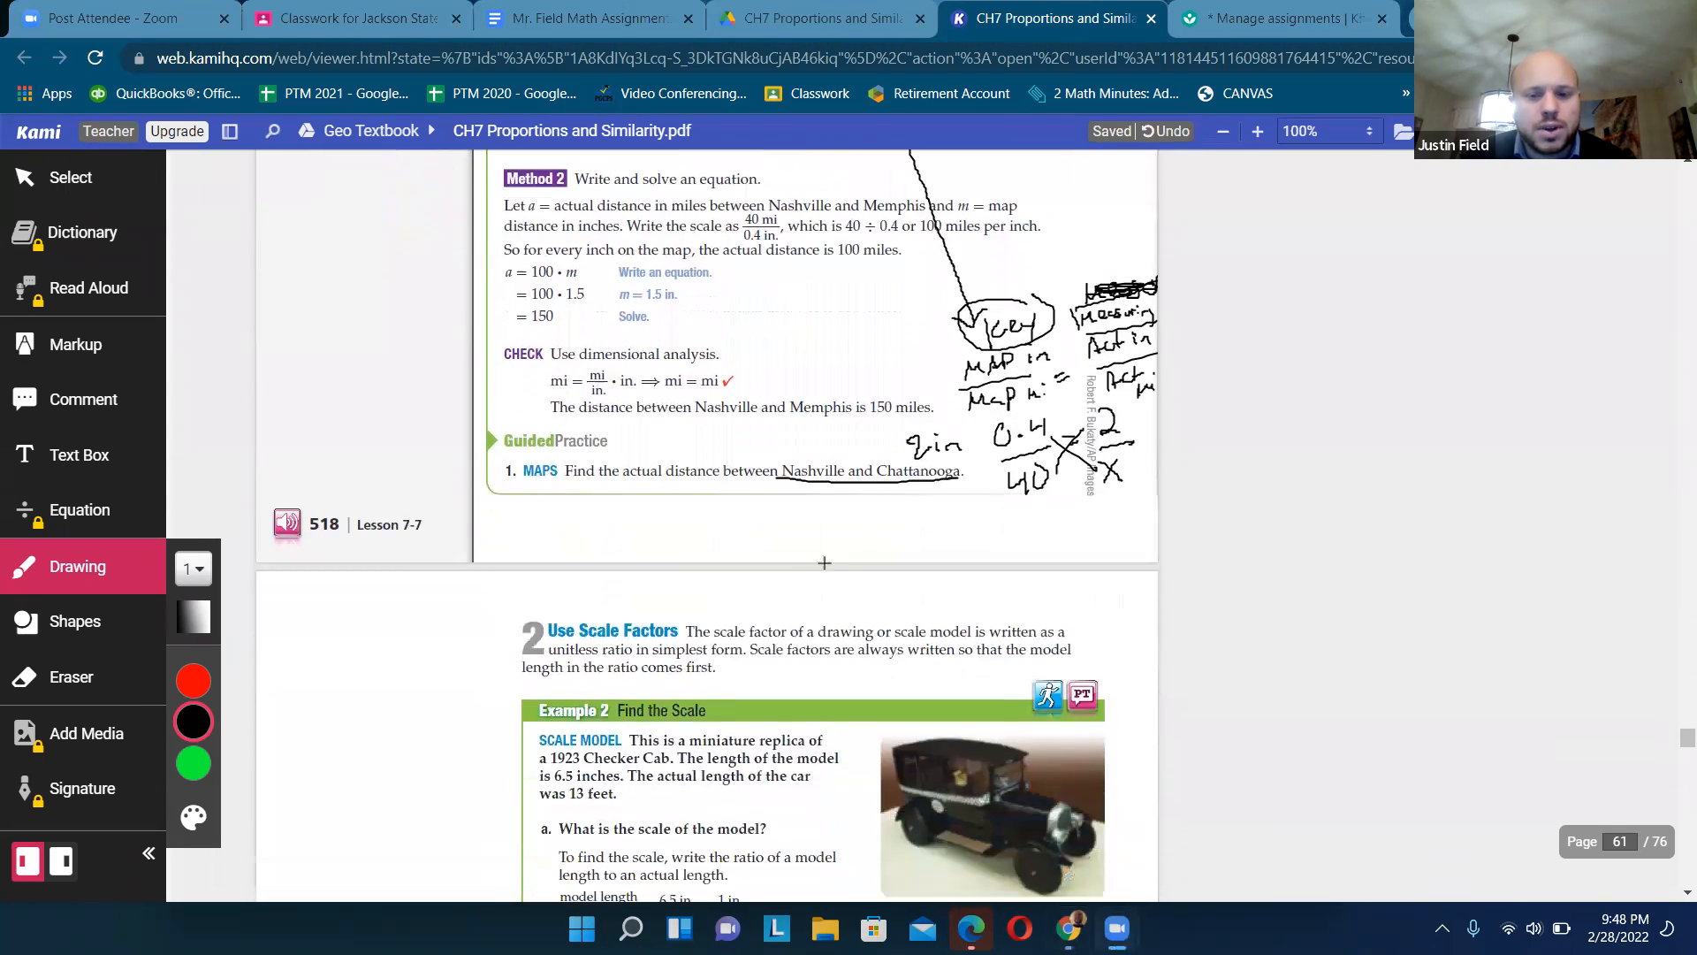
scroll("down", 3)
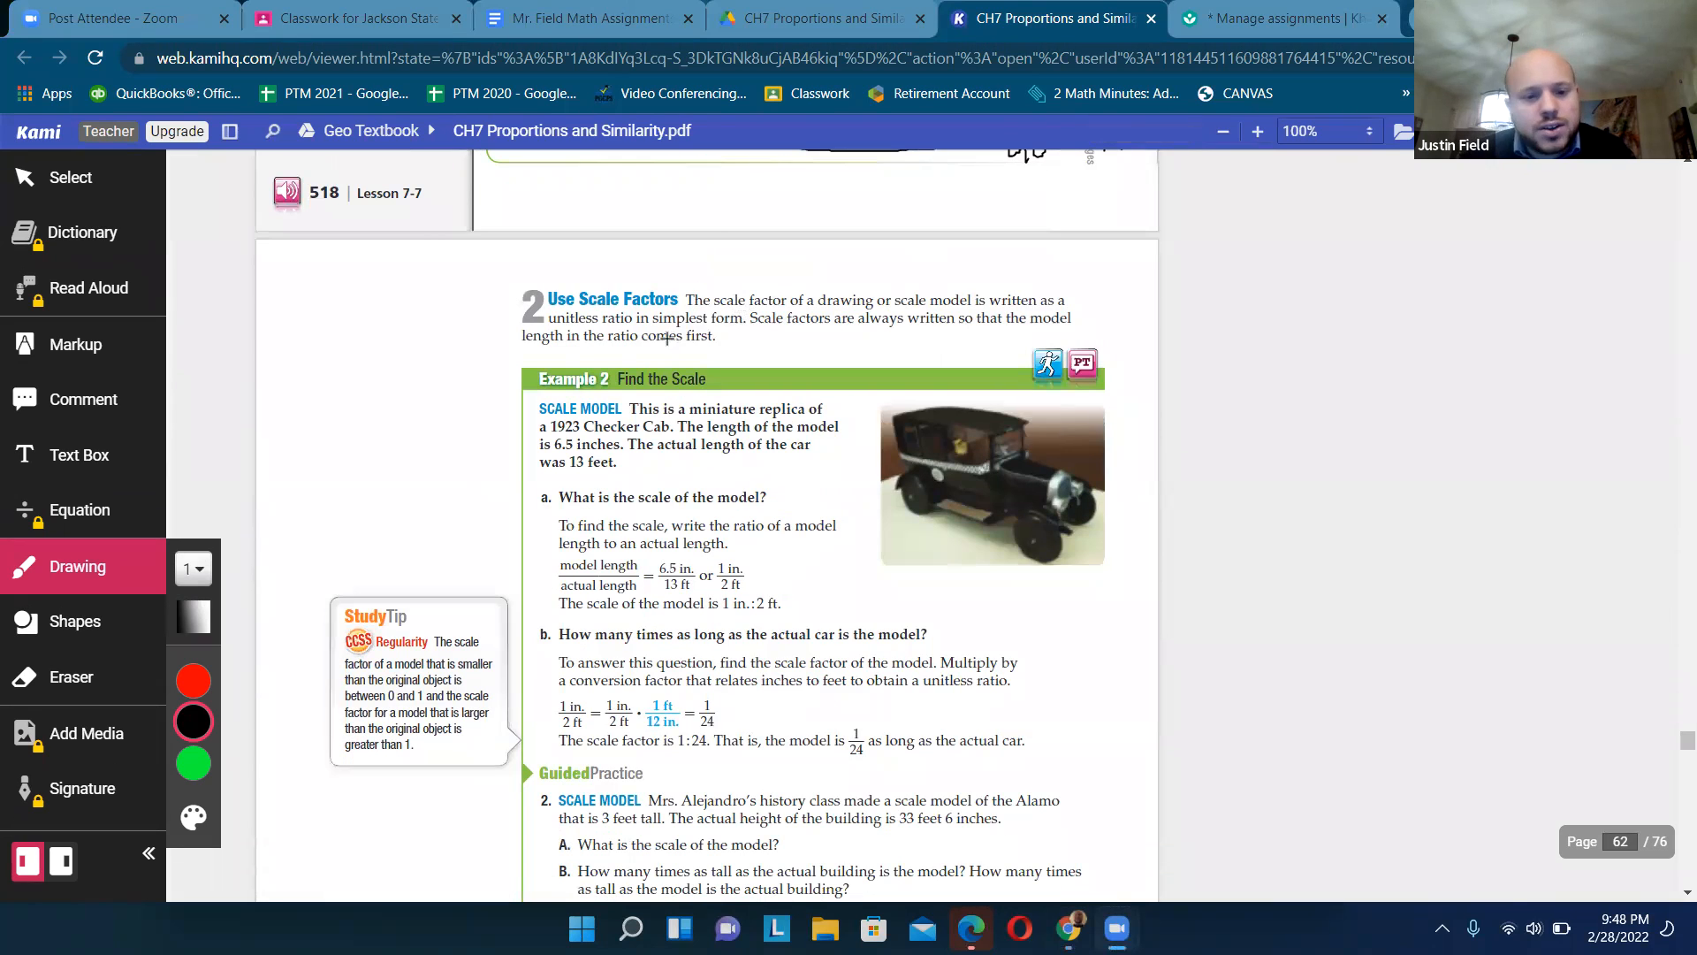
scroll("down", 3)
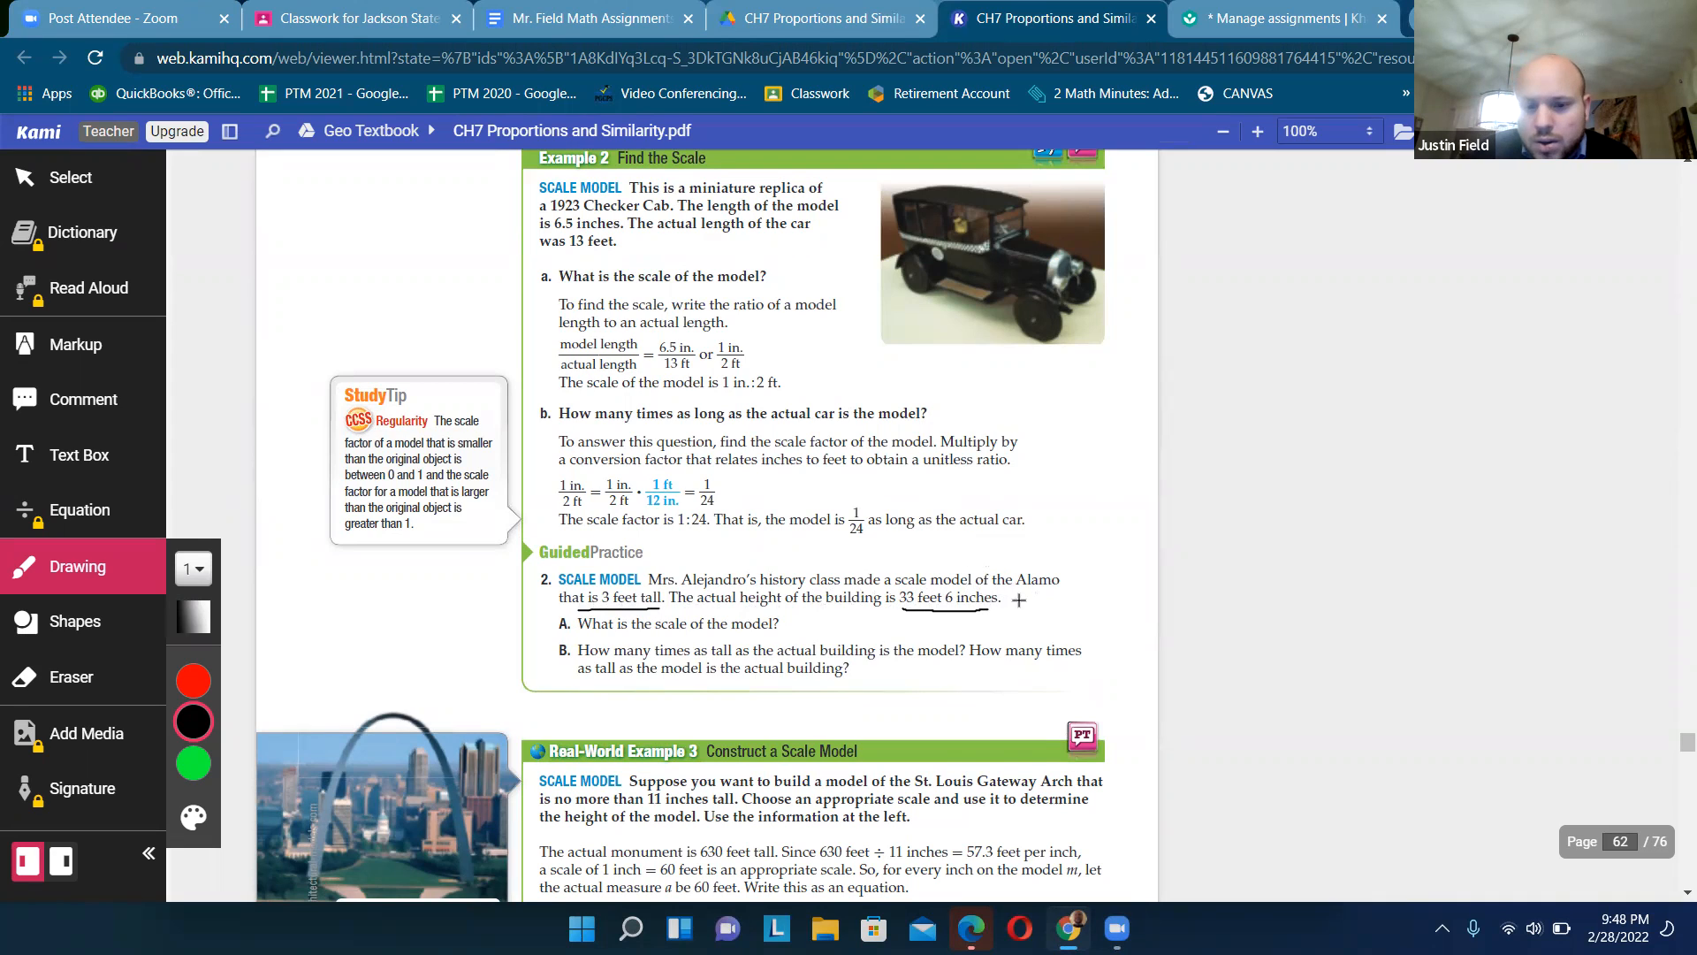
- Convert the building height to 33.5 ft and write the 3 over 33.5 ratio
left_click_drag(1023, 606, 1045, 605)
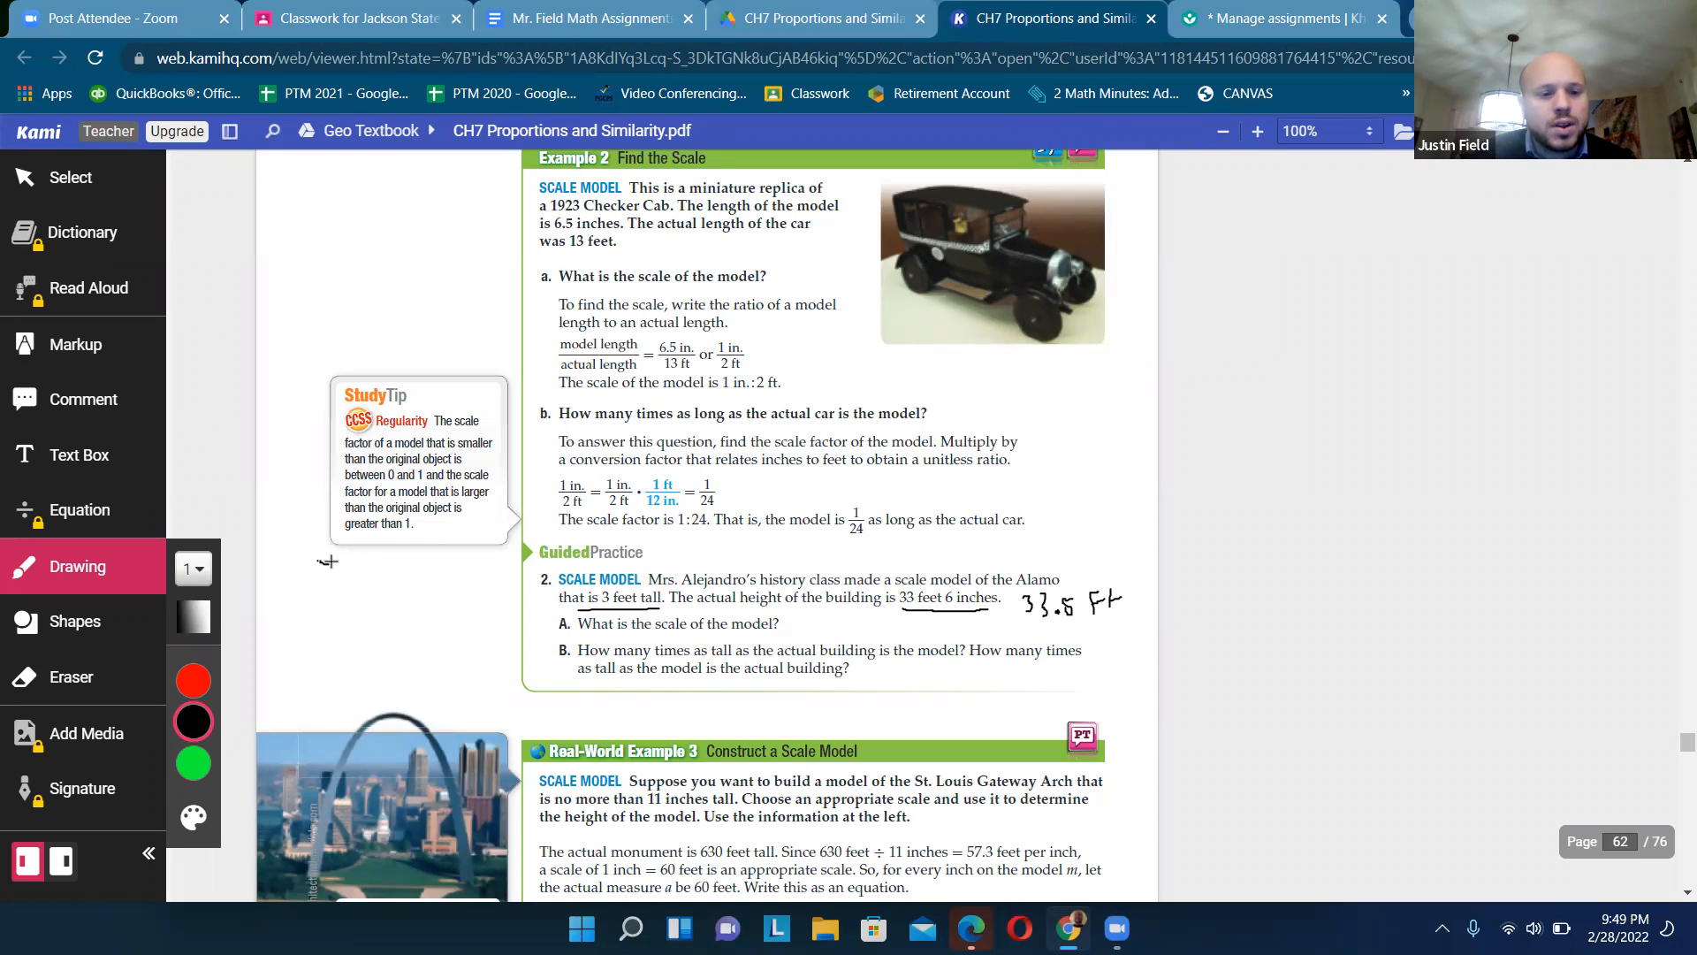
left_click_drag(325, 567, 342, 622)
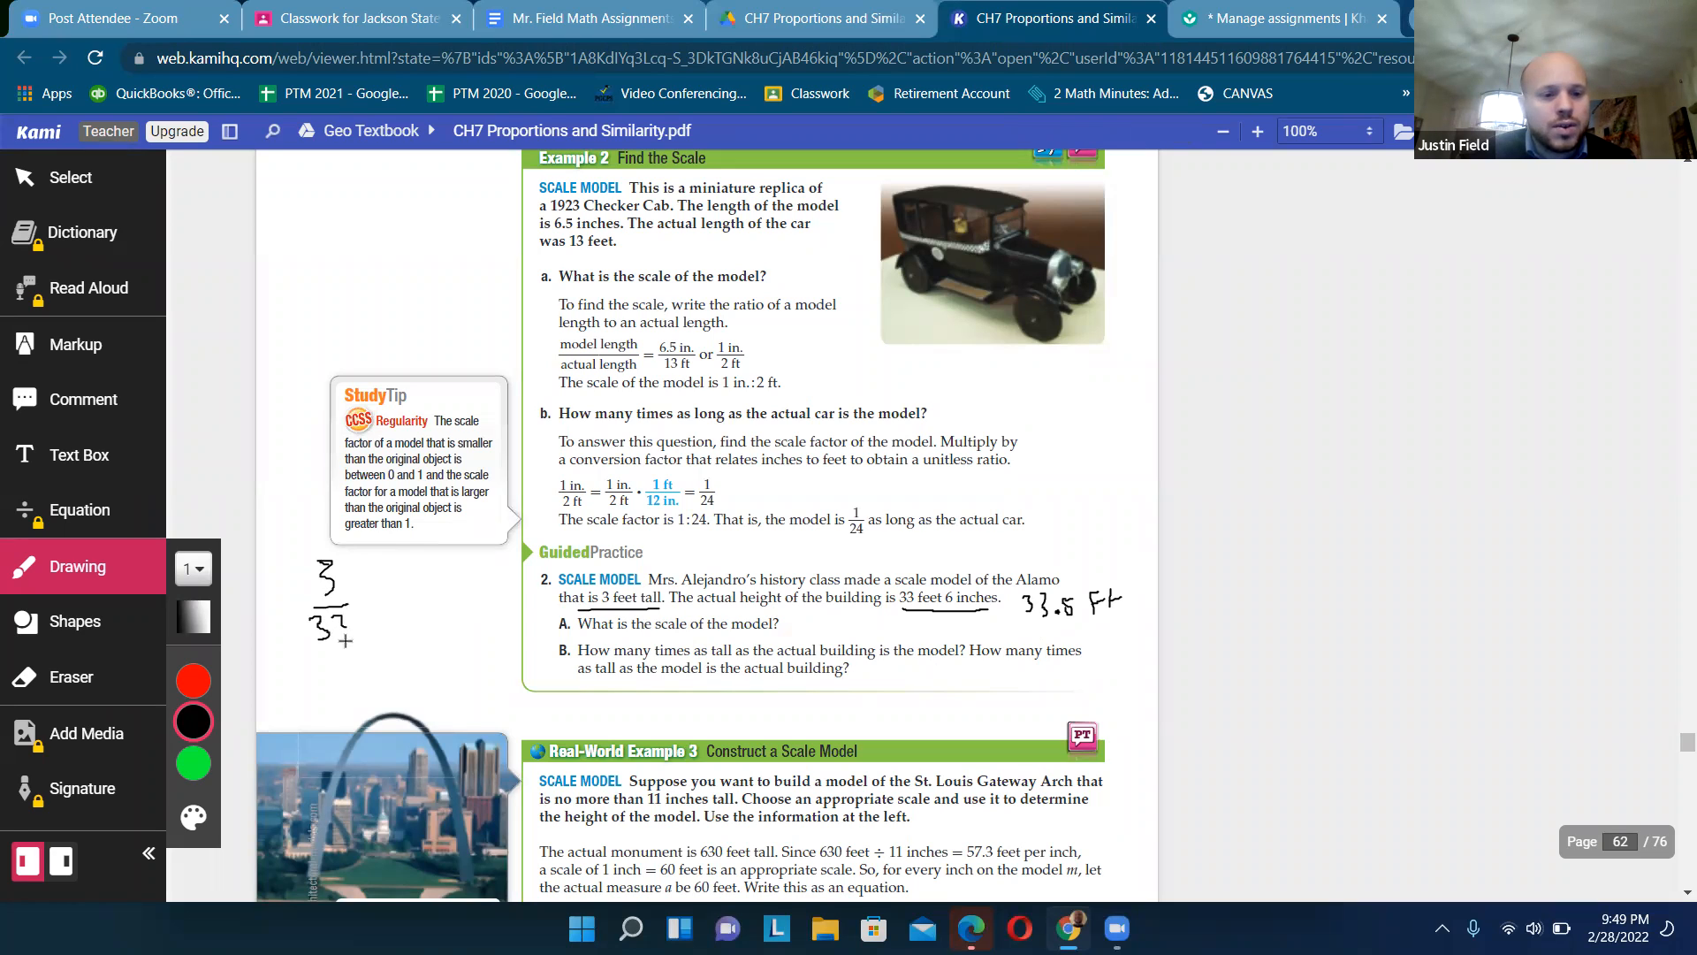
left_click_drag(350, 628, 382, 622)
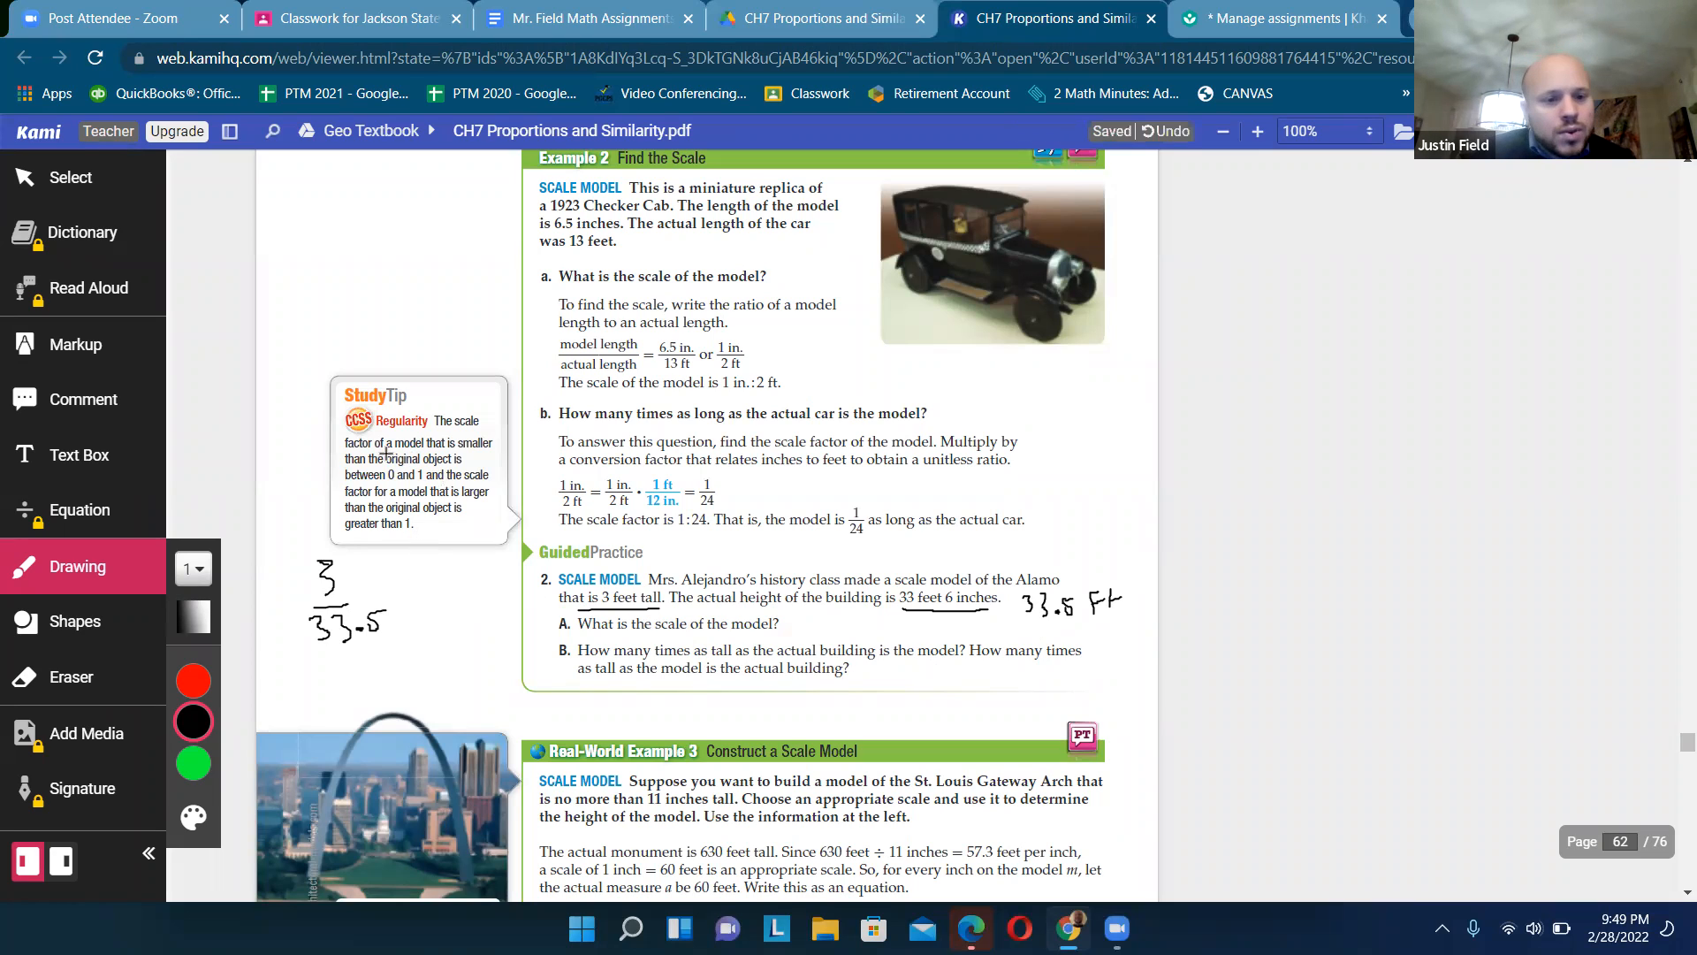
mouse_move(409, 467)
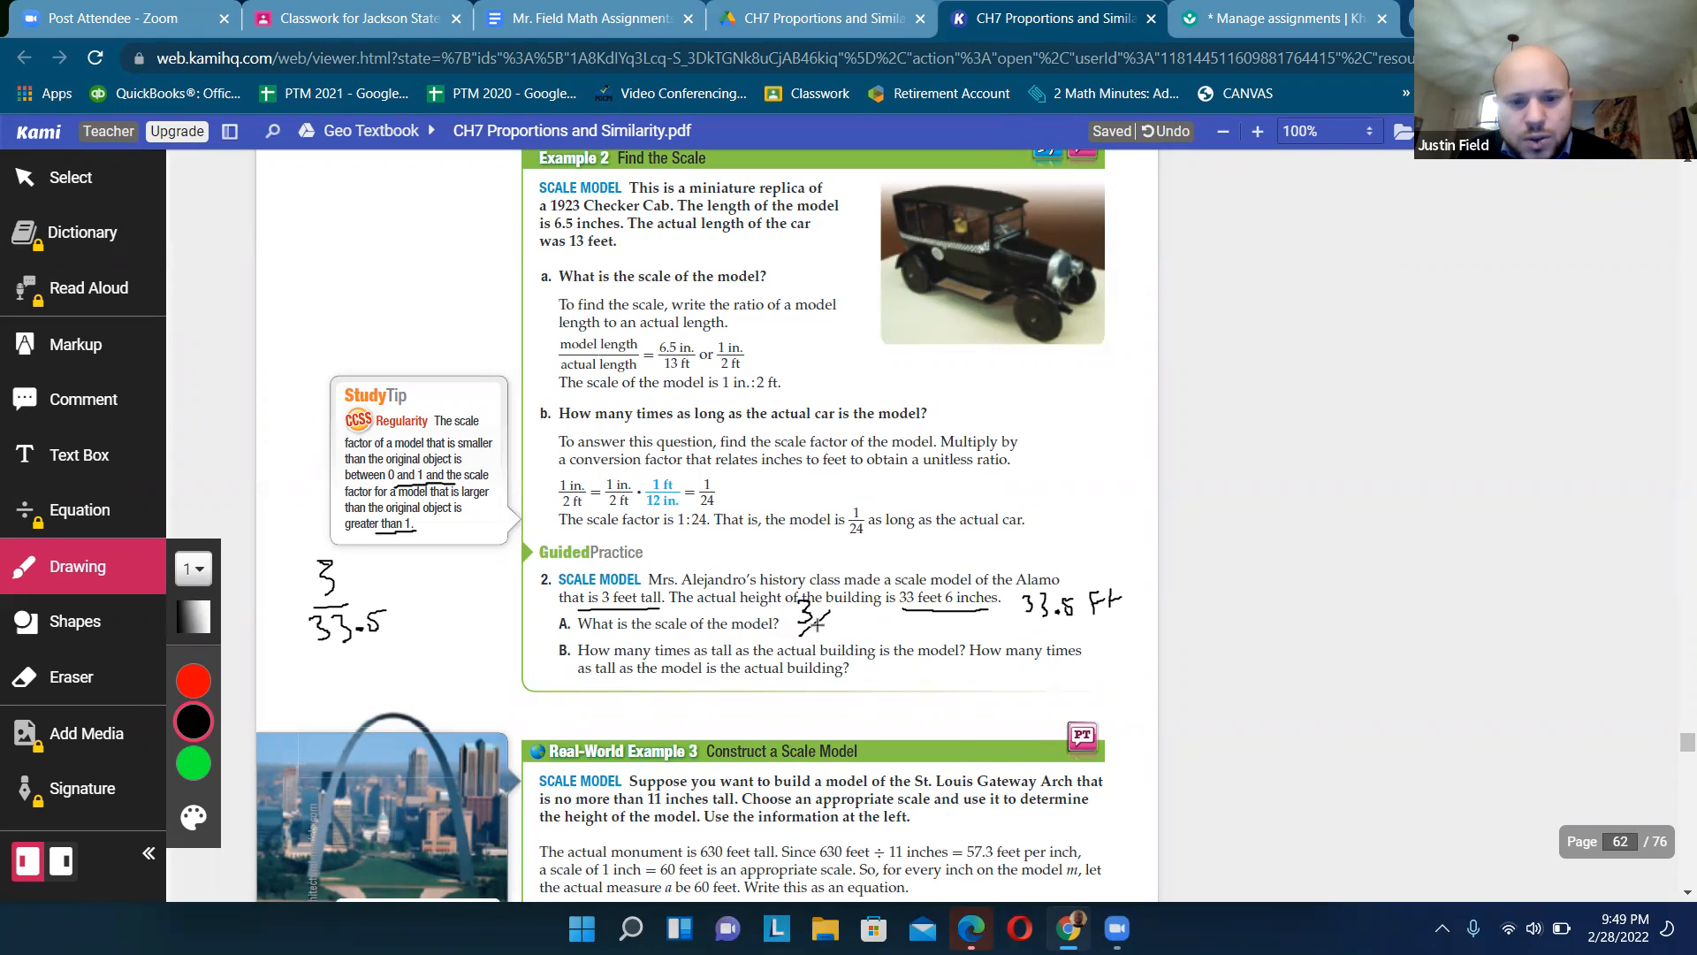
- Underline the scale factor rule, write 3/33.5 for part A and 33.5/3 ≈ 11 times for part B
left_click_drag(822, 628, 877, 628)
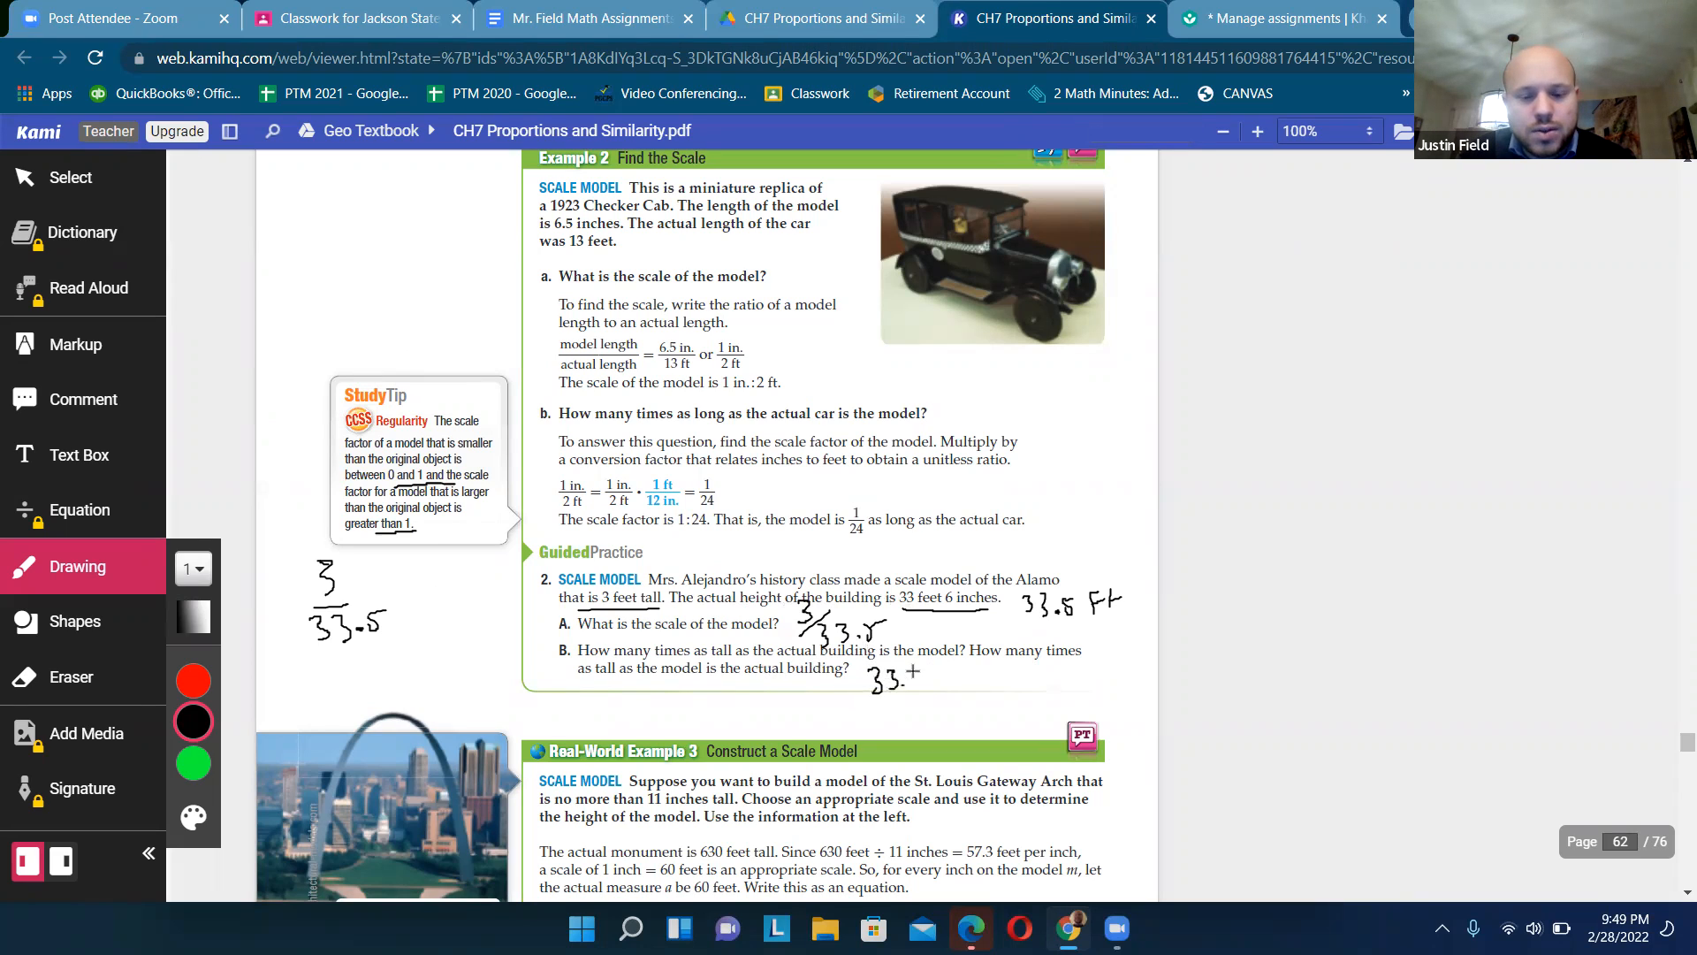
left_click_drag(877, 693, 932, 725)
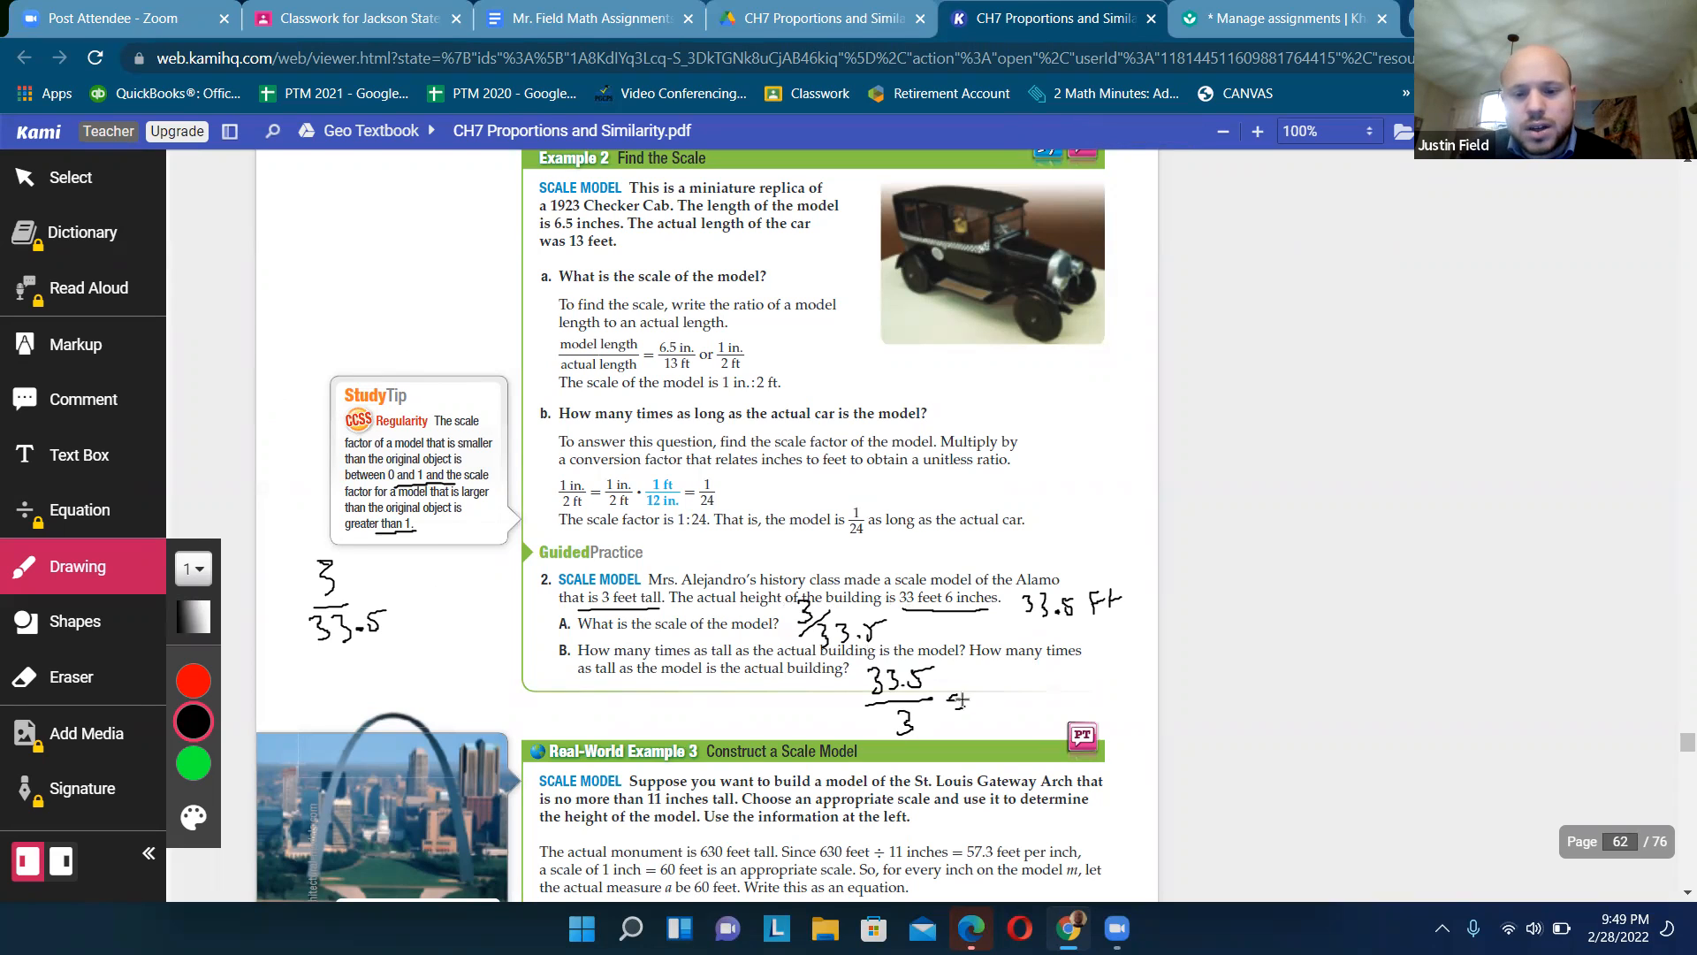
left_click_drag(980, 704, 1055, 702)
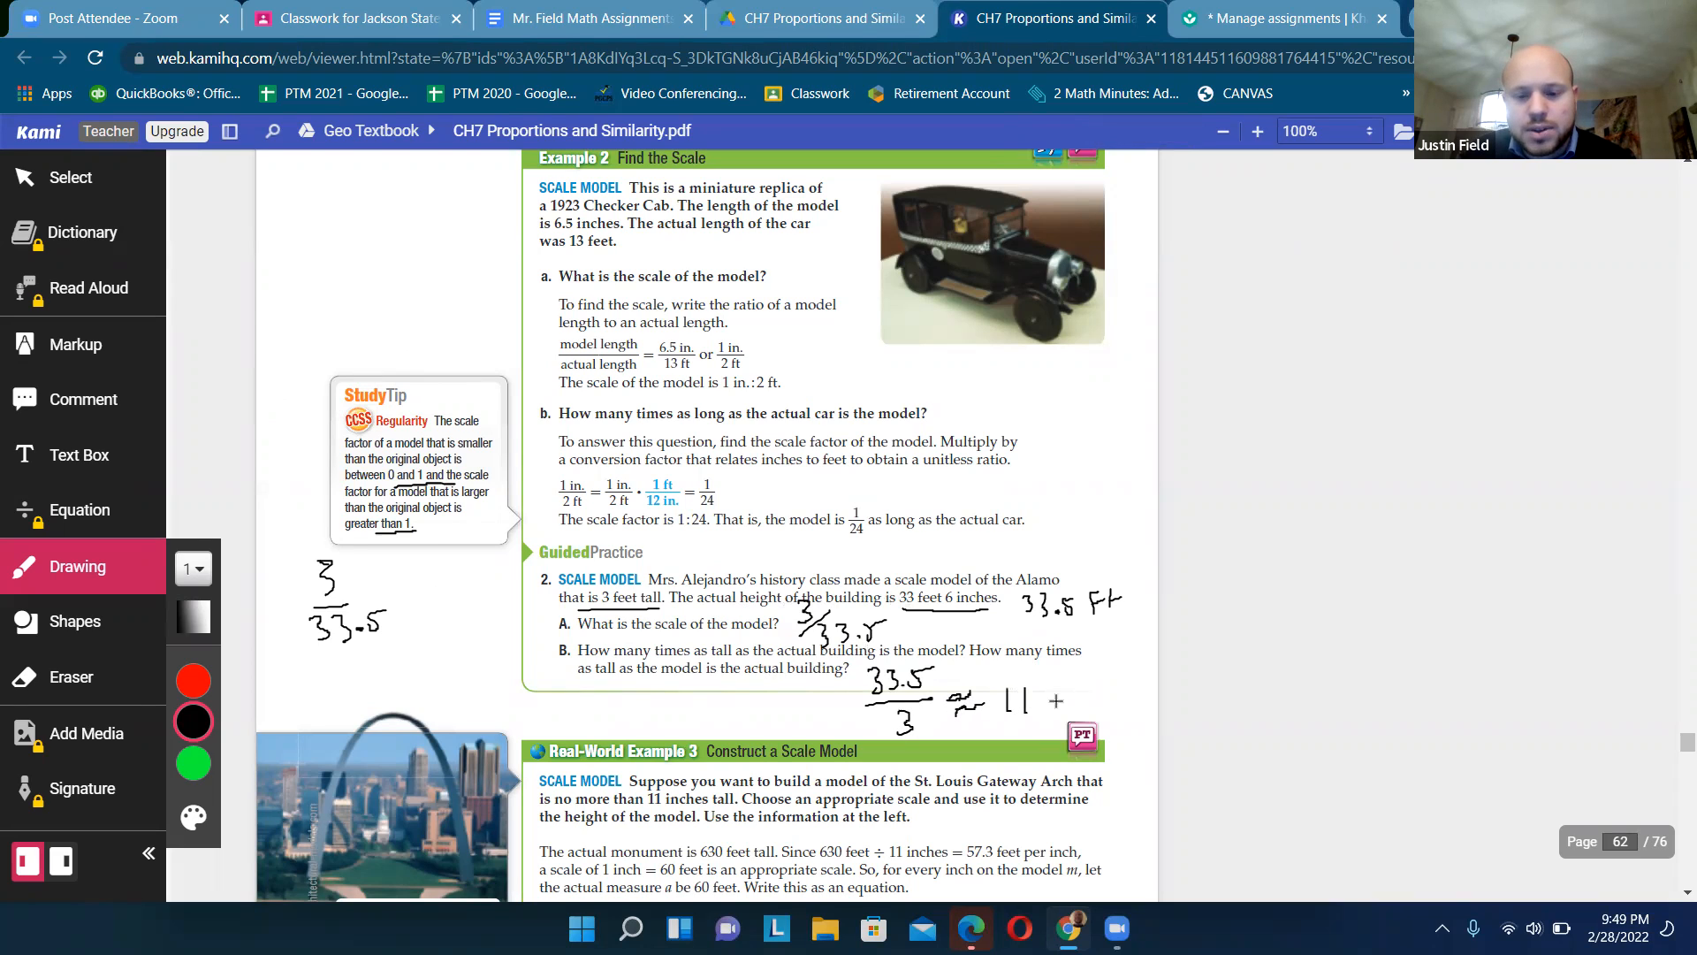
left_click_drag(1039, 699, 1148, 704)
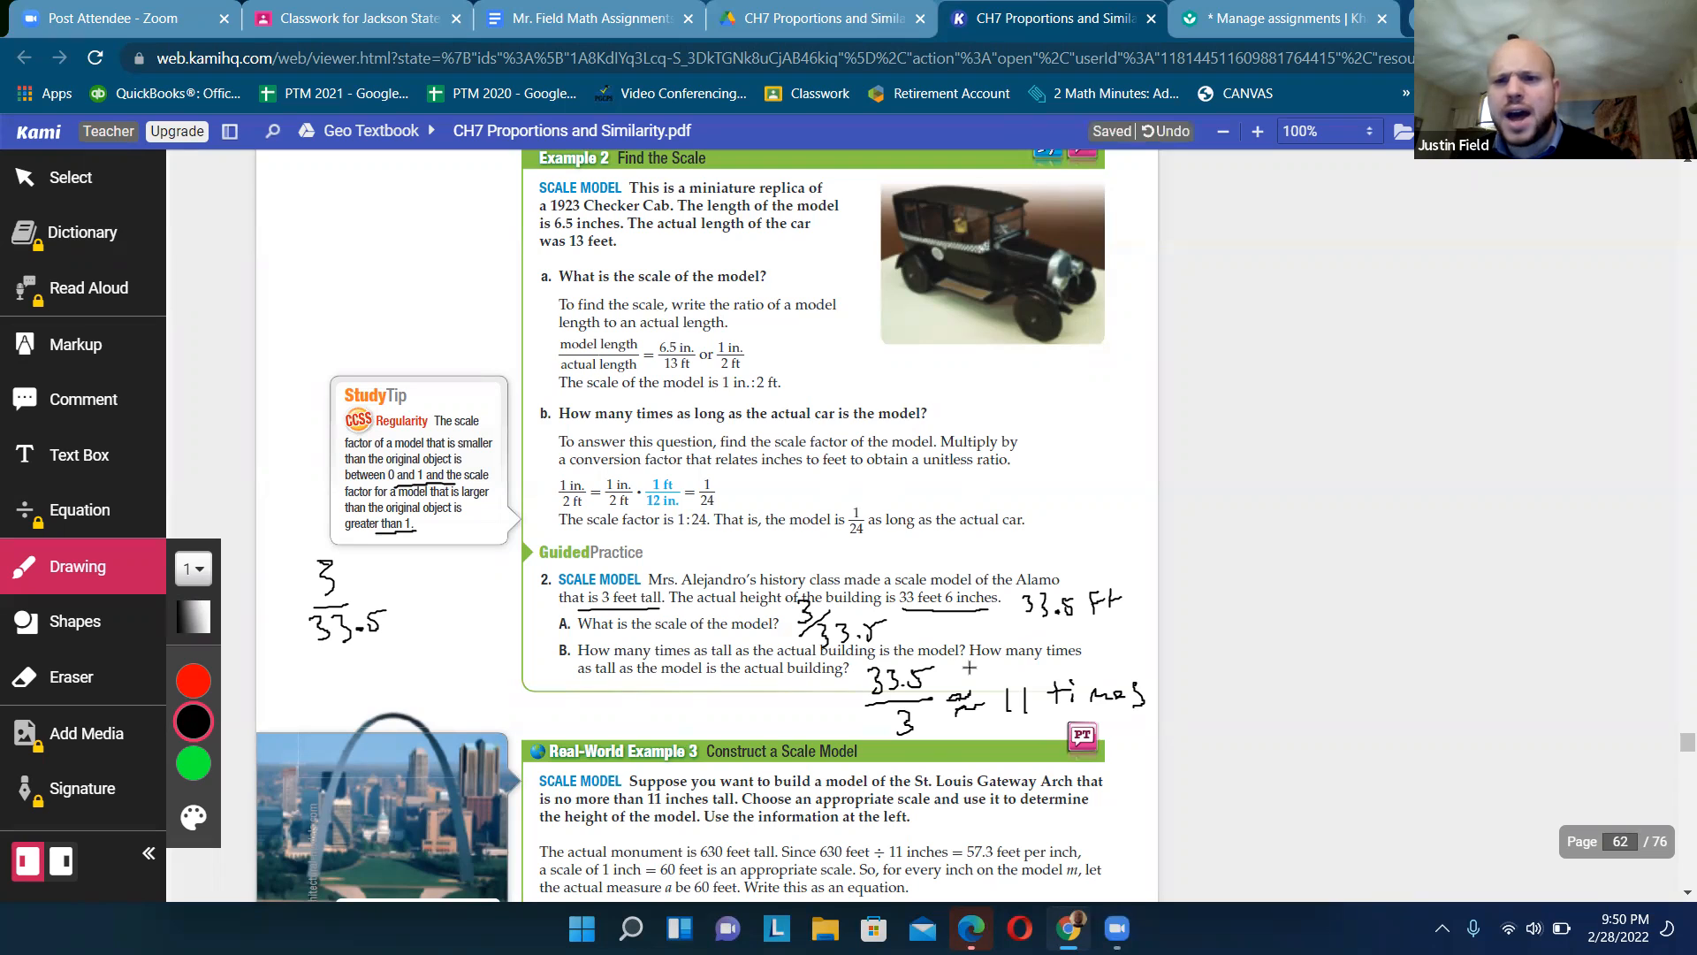
- Scroll to Real-World Example 3 on the Gateway Arch and Guided Practice 3 on Sonya's room
scroll("down", 3)
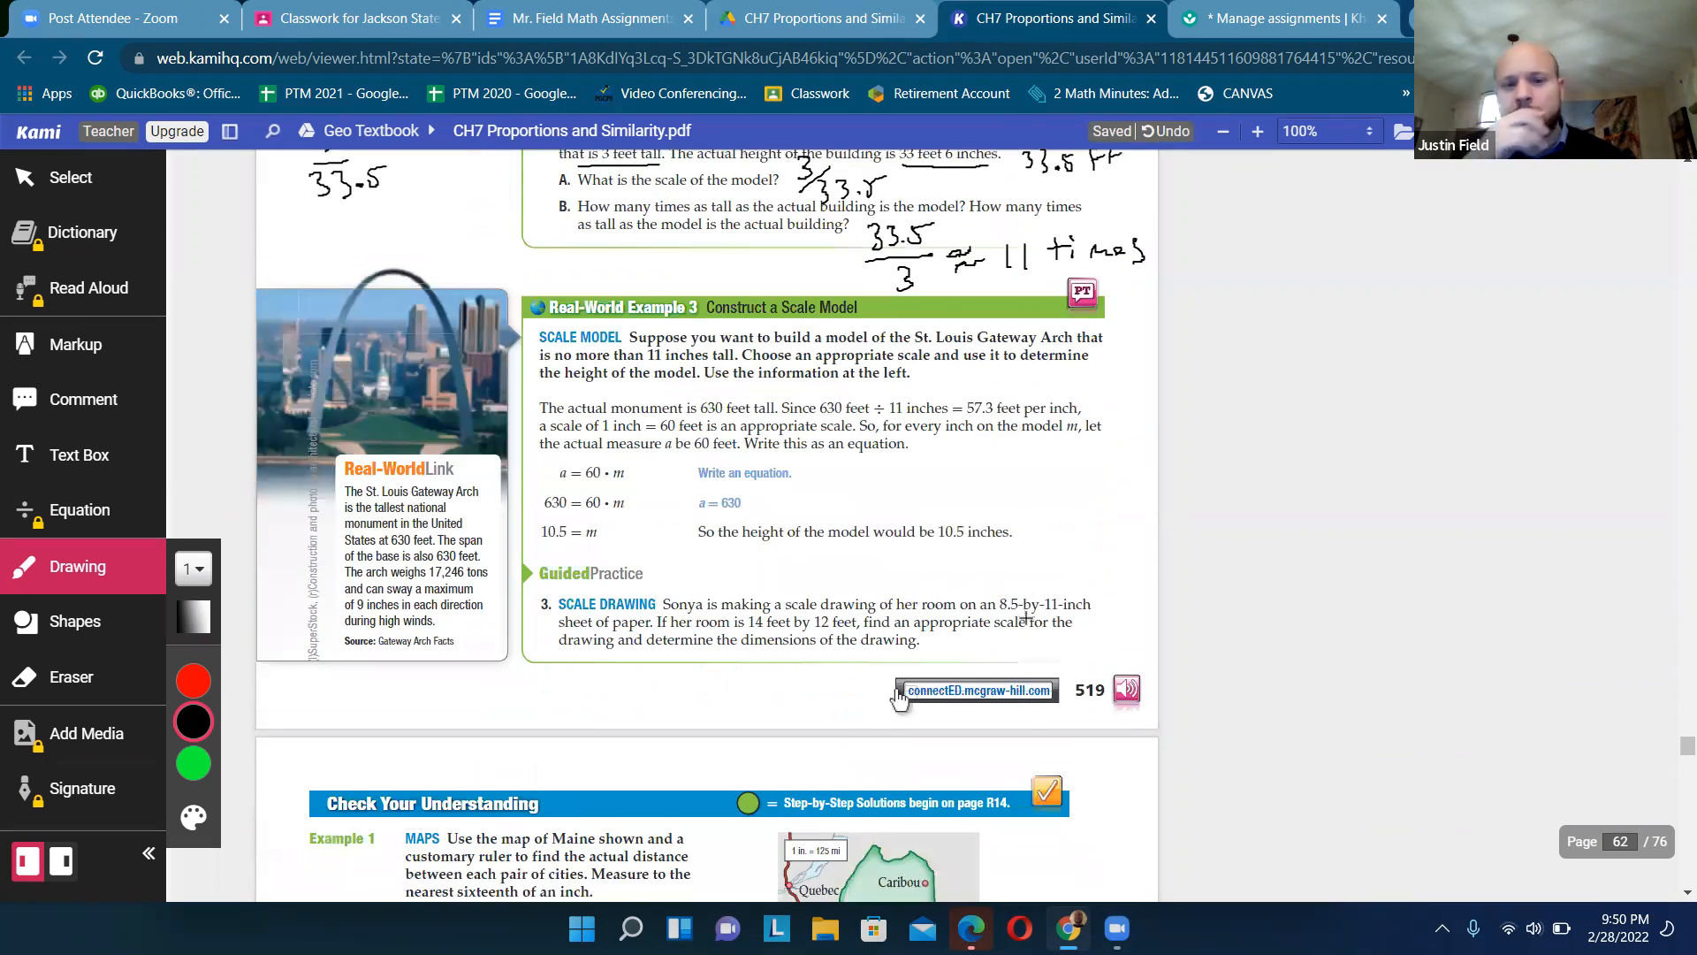
scroll("down", 3)
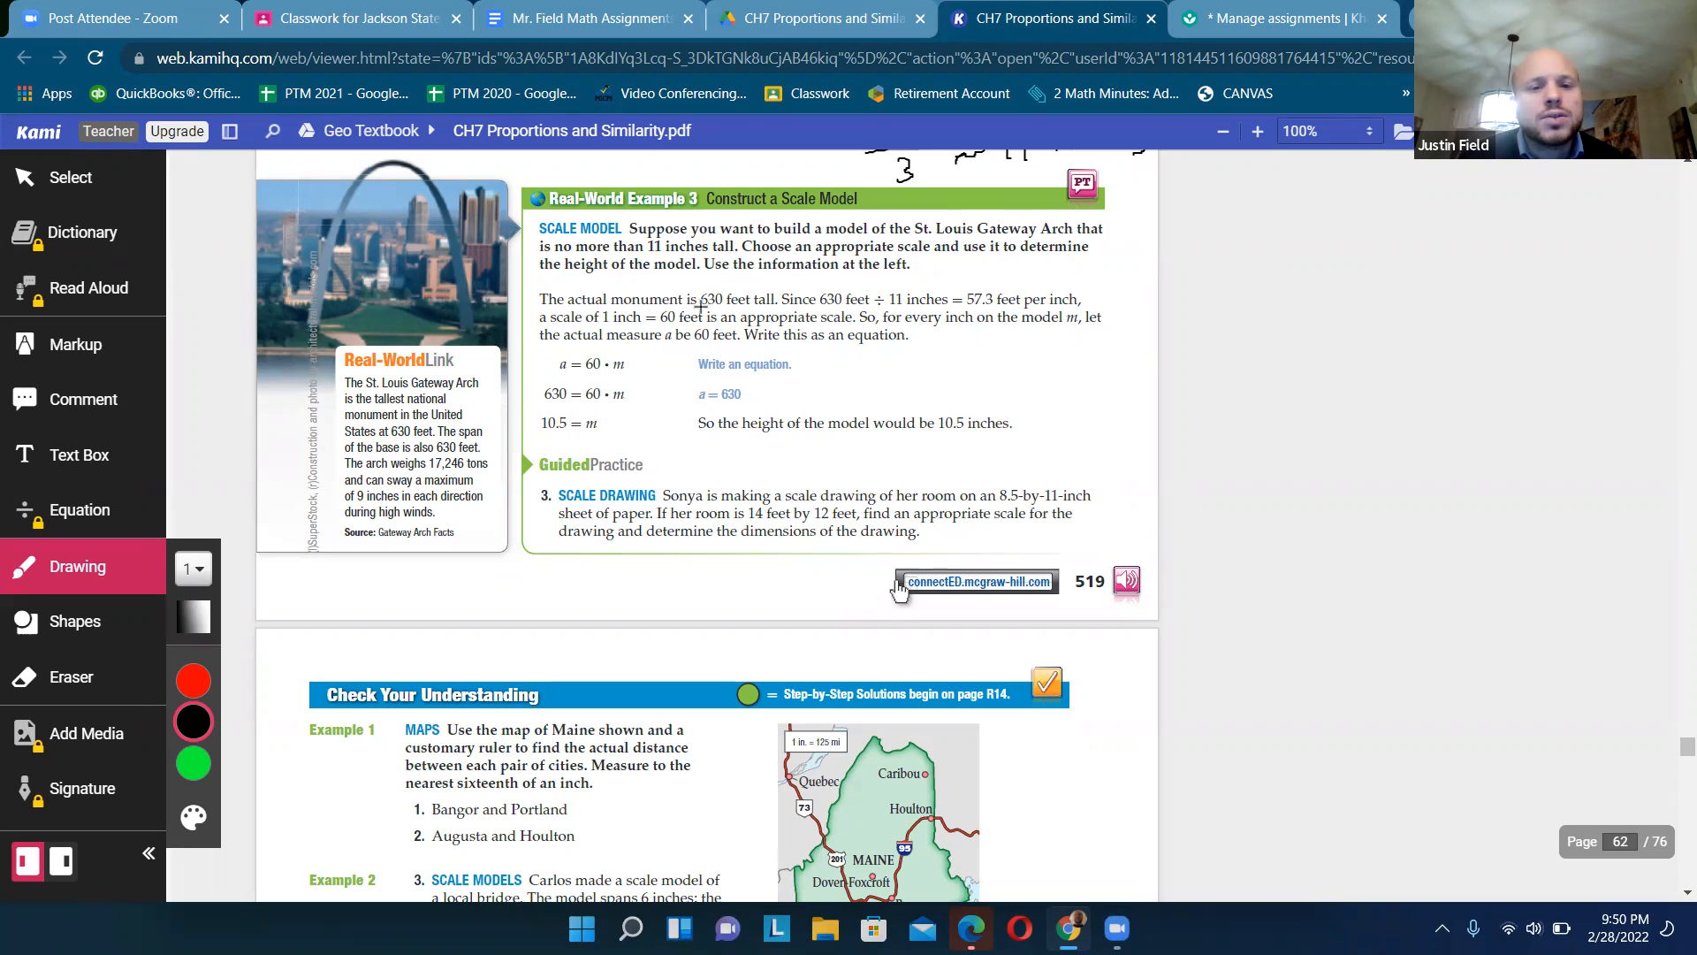
mouse_move(723, 320)
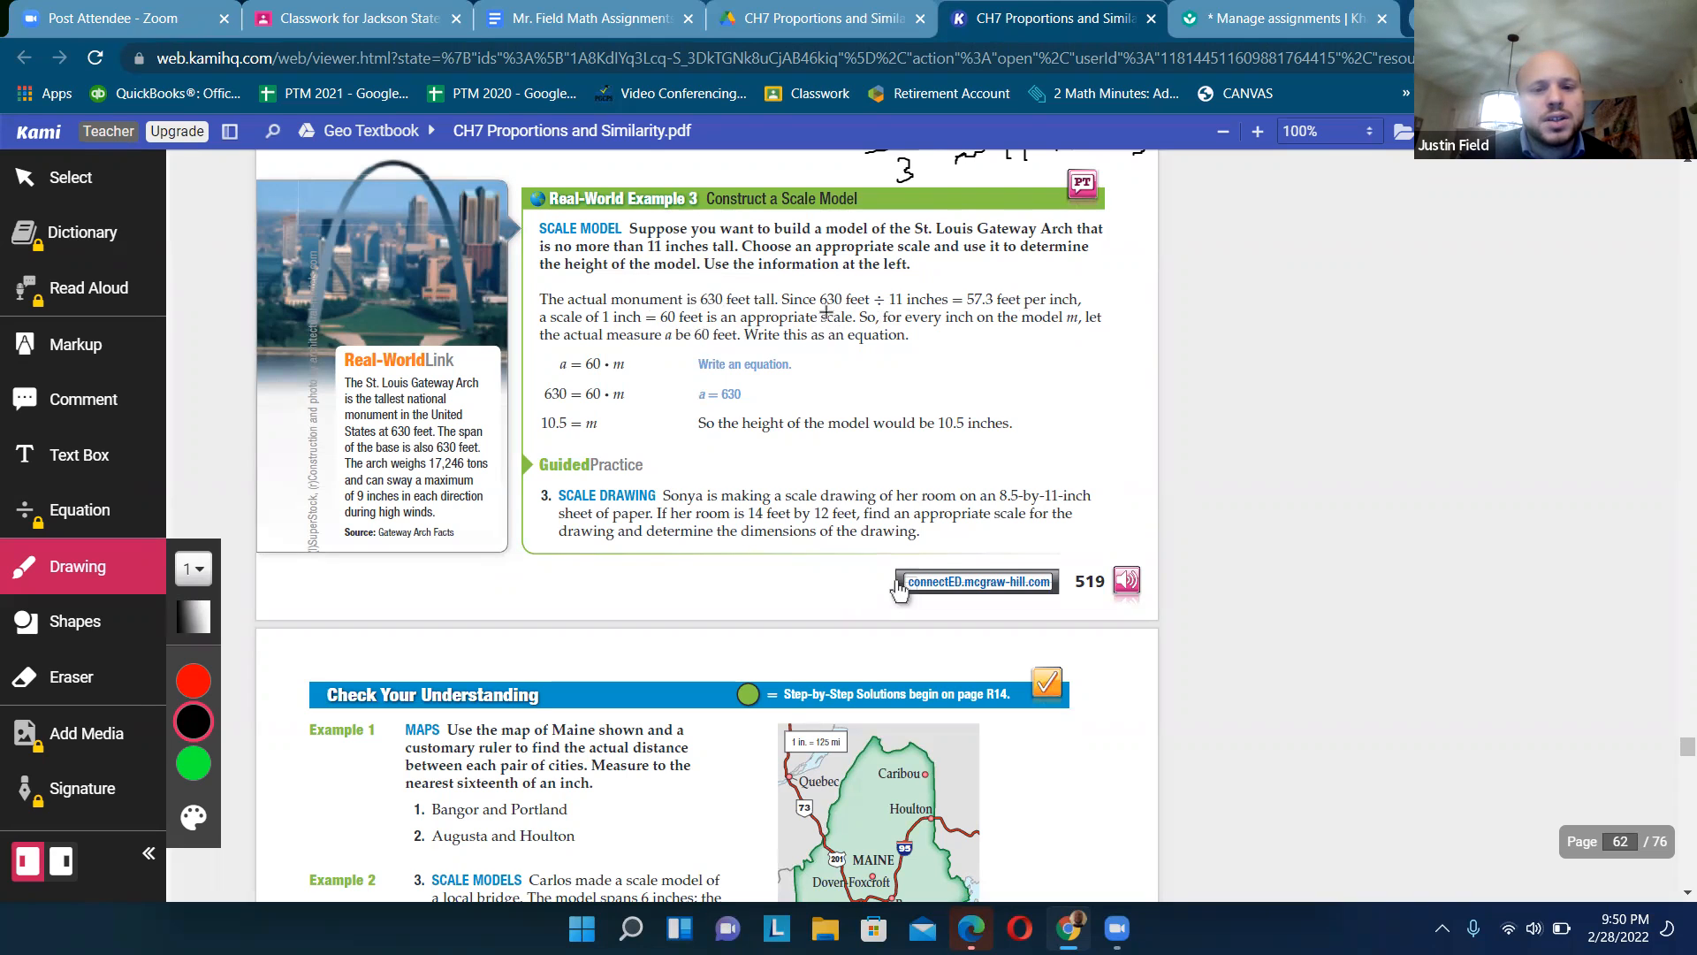
mouse_move(898, 313)
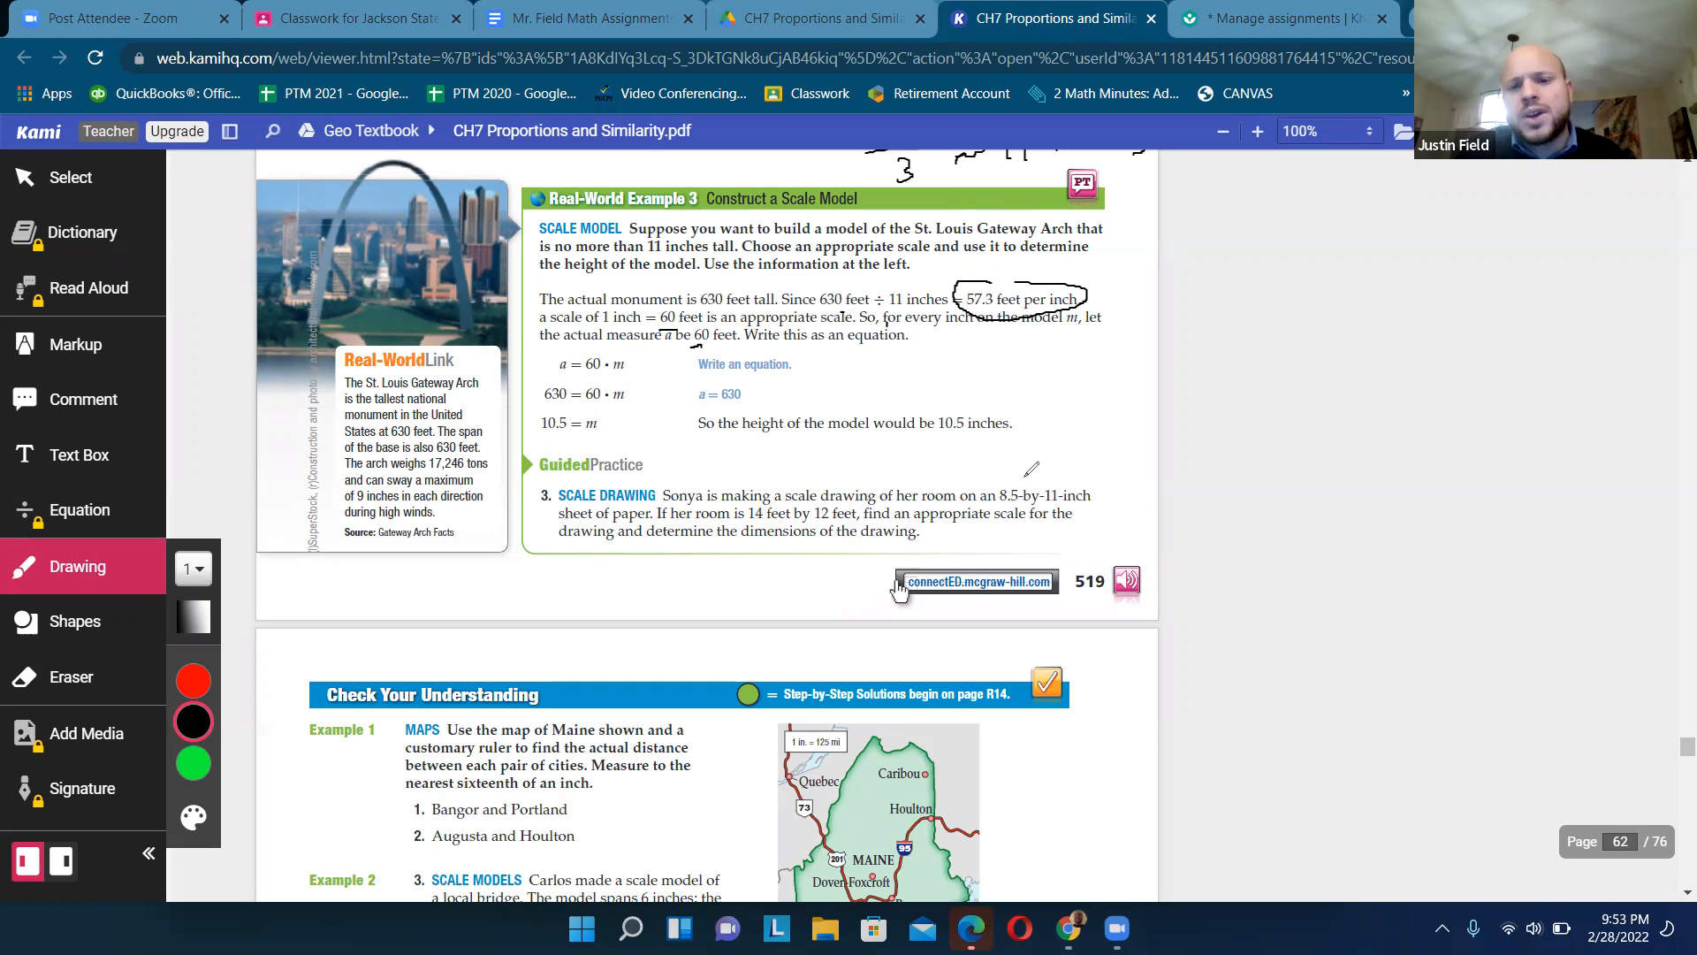
- Underline the dimensions, change the scale to 1 in = 2 ft, and write the 8.5 × 2 calculation
left_click_drag(1020, 465, 1044, 455)
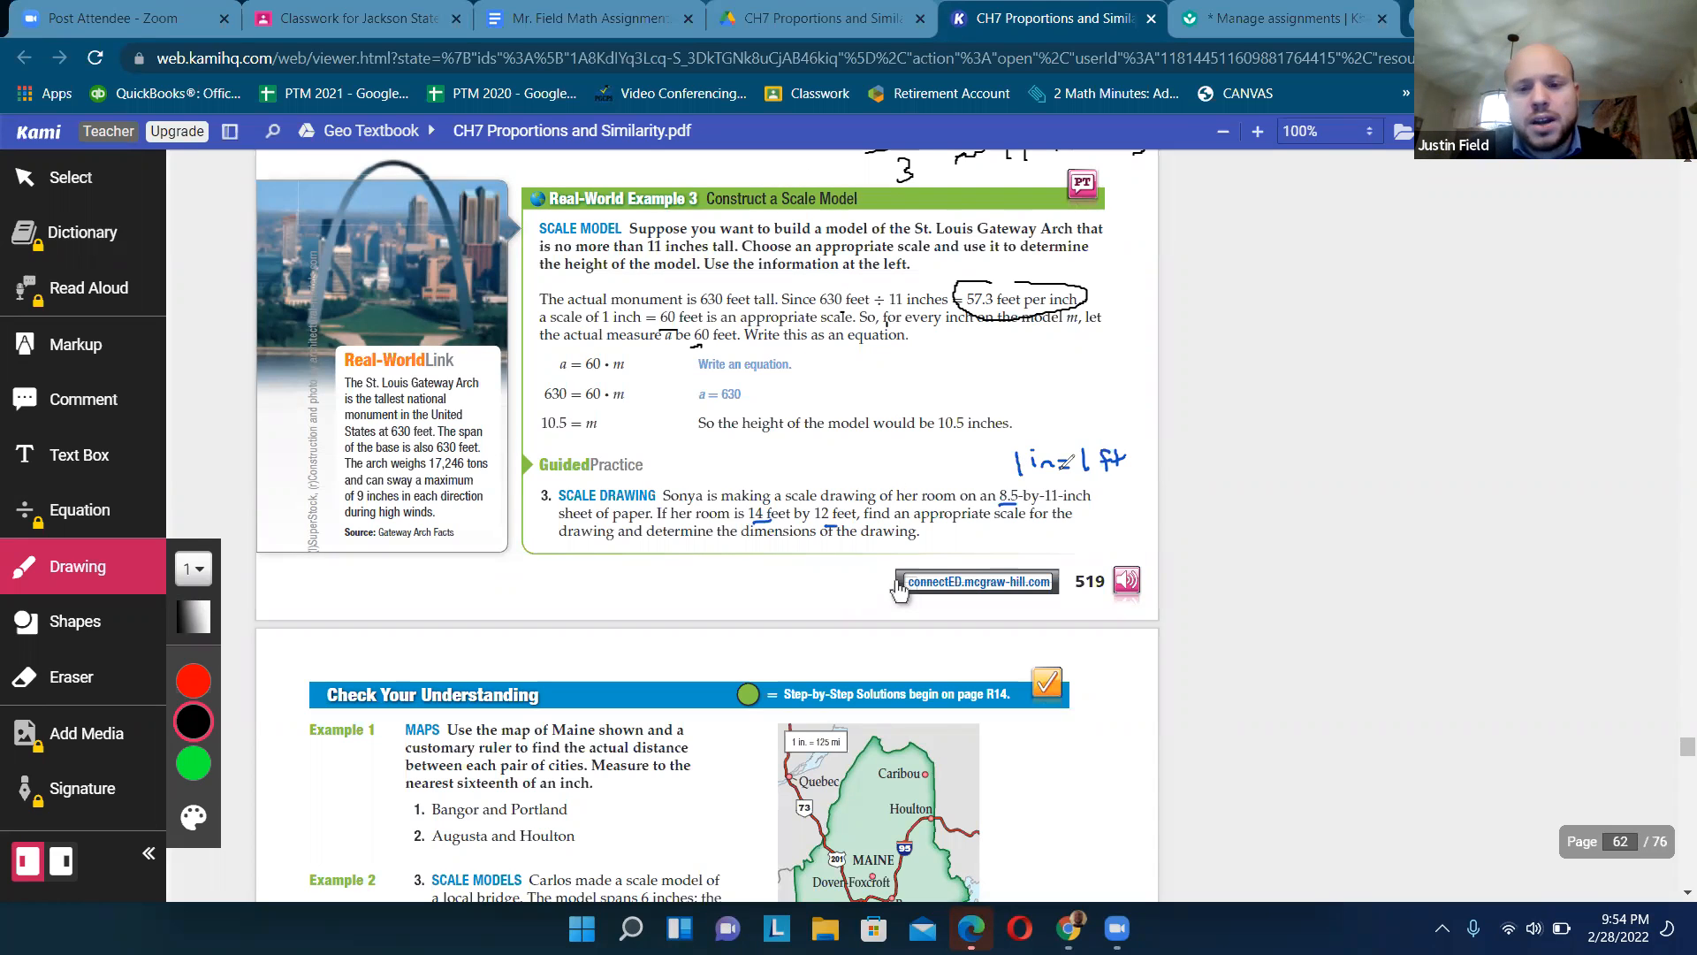
left_click_drag(1040, 460, 1082, 465)
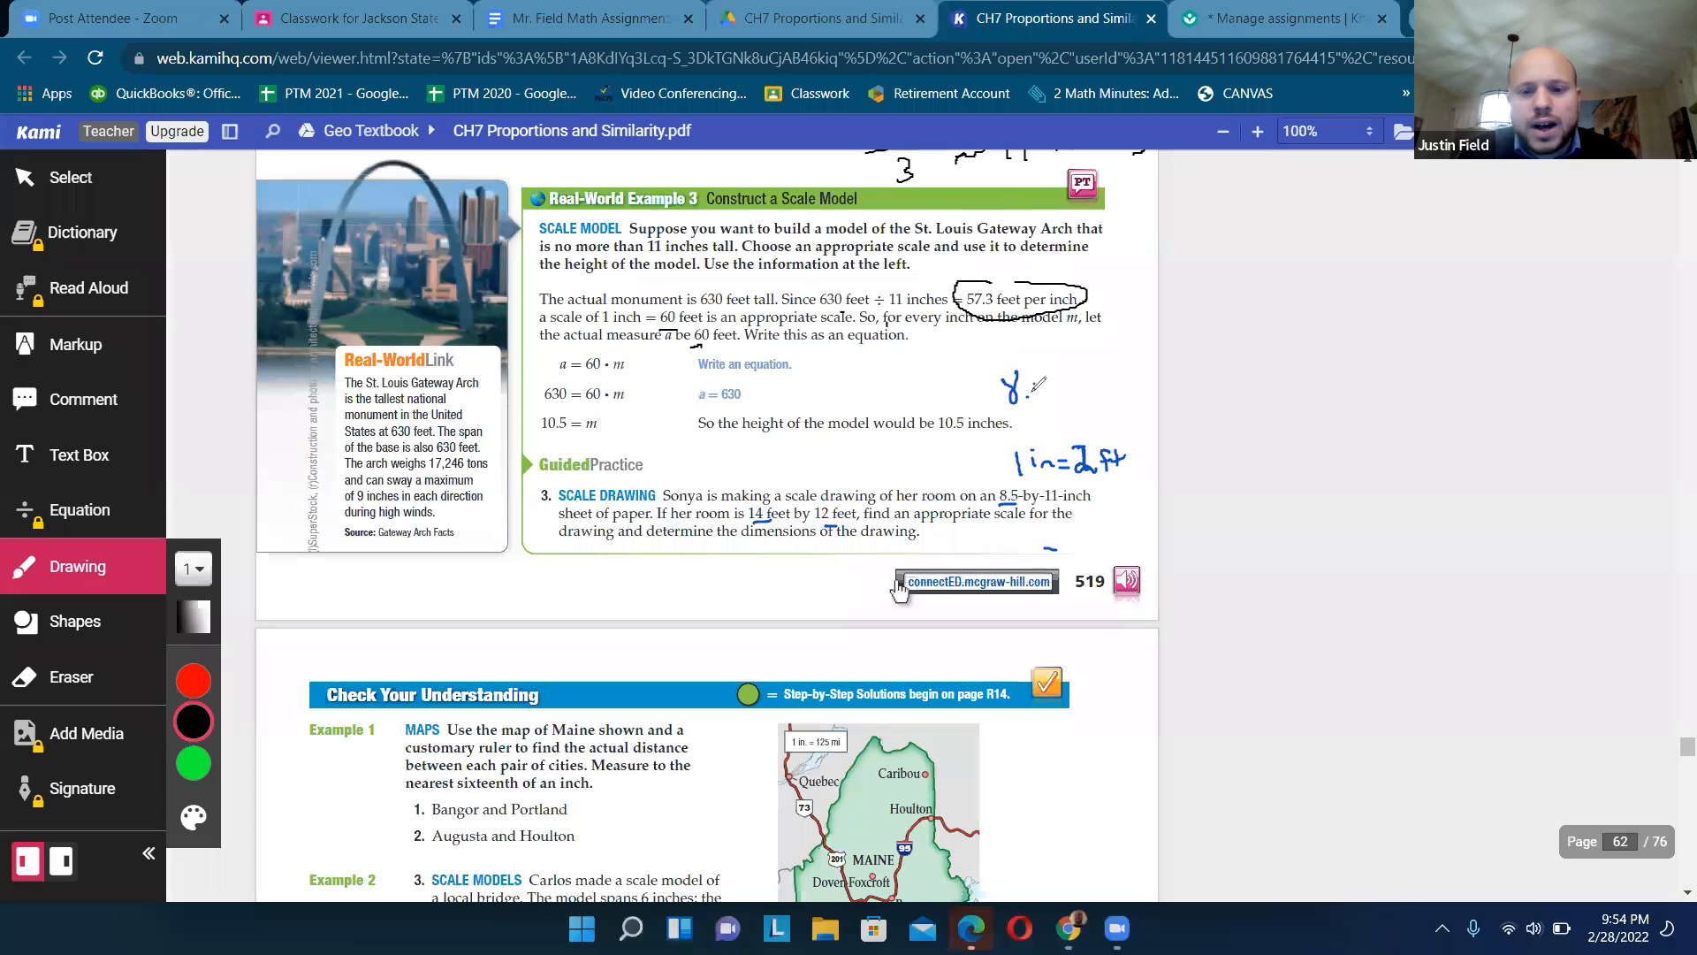
left_click_drag(1012, 388, 1088, 387)
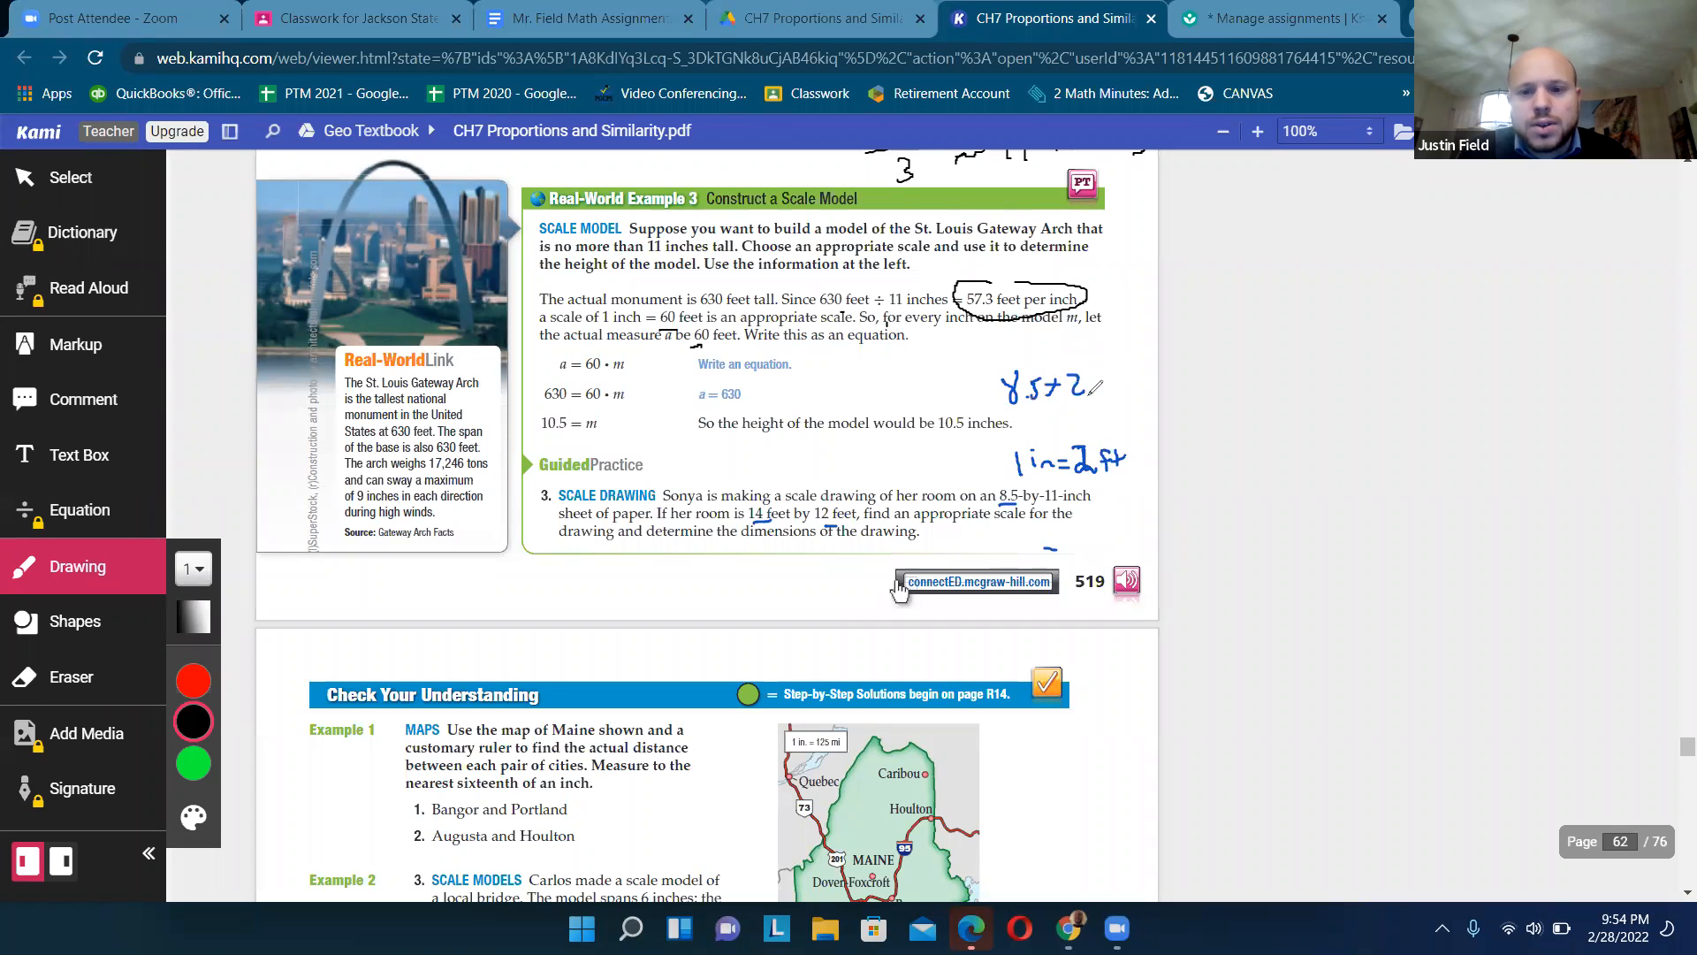
left_click_drag(1103, 388, 1142, 387)
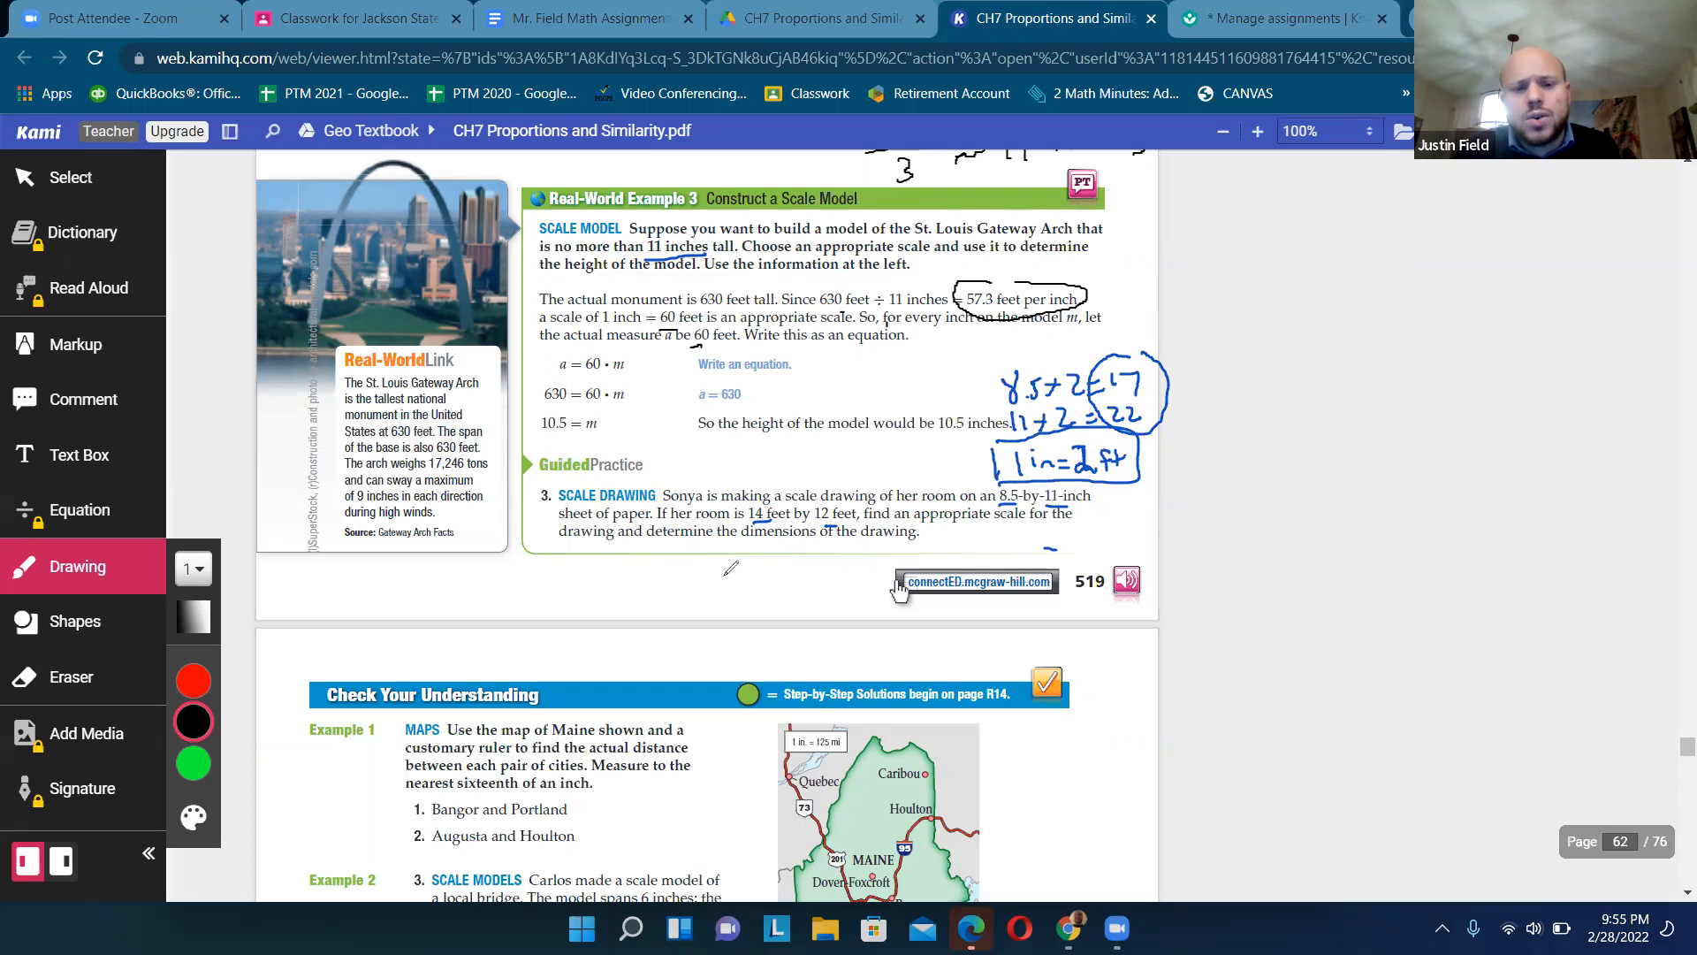
- Sketch the room's rectangle below Guided Practice 3
left_click_drag(702, 541, 702, 633)
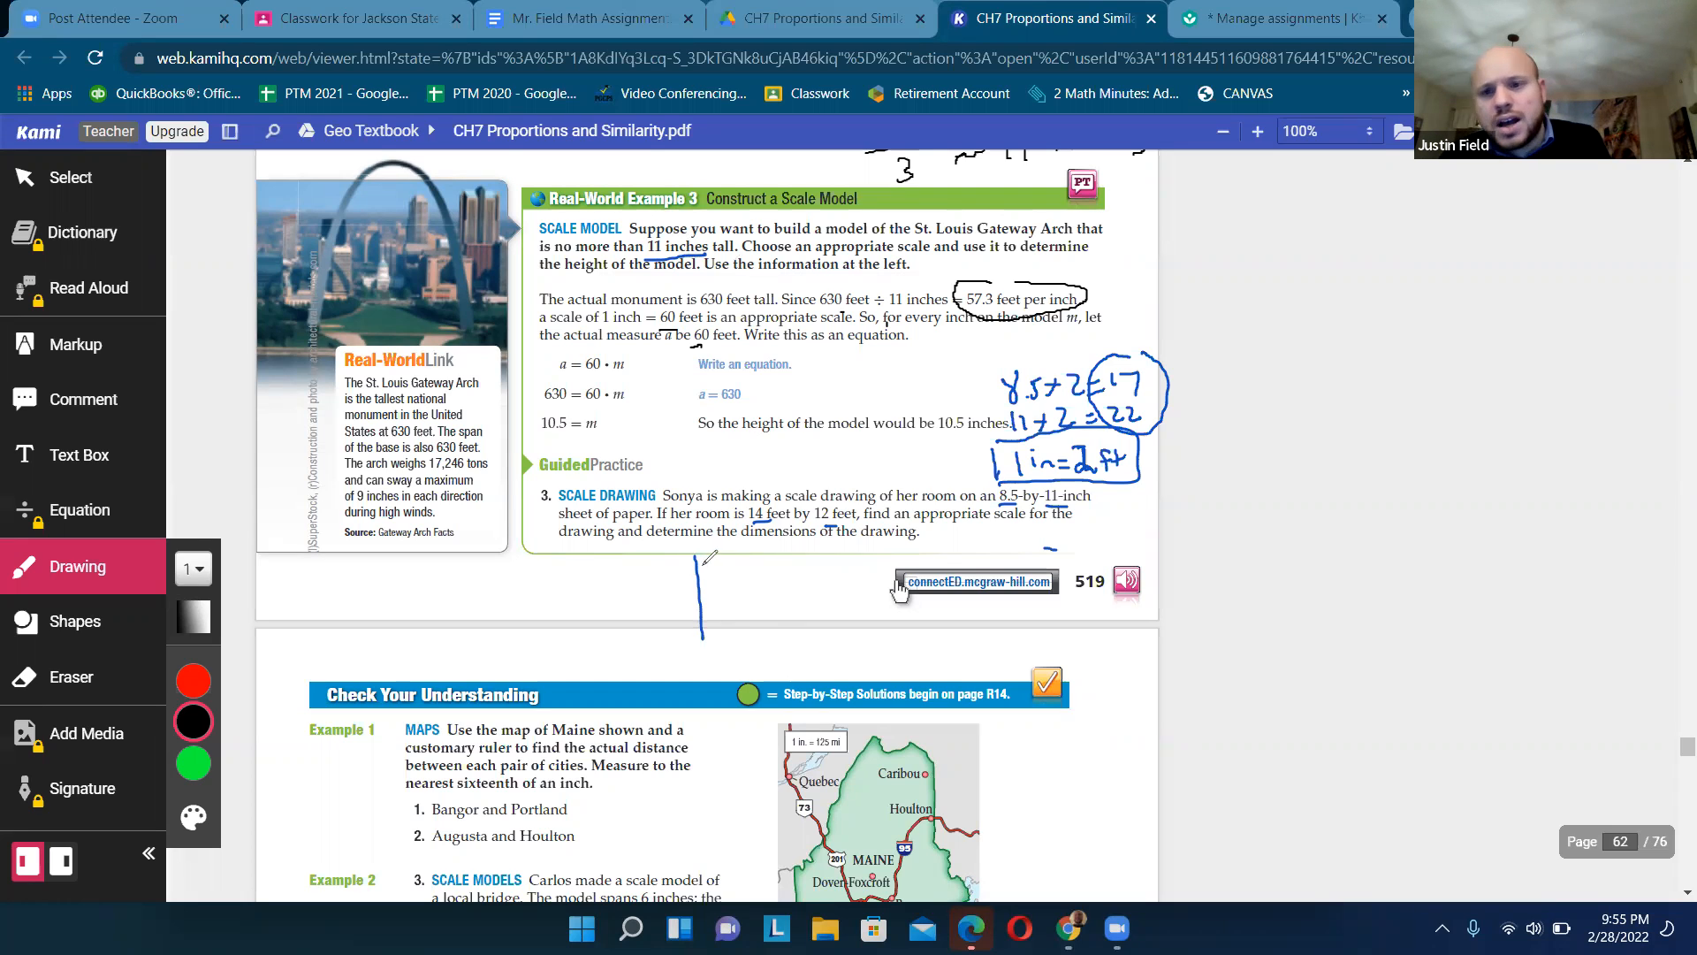
left_click_drag(702, 559, 790, 554)
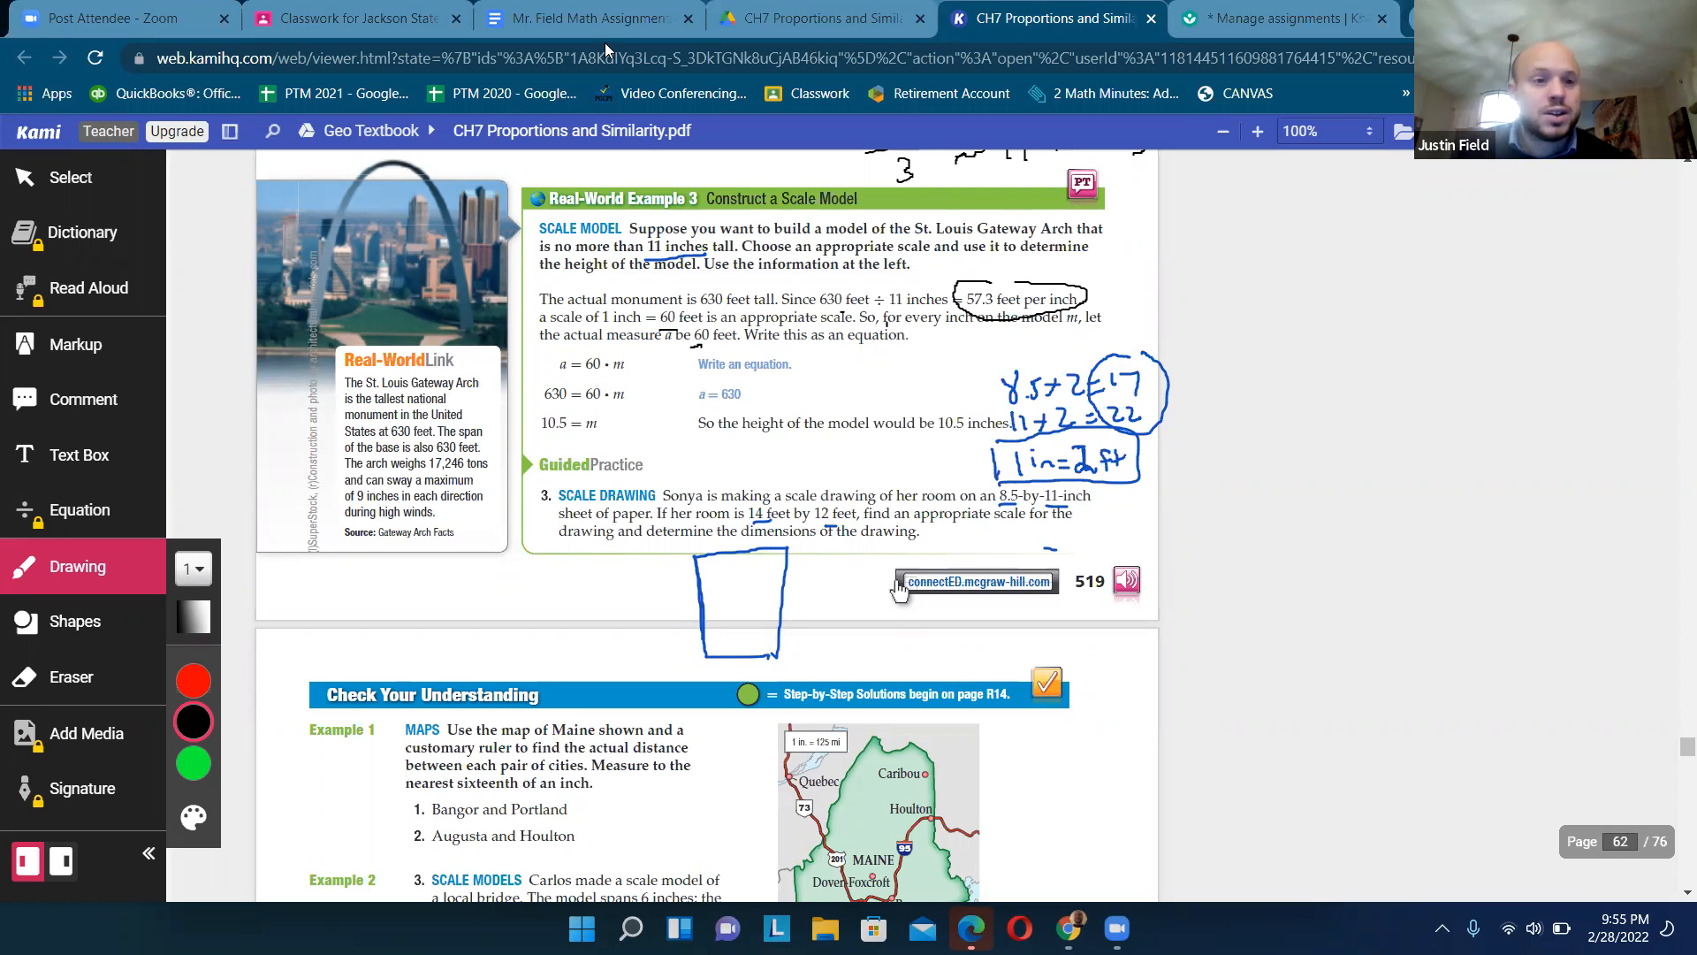
scroll("down", 3)
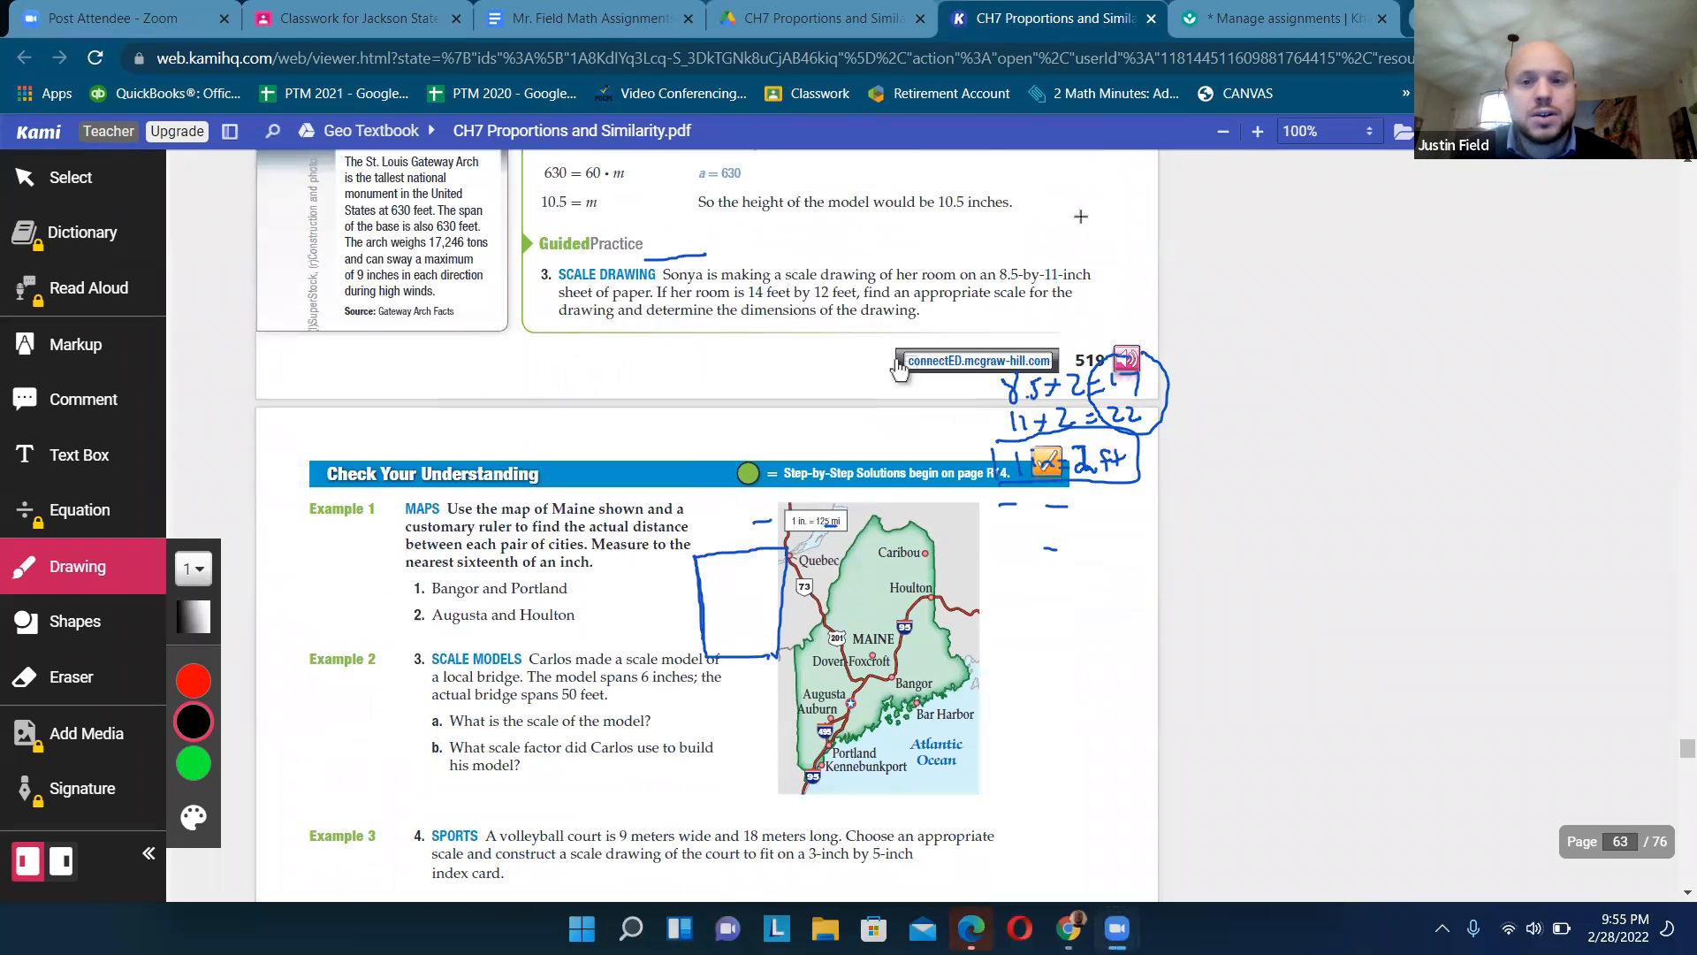
scroll("down", 3)
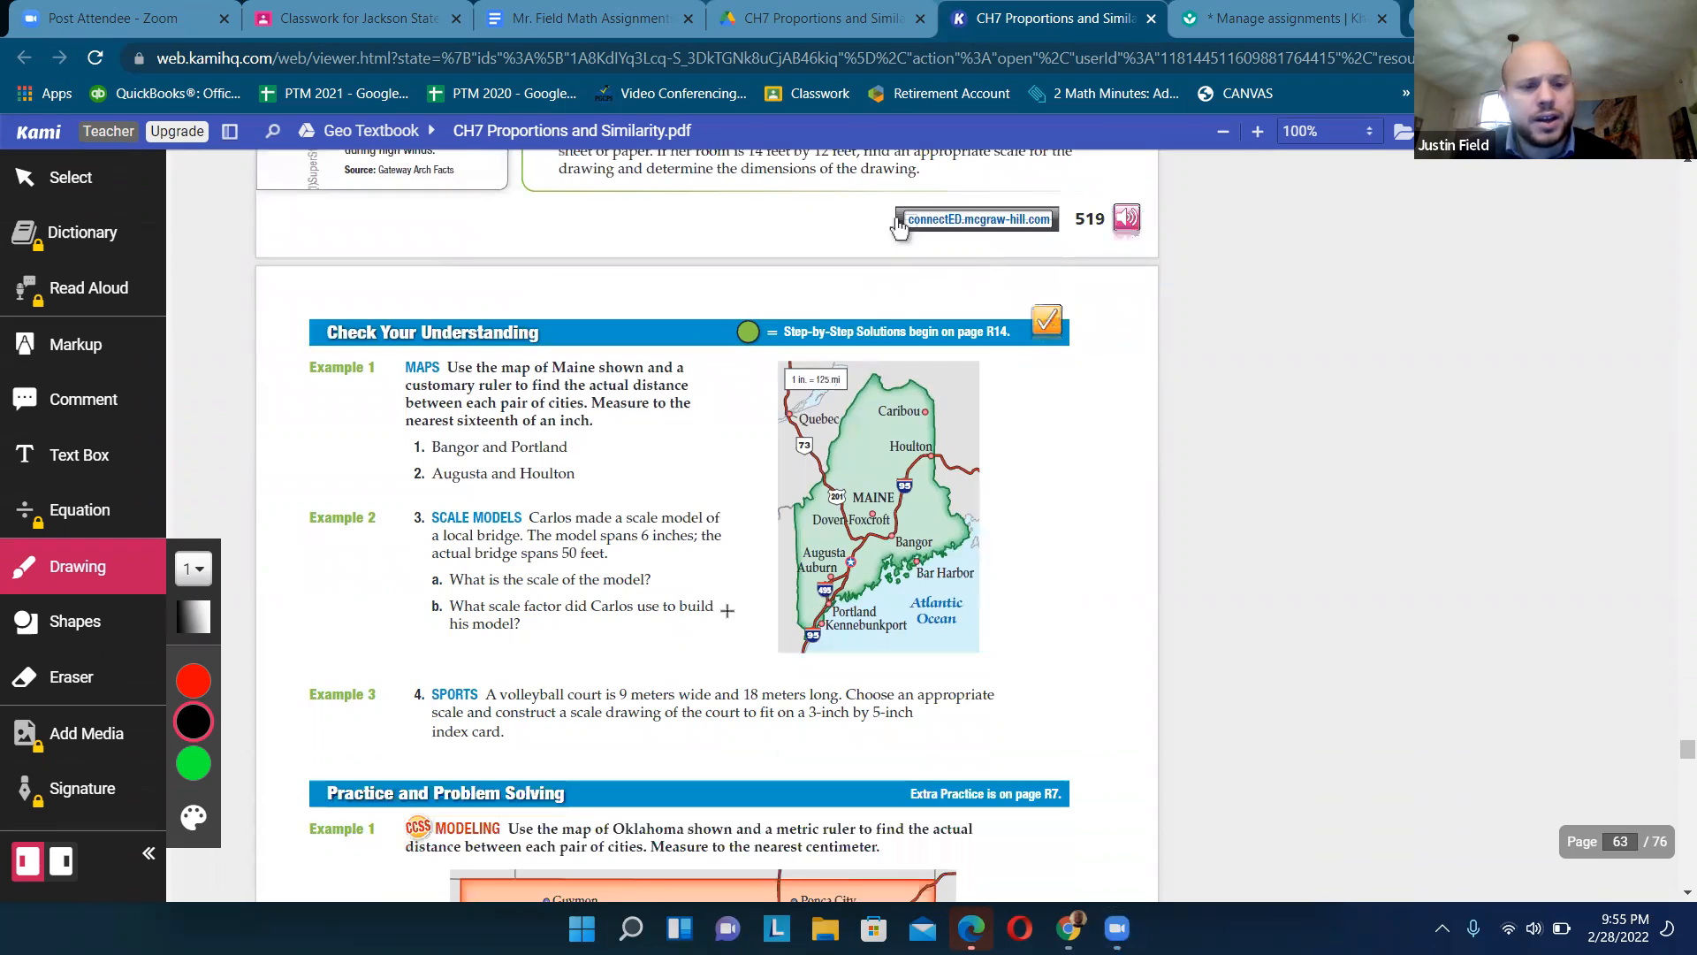
scroll("down", 3)
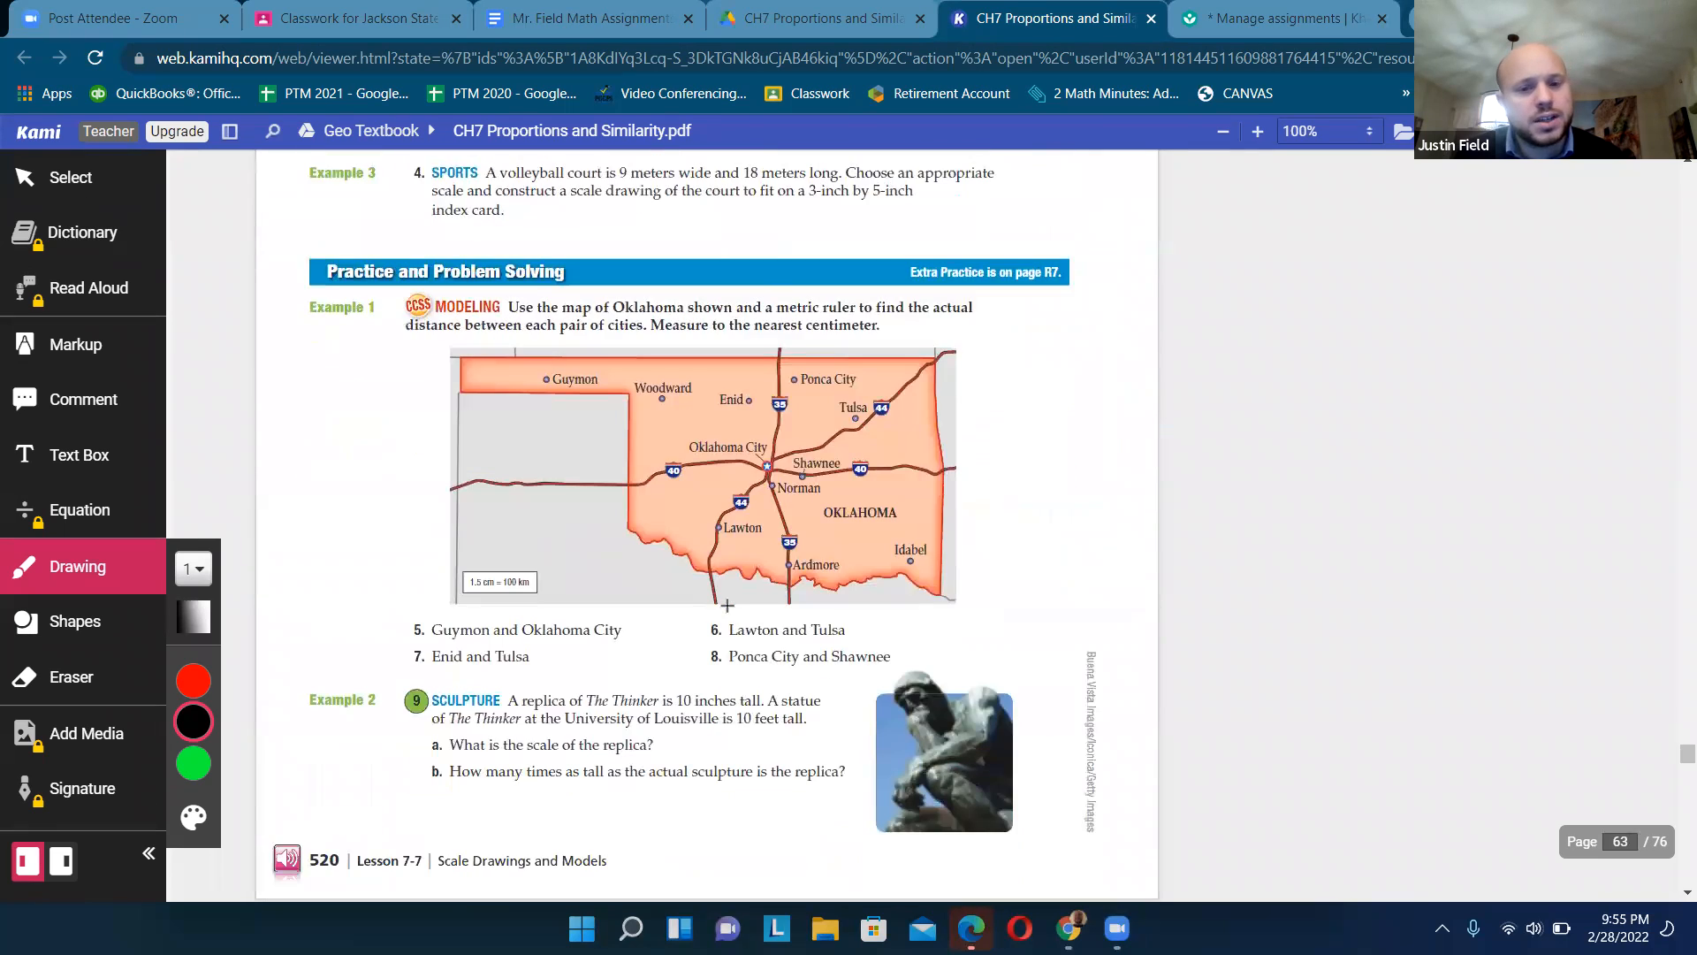
scroll("down", 3)
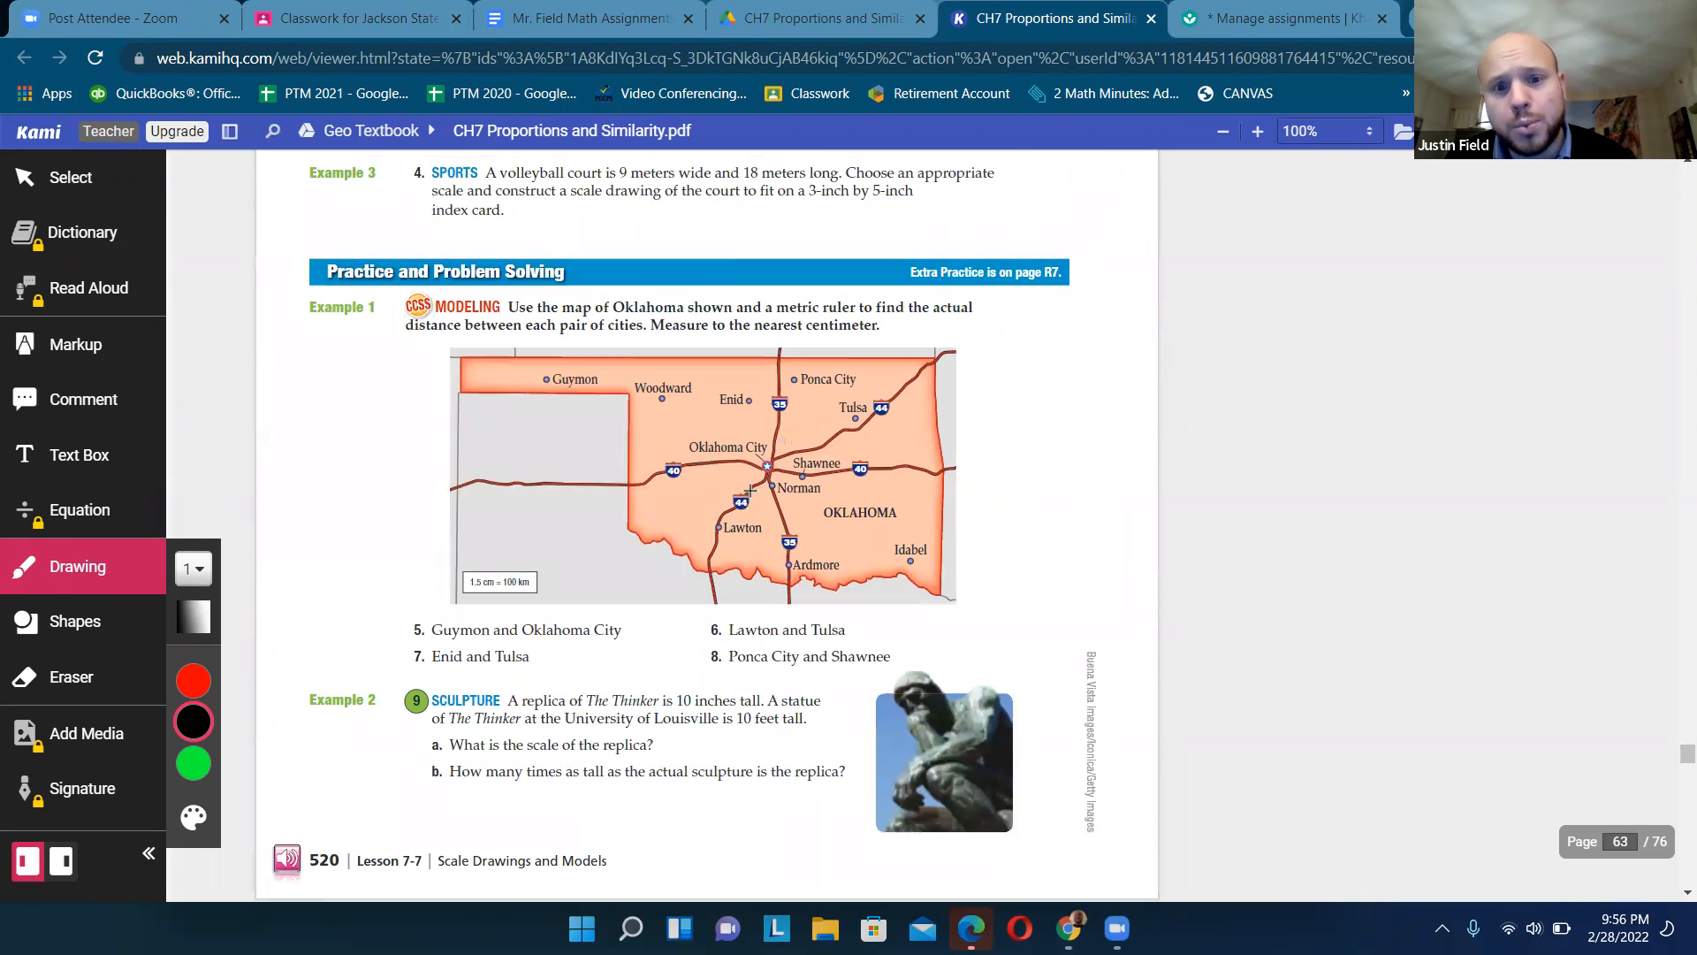
scroll("down", 3)
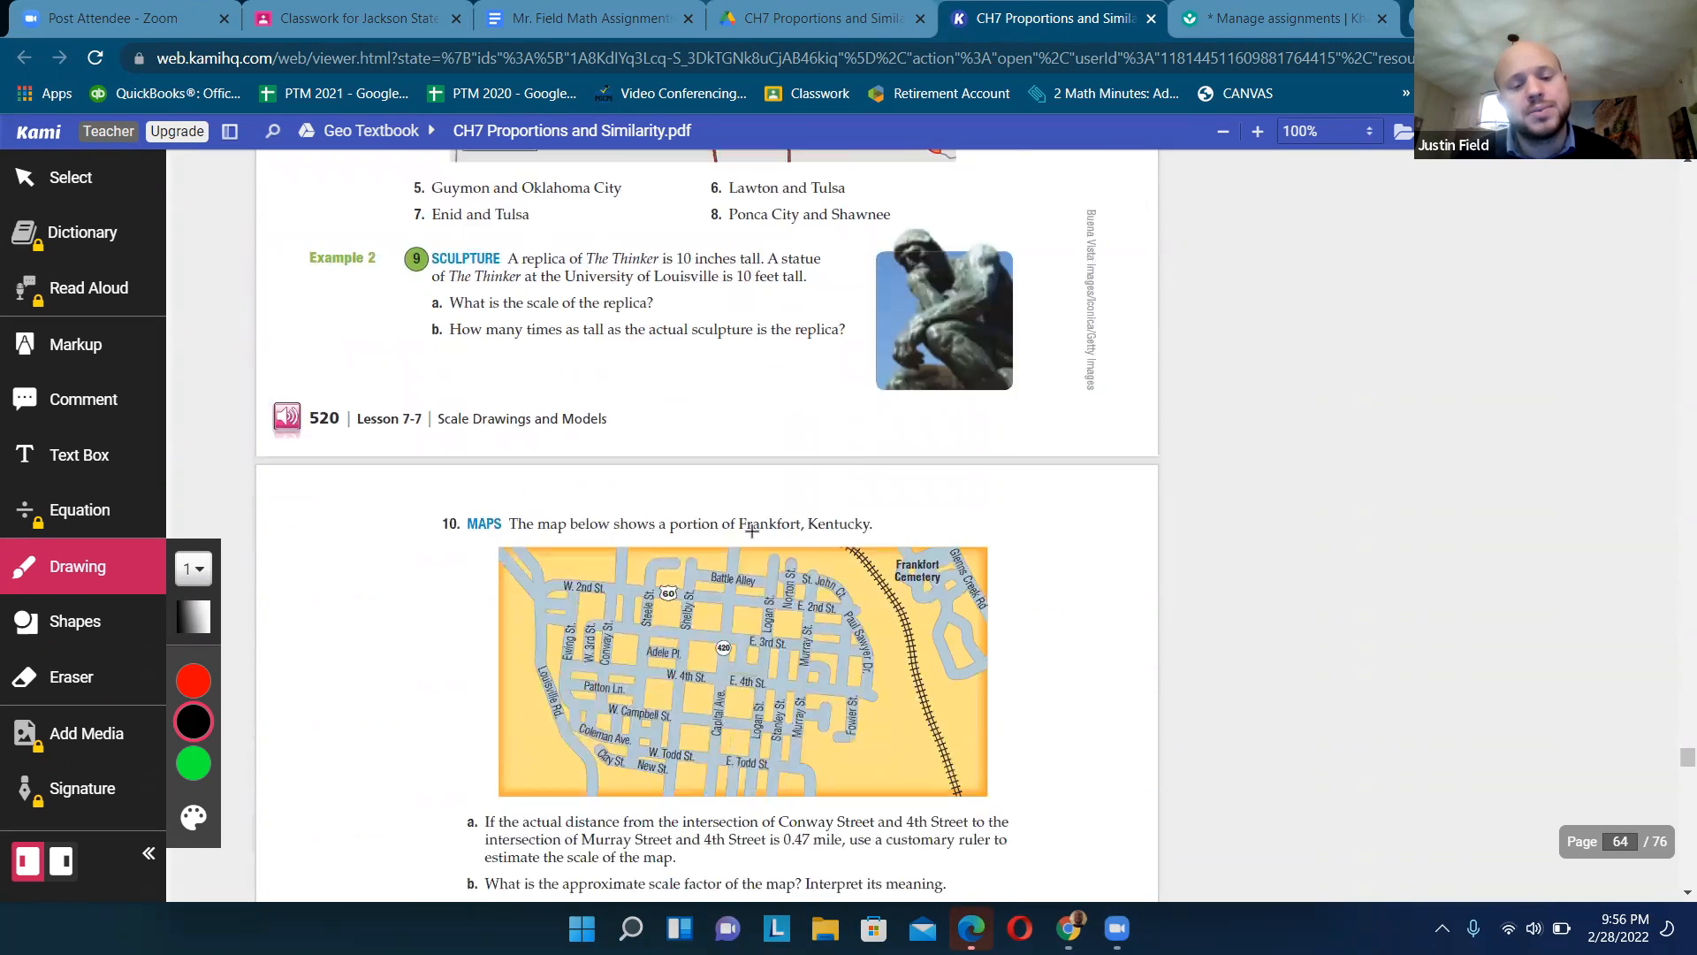
scroll("down", 3)
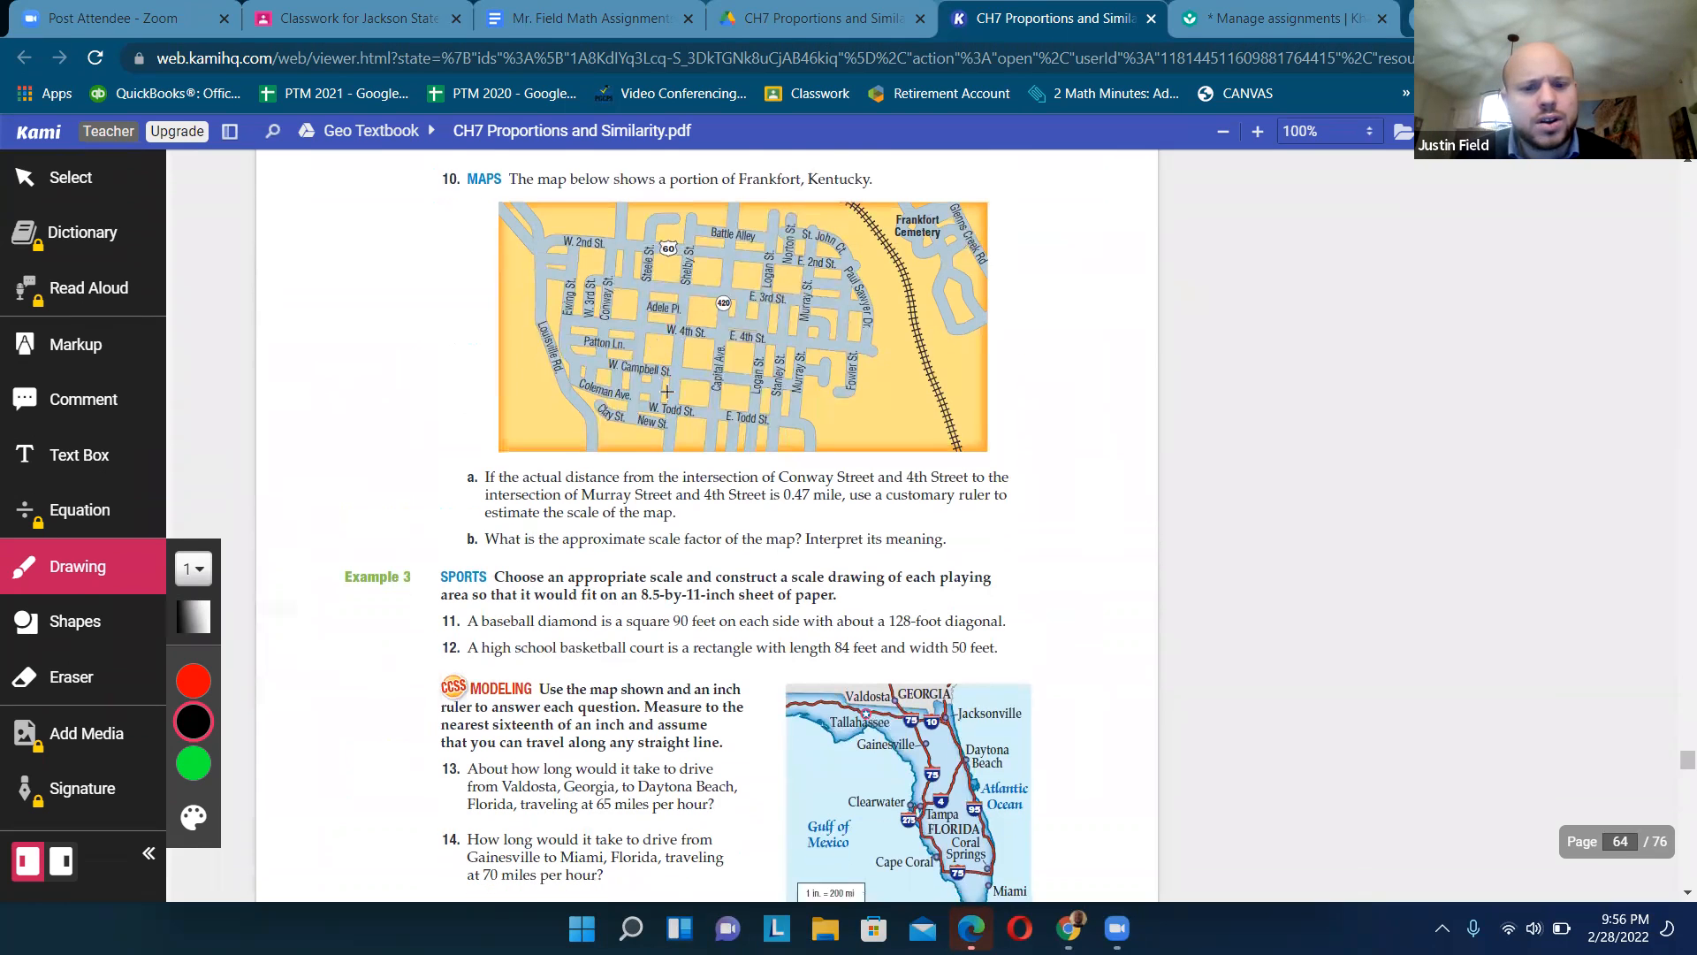
scroll("down", 3)
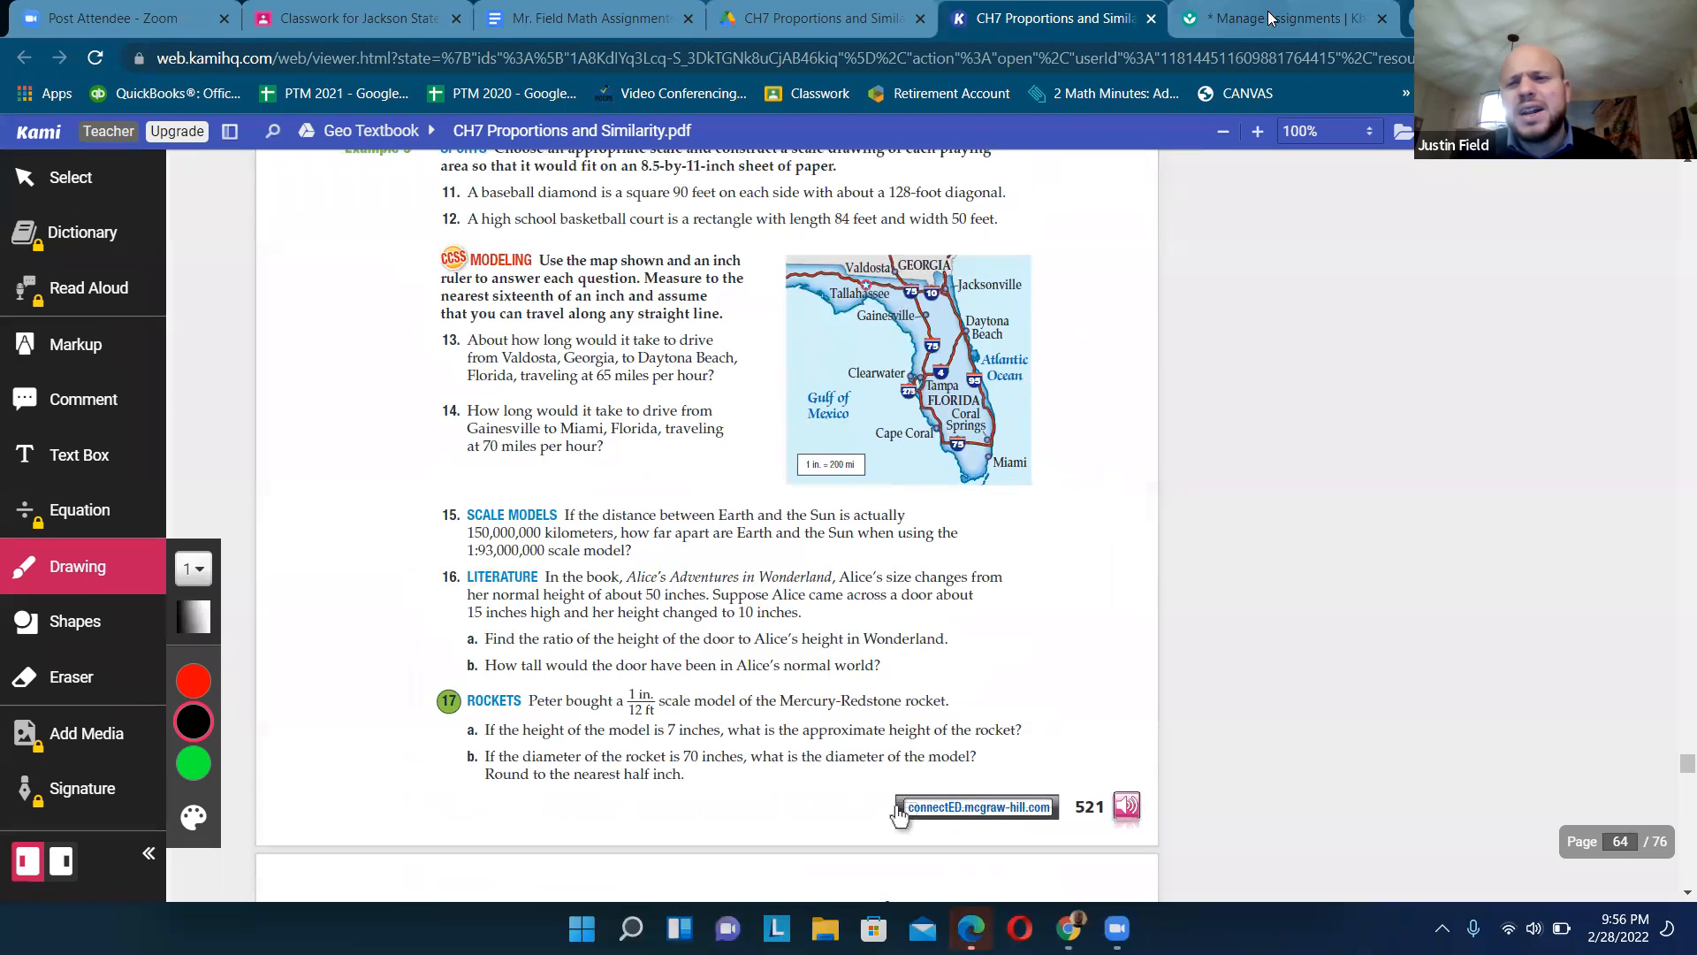
mouse_move(1276, 18)
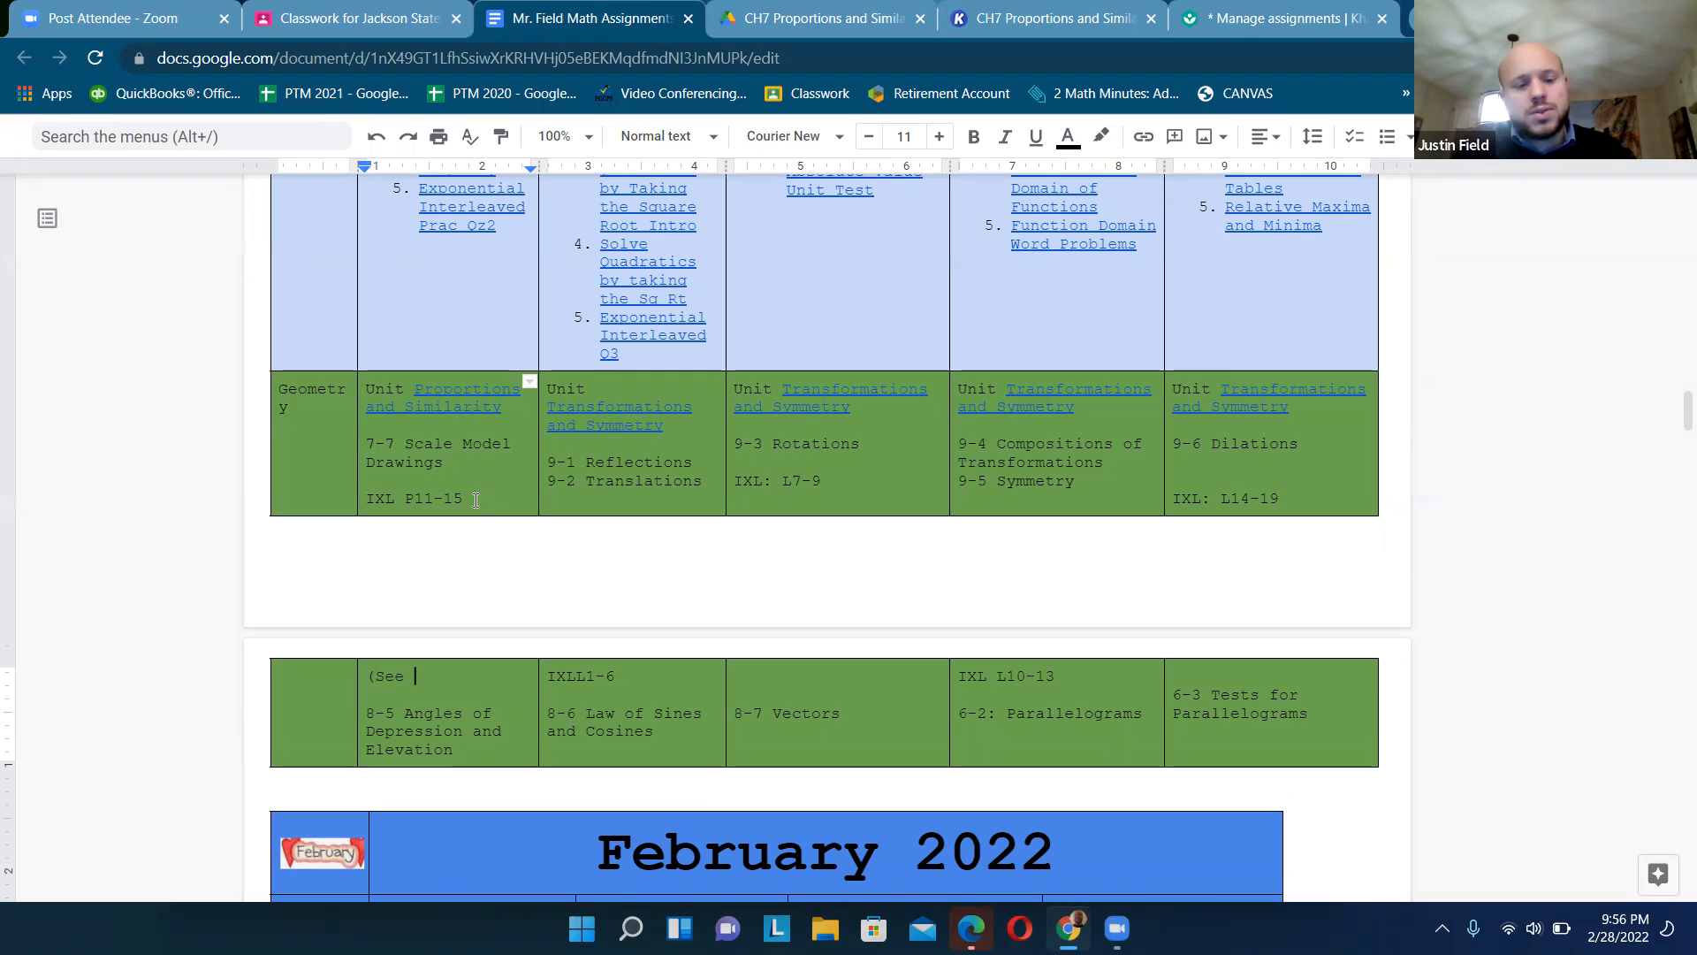
- Add '(See Khan Academy Assignments for HW)' and 'Recommended practice' before IXL P11-15
type("Khan Acad")
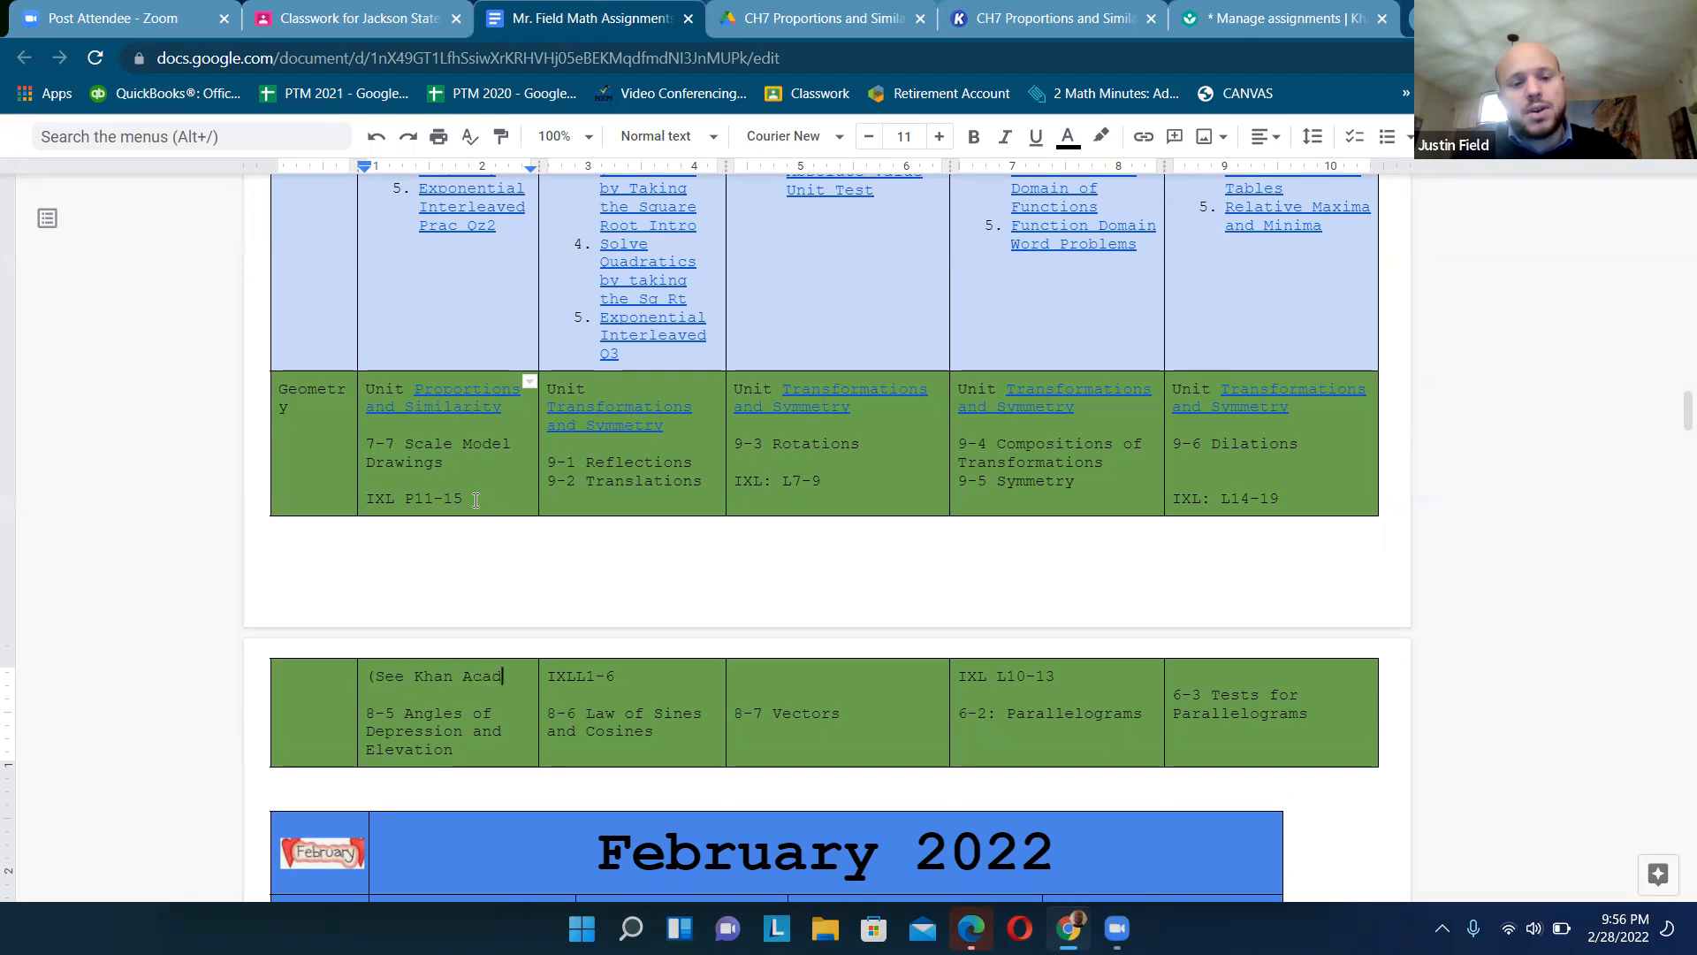
type("emy Assignment")
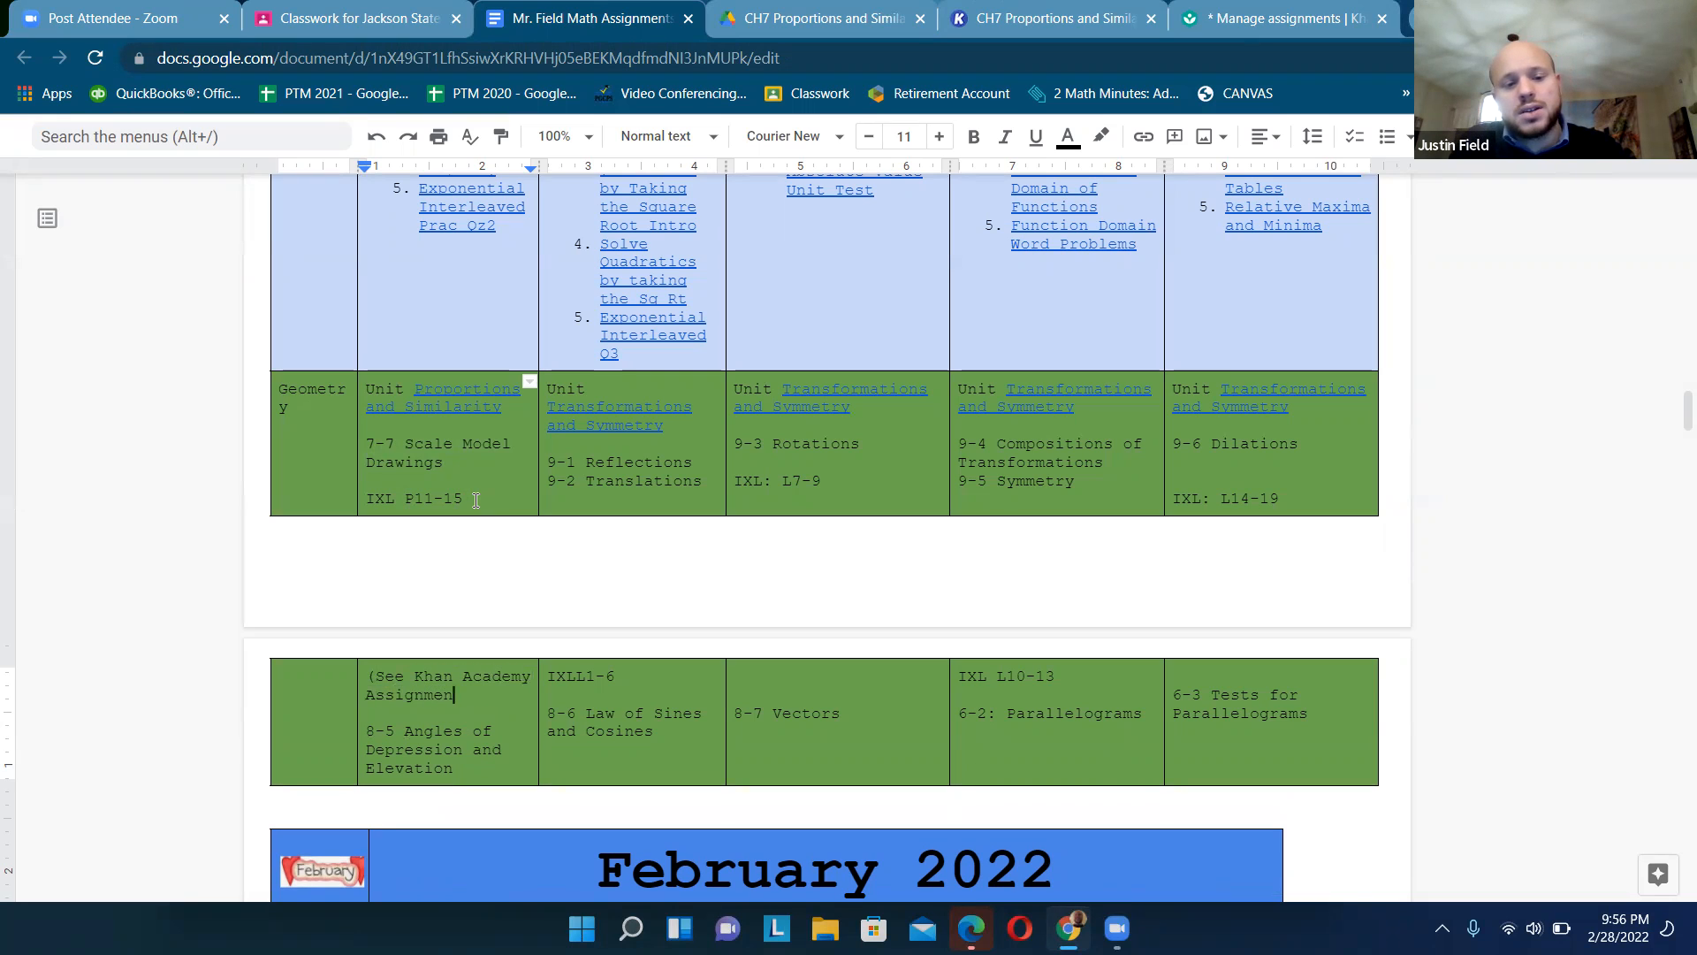
type("s)")
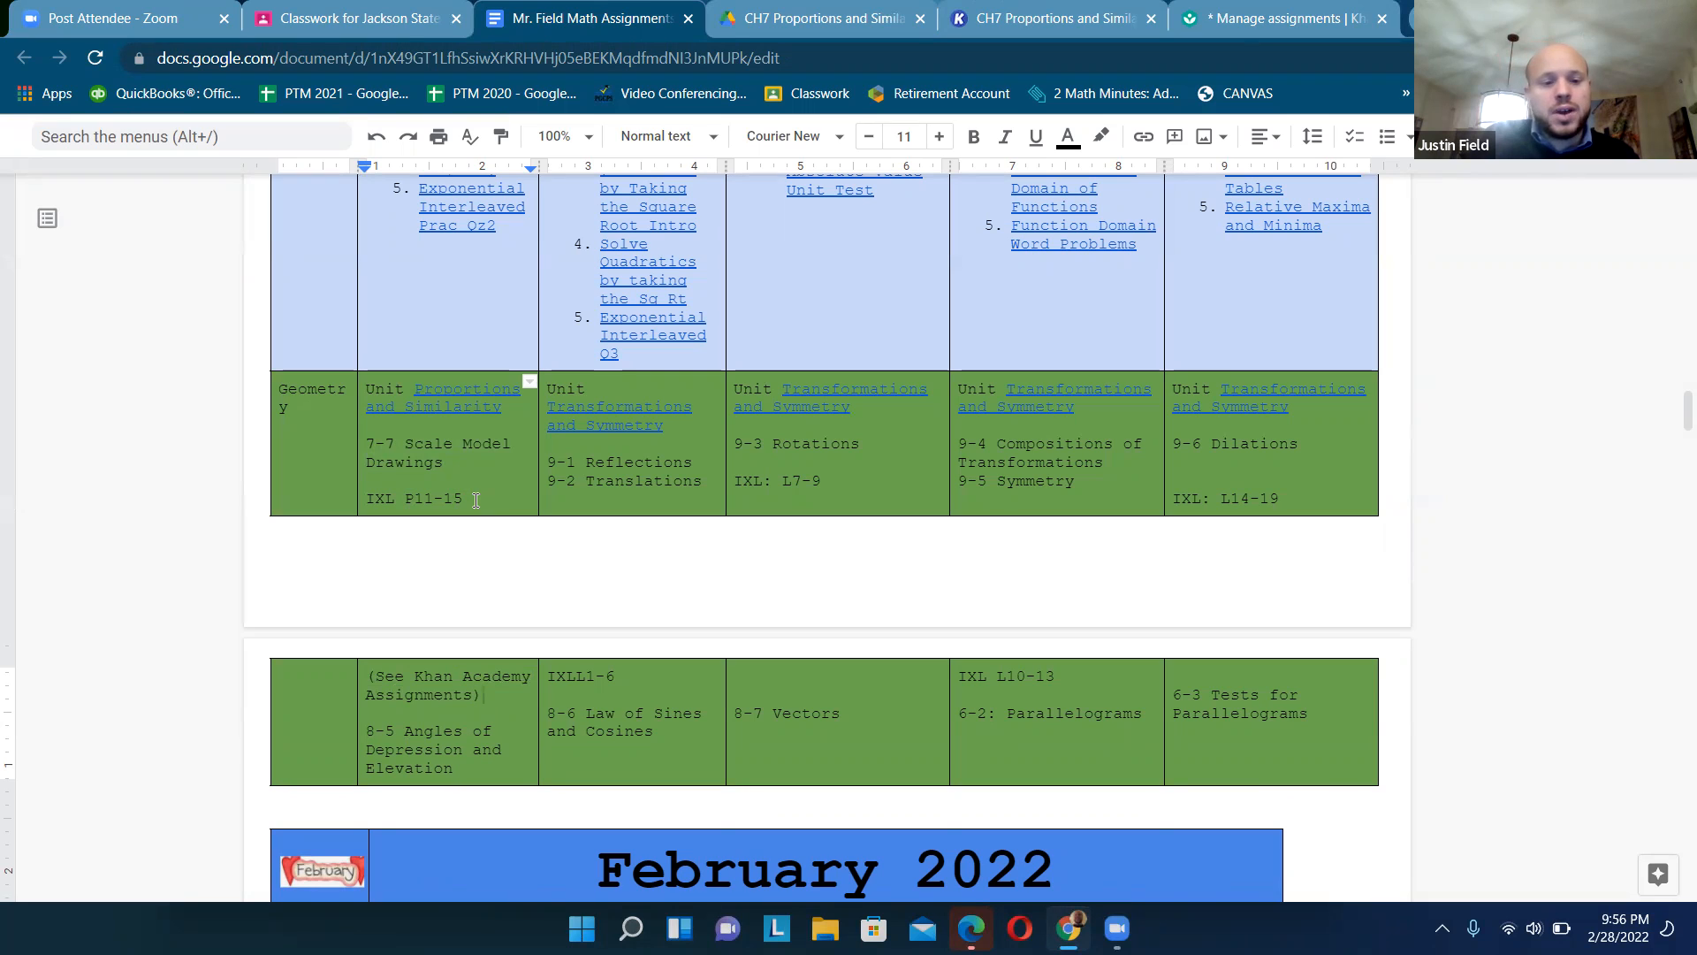
type("for")
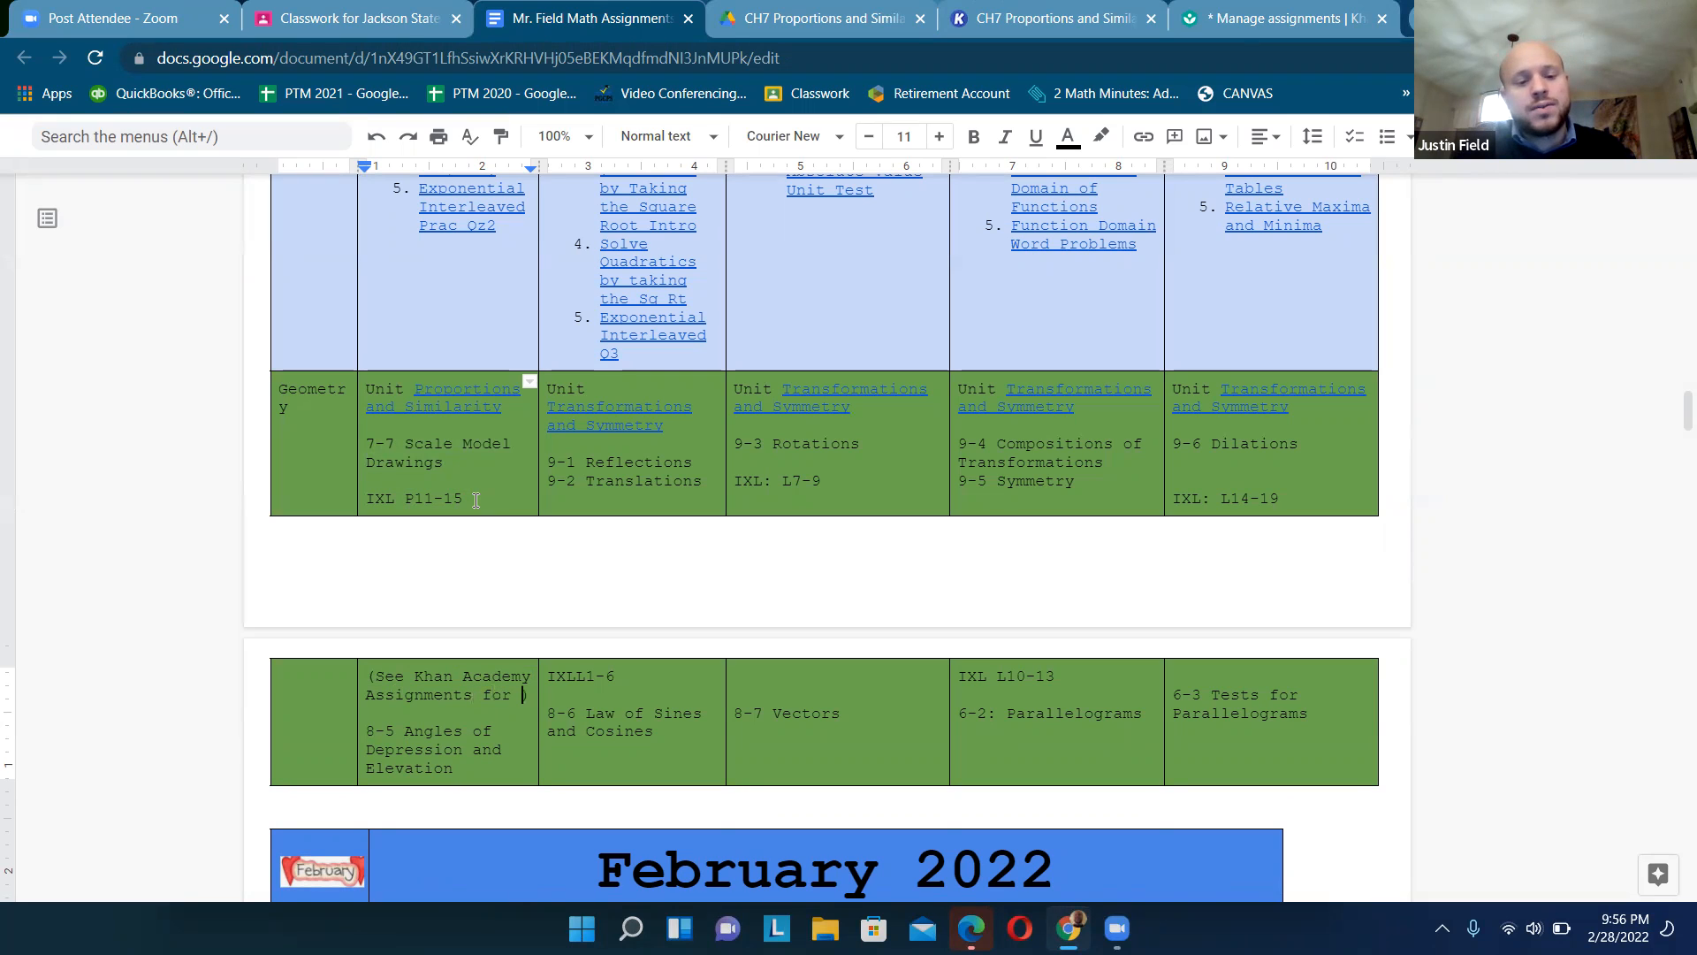
type("HW)")
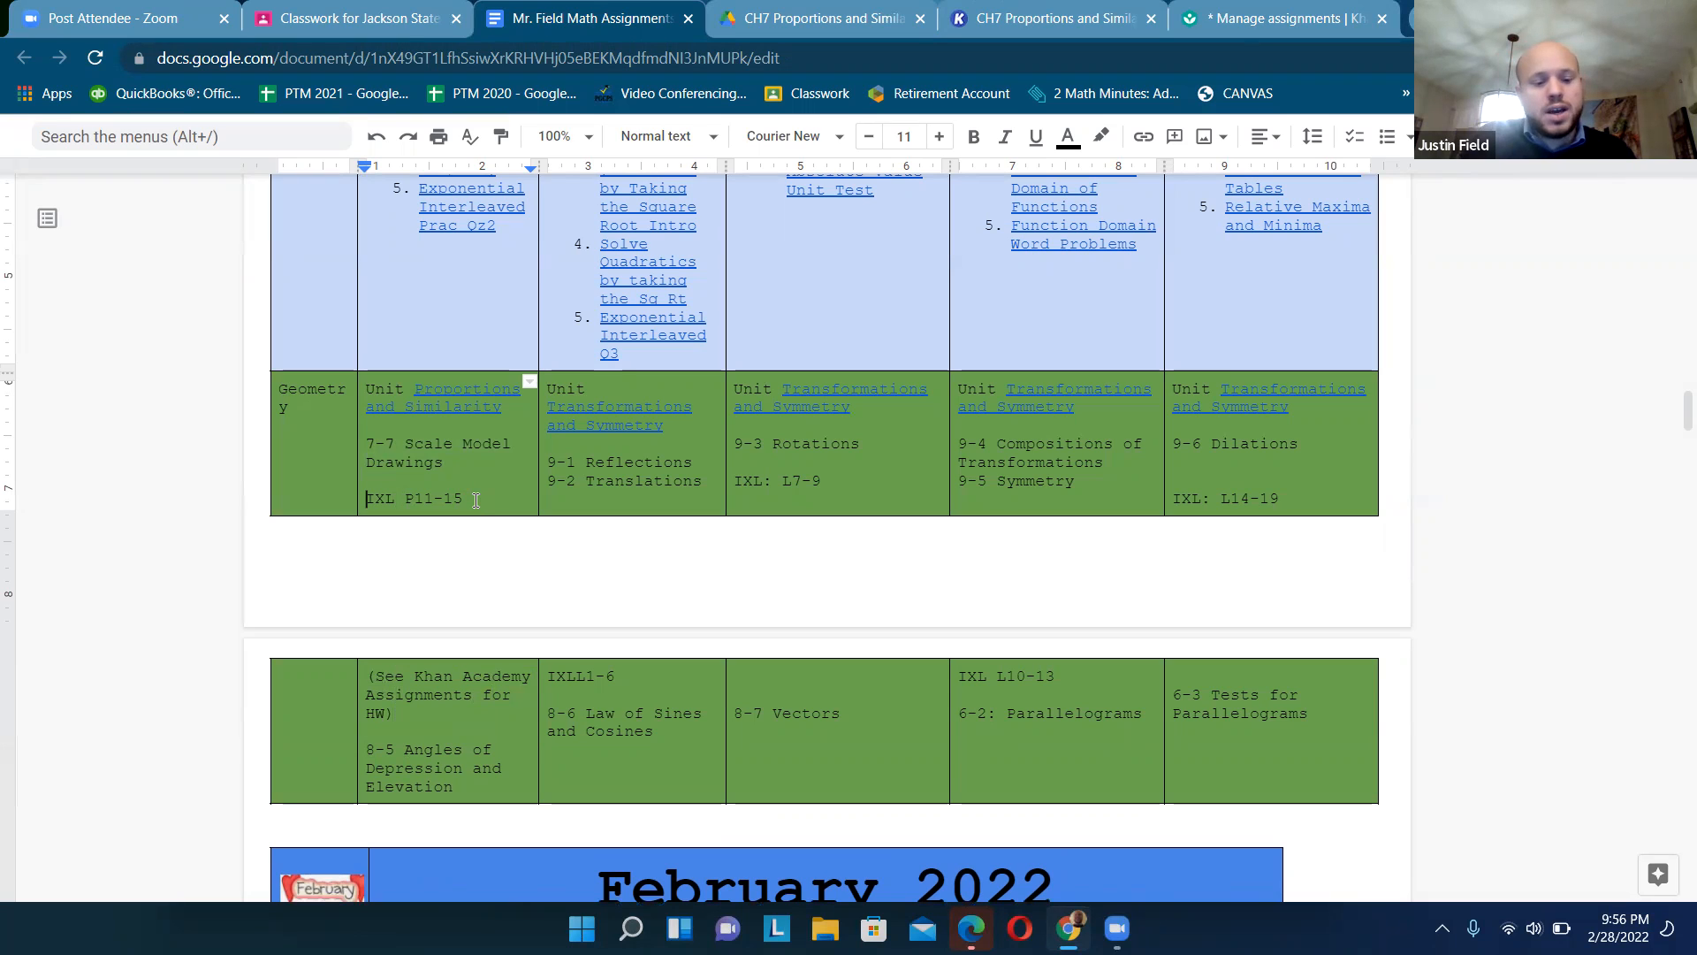
type("Recomended")
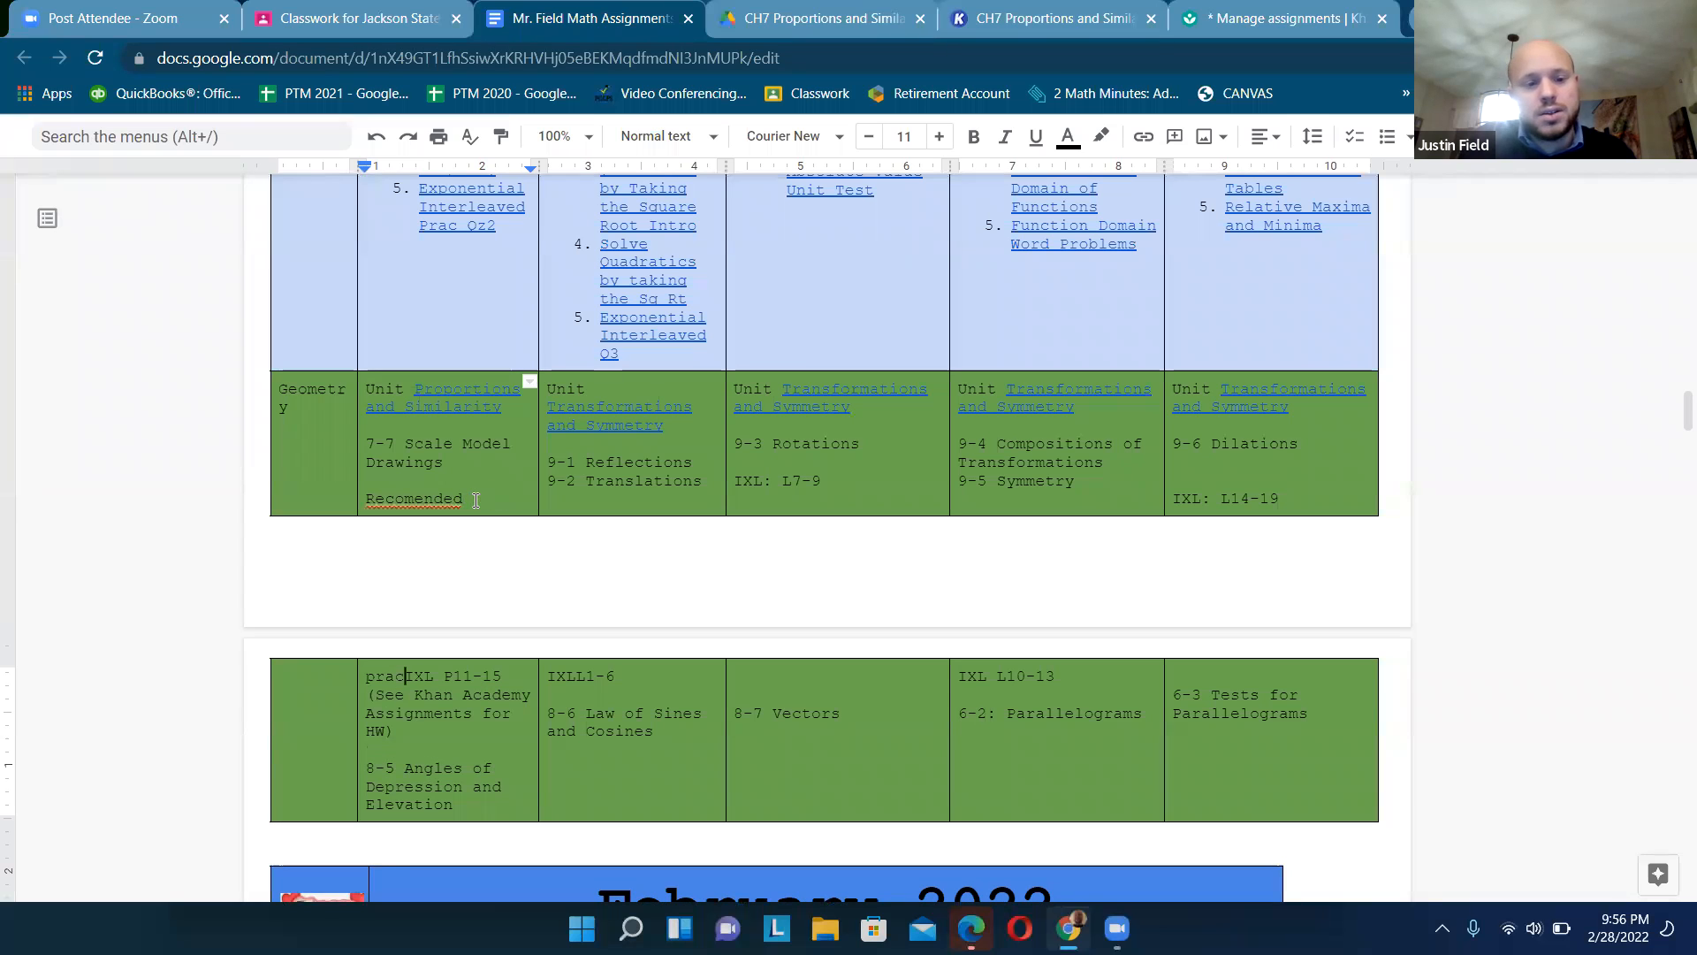
type("tice")
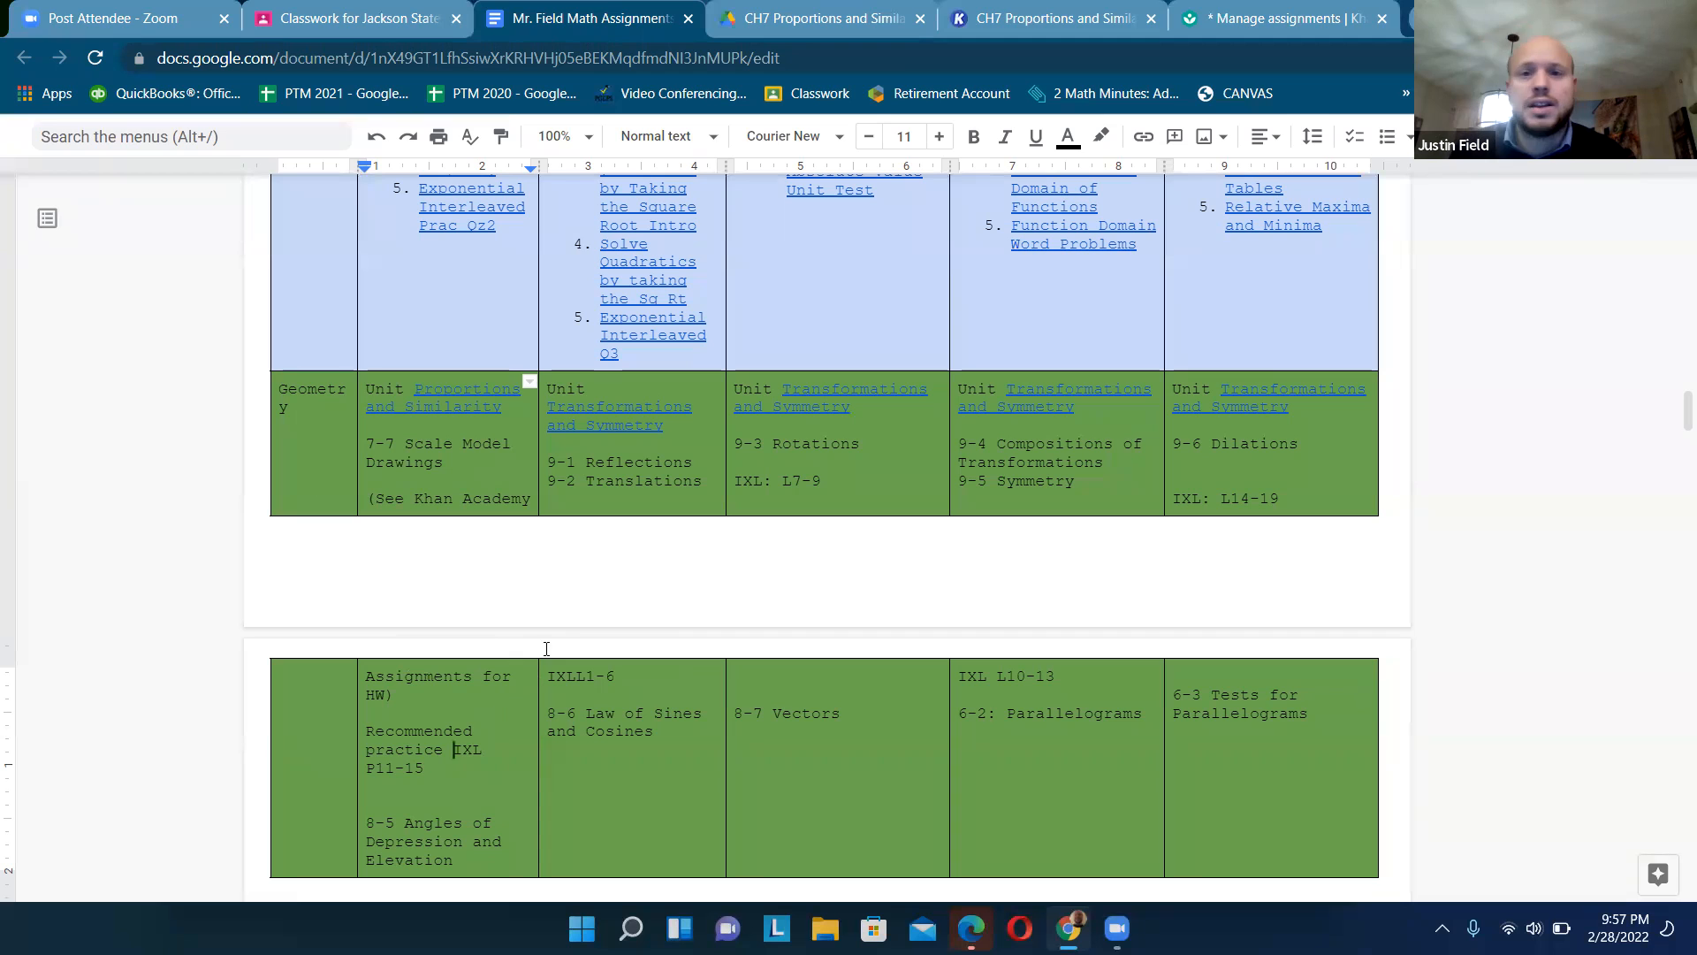
- In Khan Academy, filter assignments to All time and review the Similarity Quiz 3 and Unit Test
left_click(1284, 17)
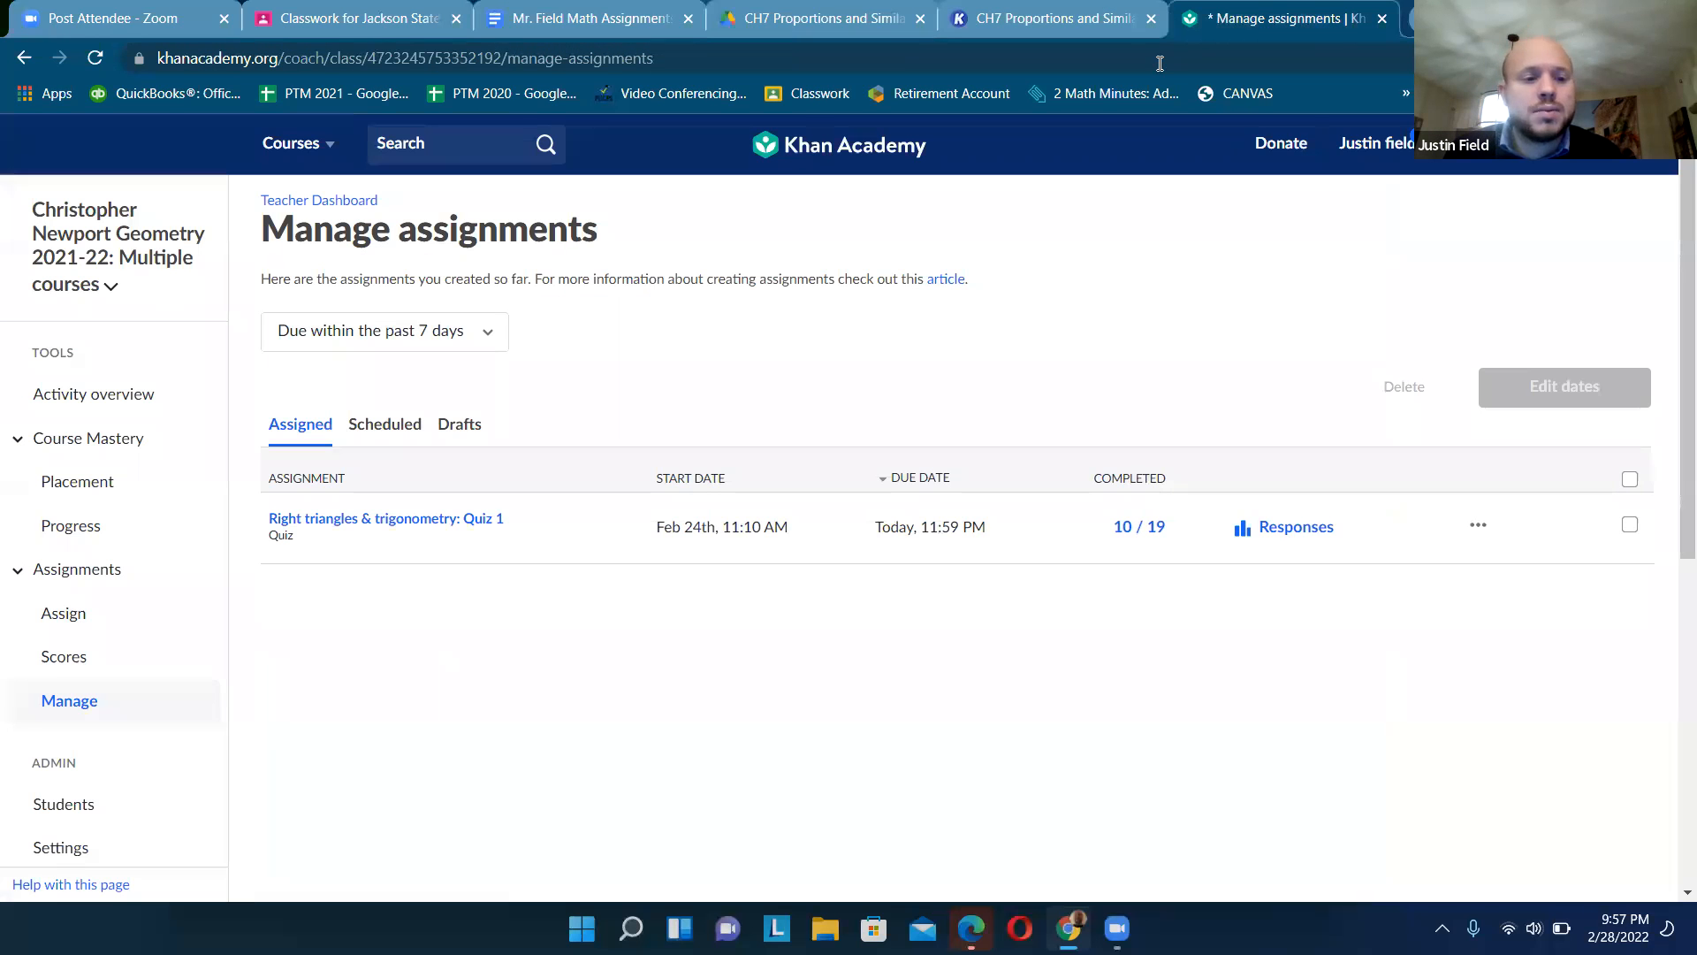
left_click(384, 423)
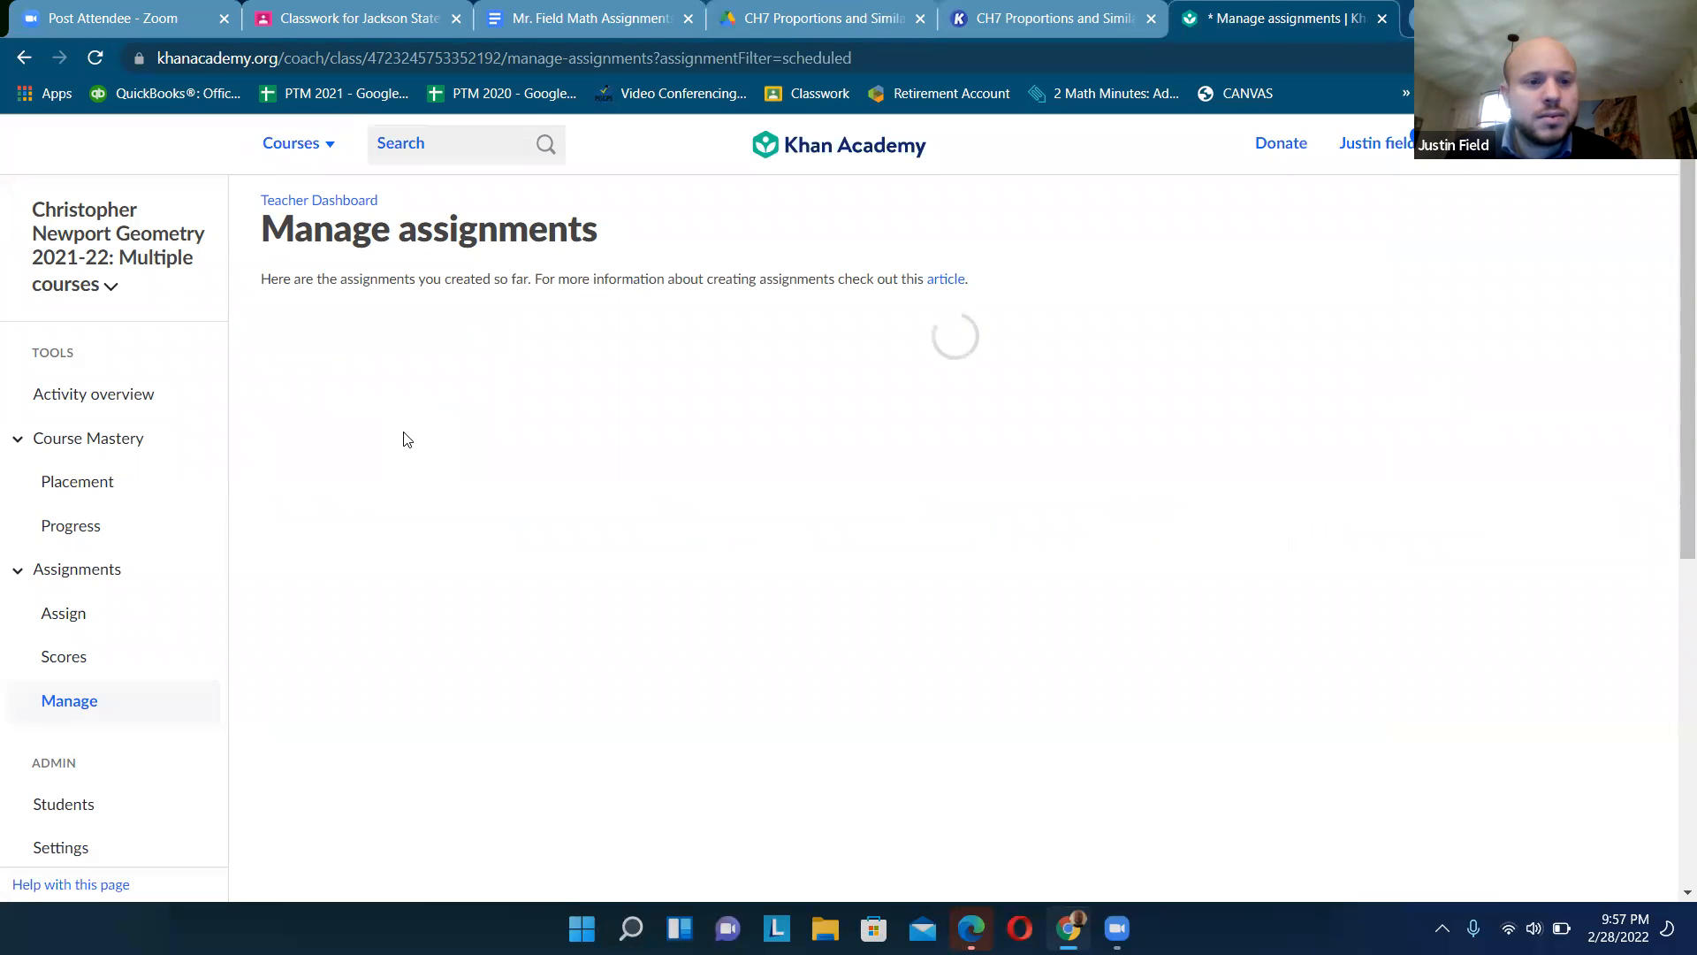
left_click(301, 368)
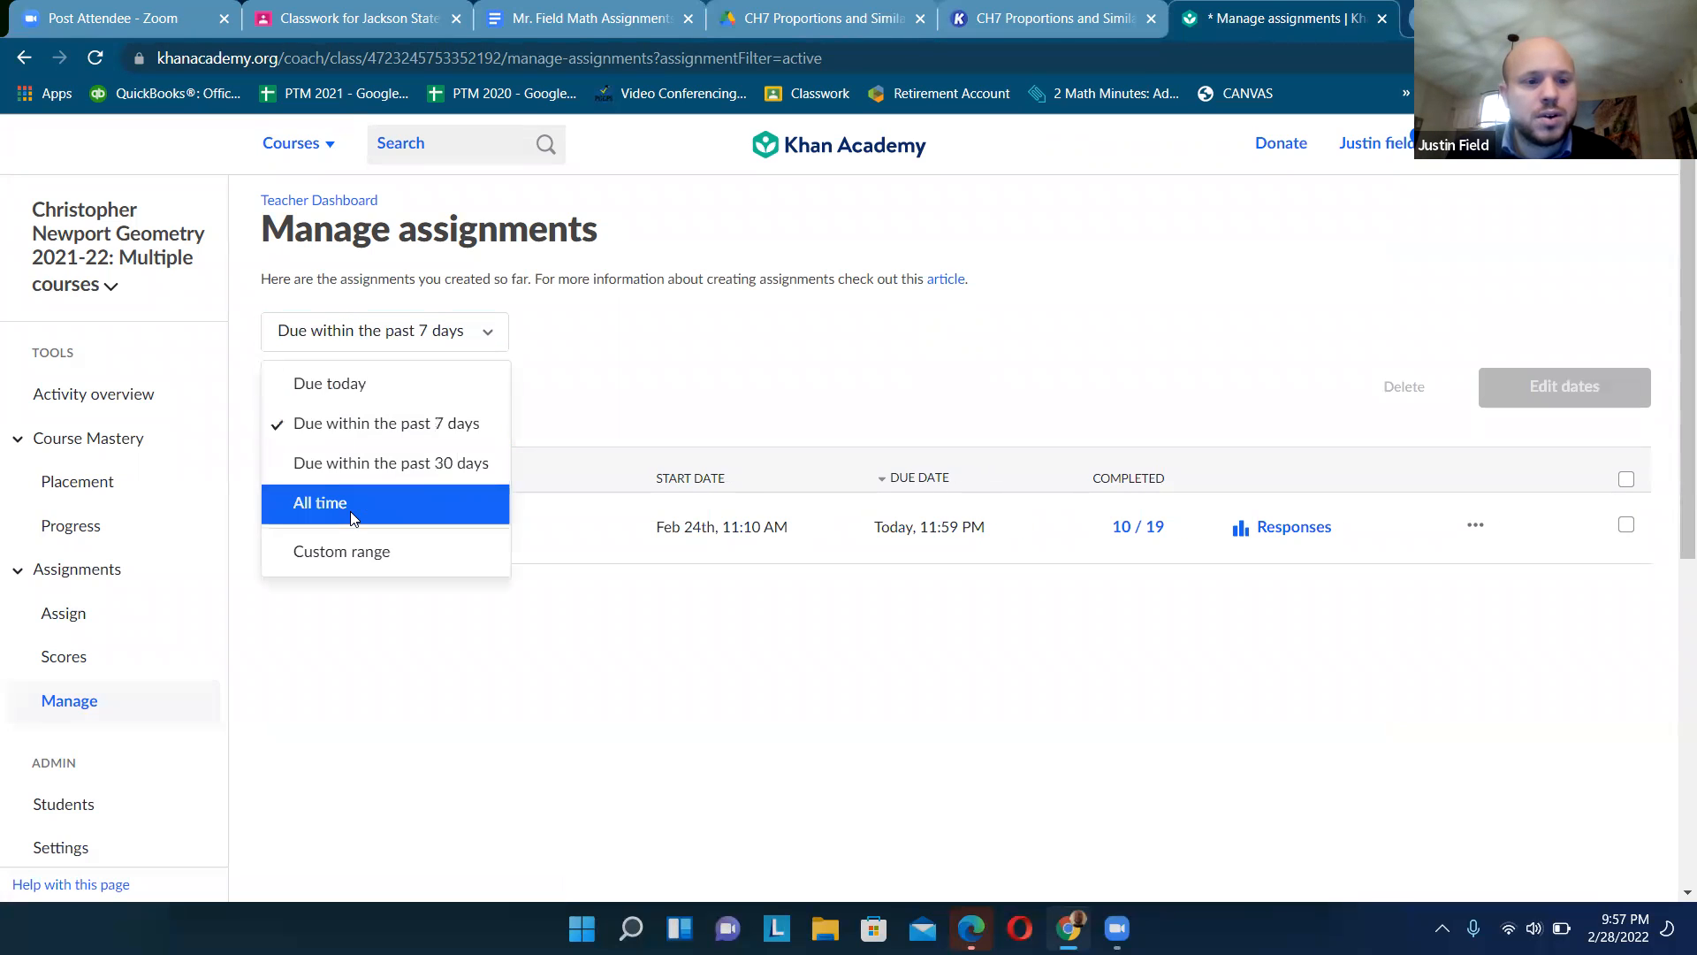
left_click(320, 502)
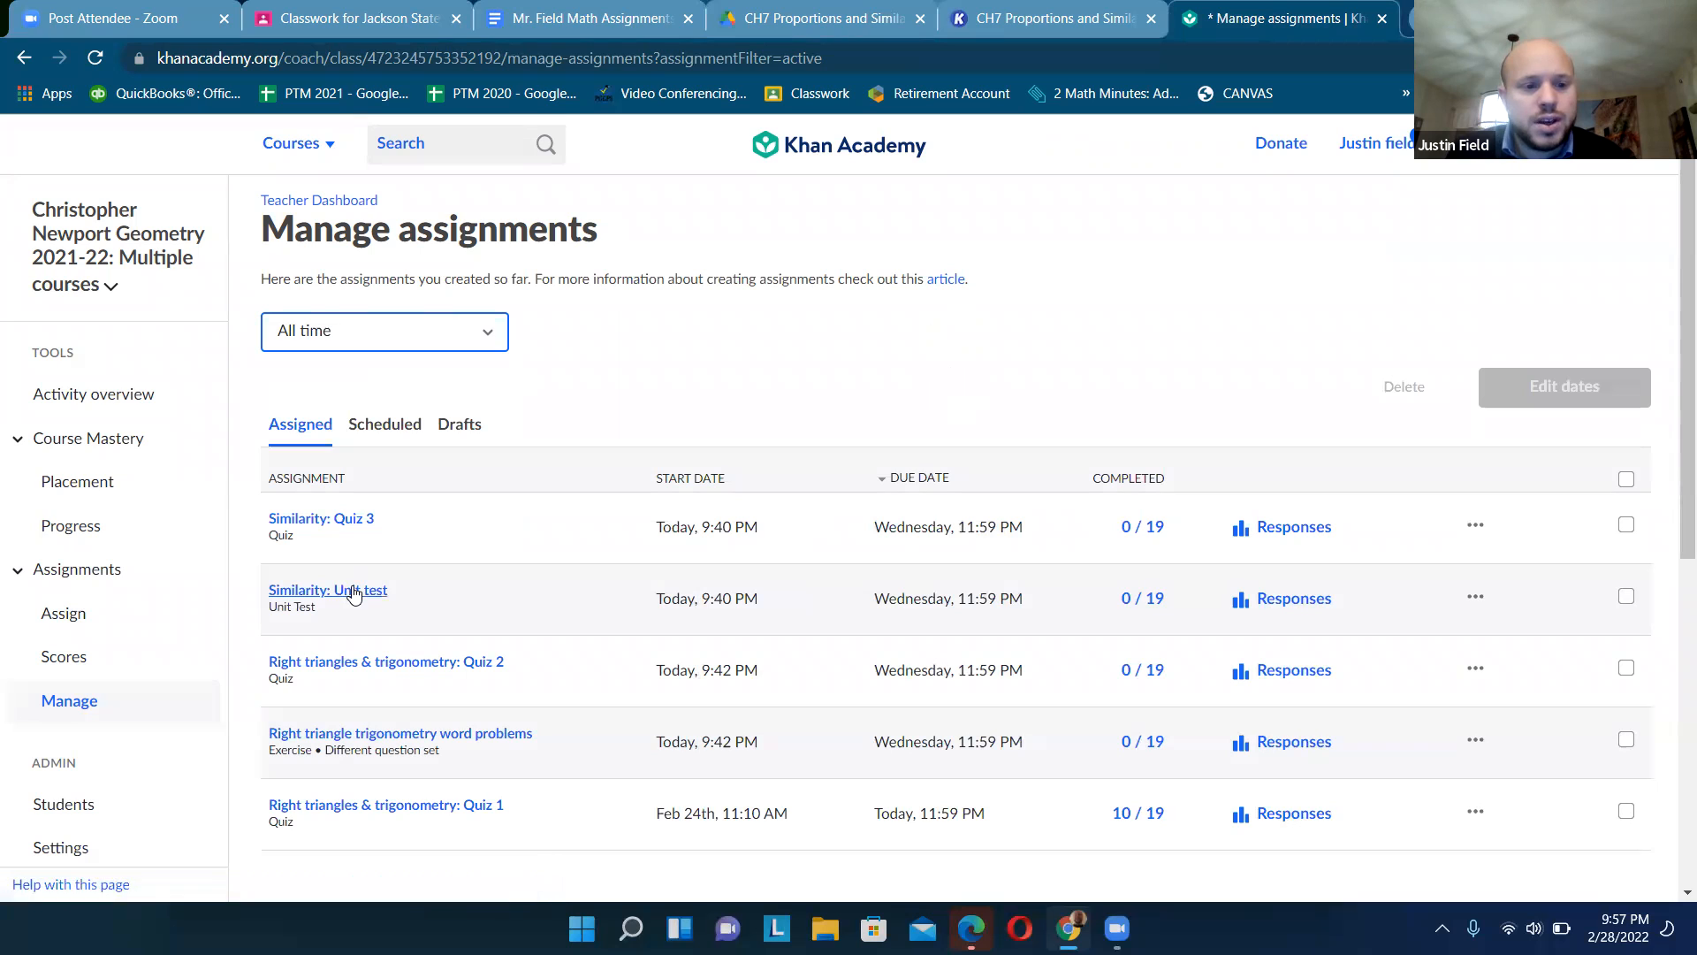
mouse_move(349, 573)
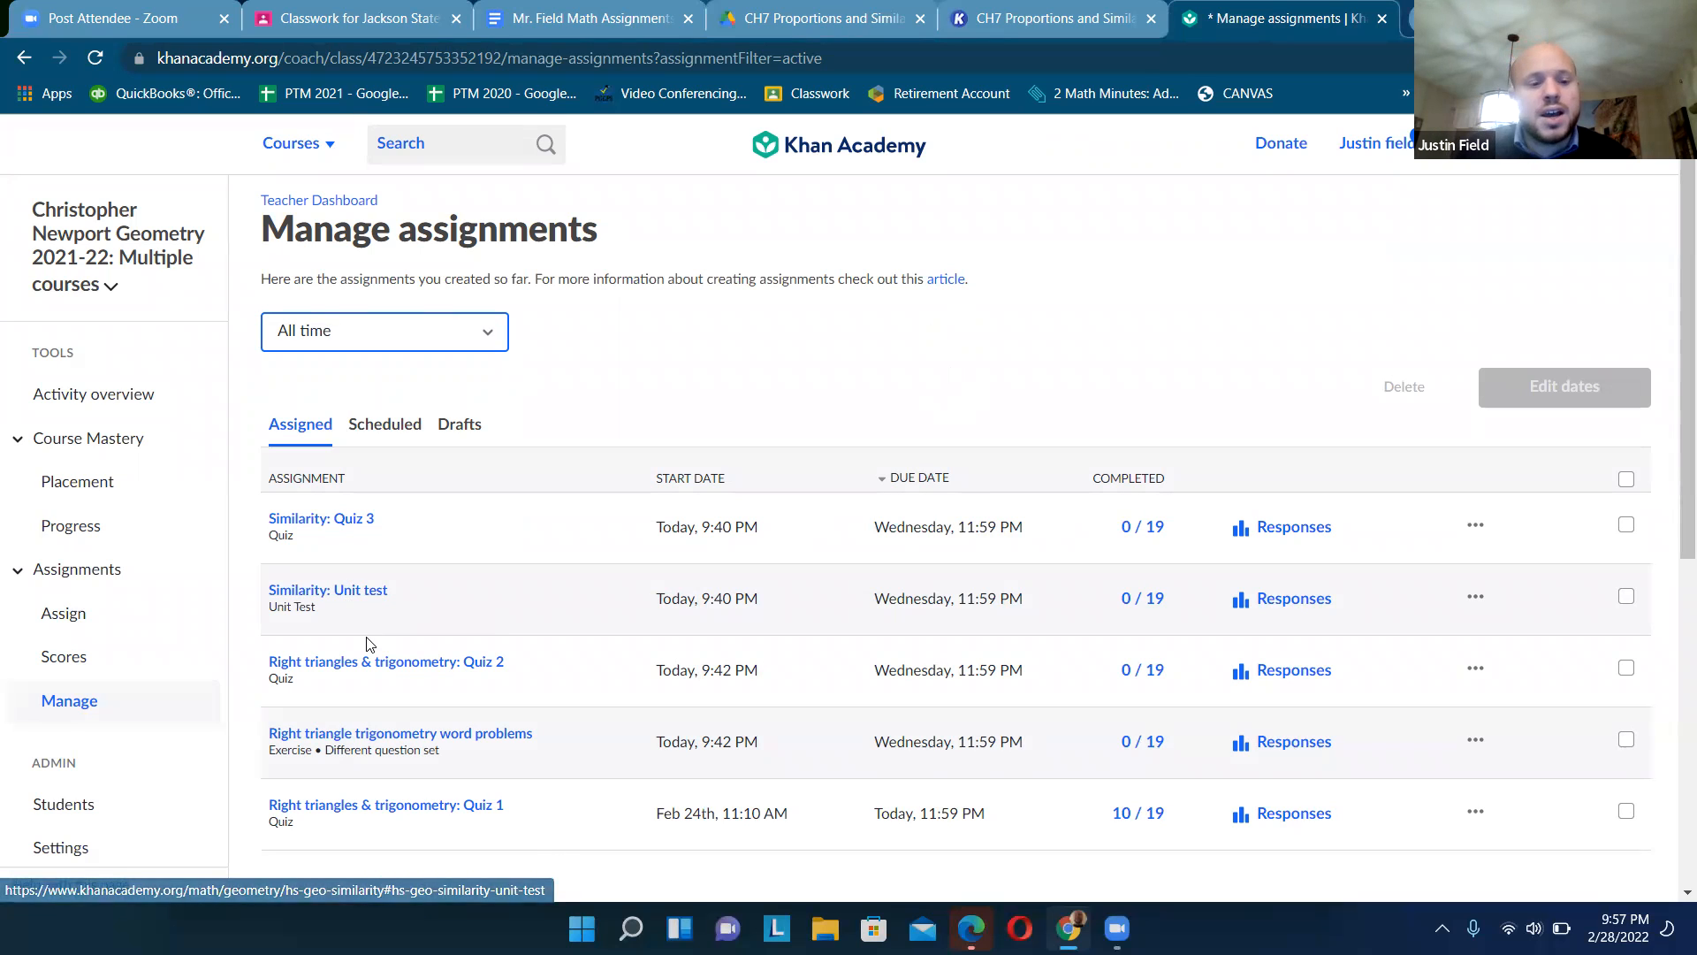
scroll("down", 3)
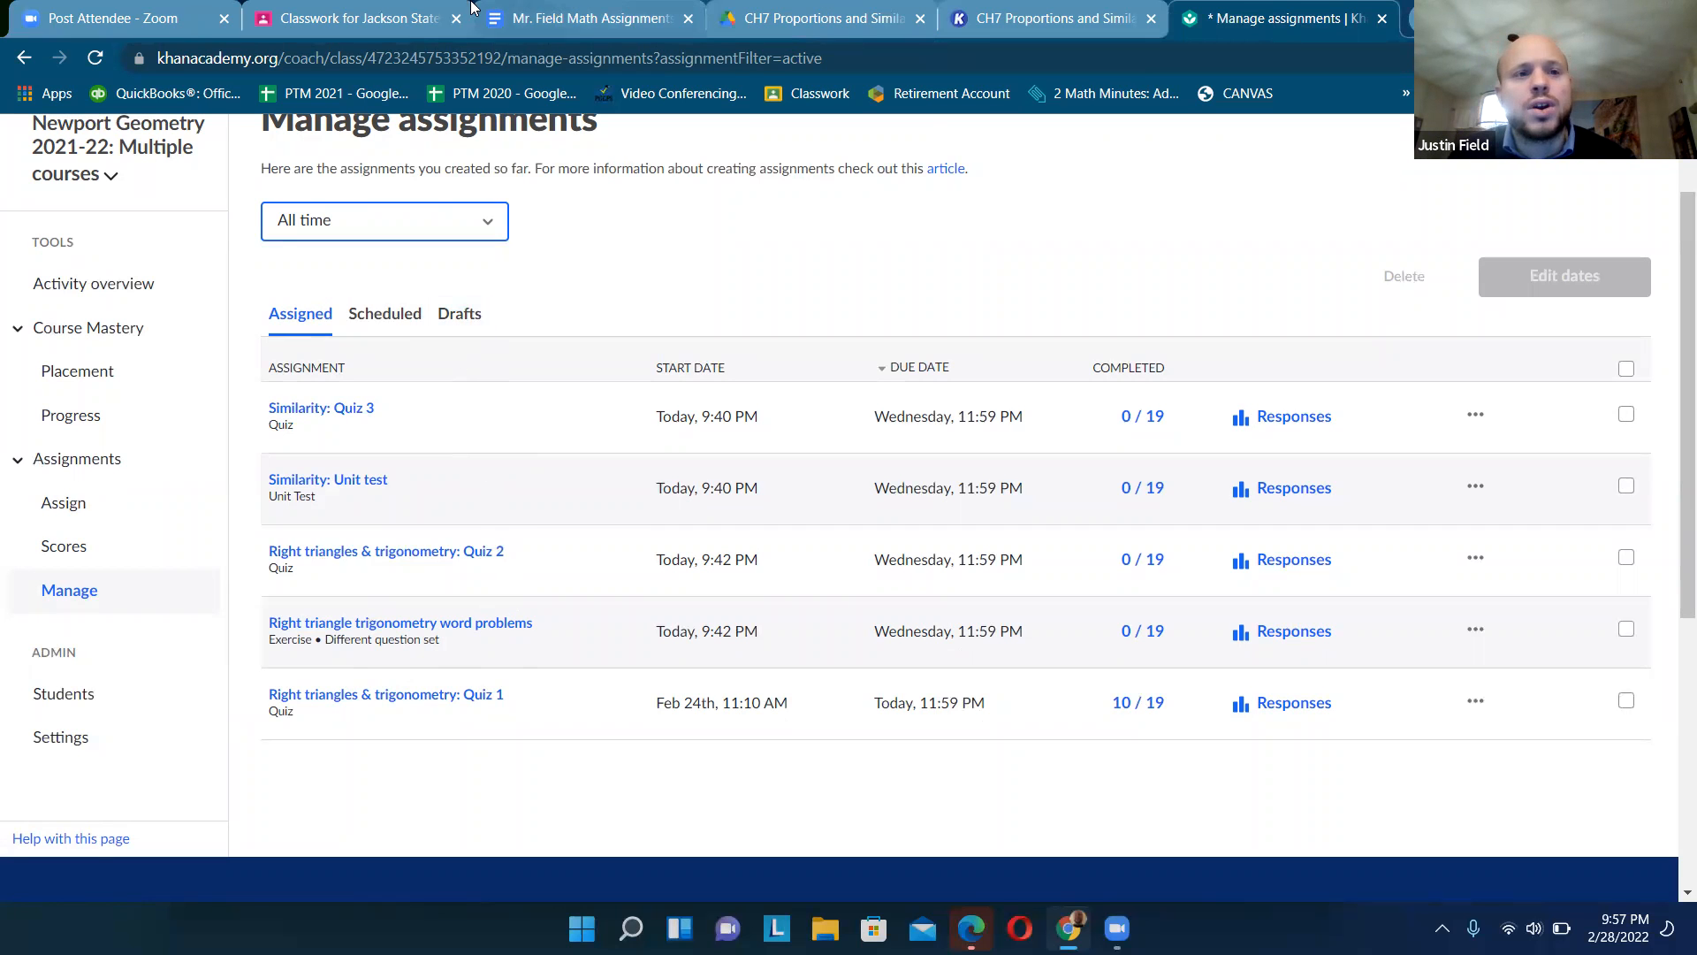
- Return to the Kami textbook exercises
left_click(1046, 18)
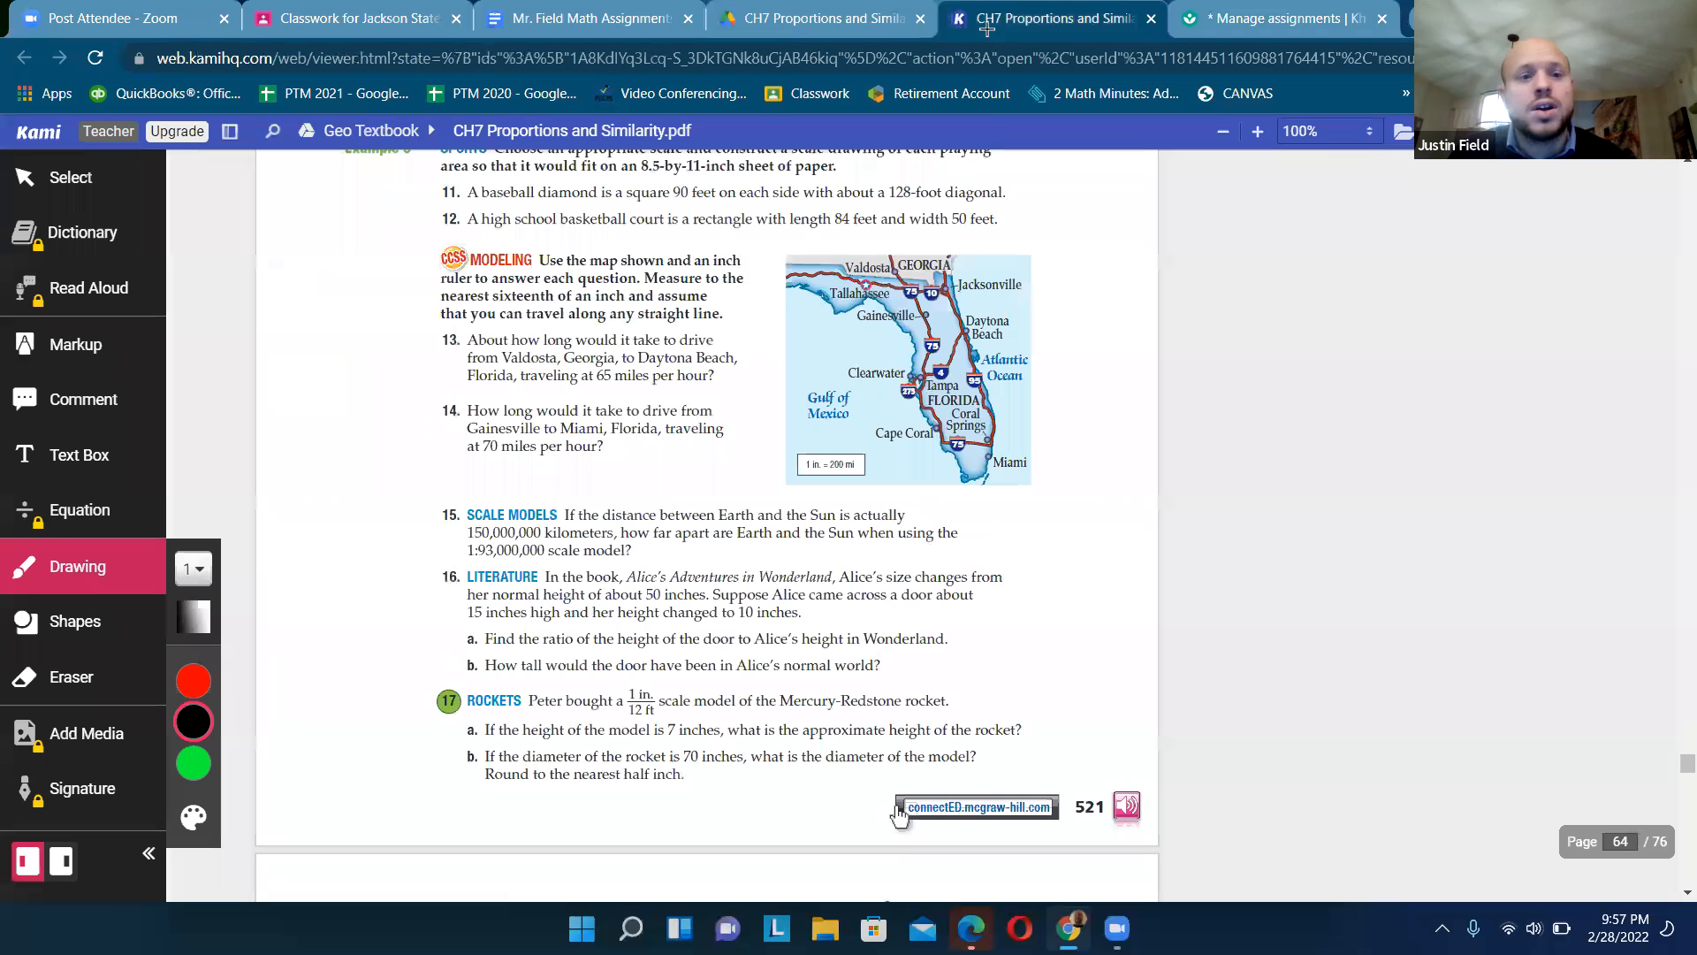
scroll("up", 3)
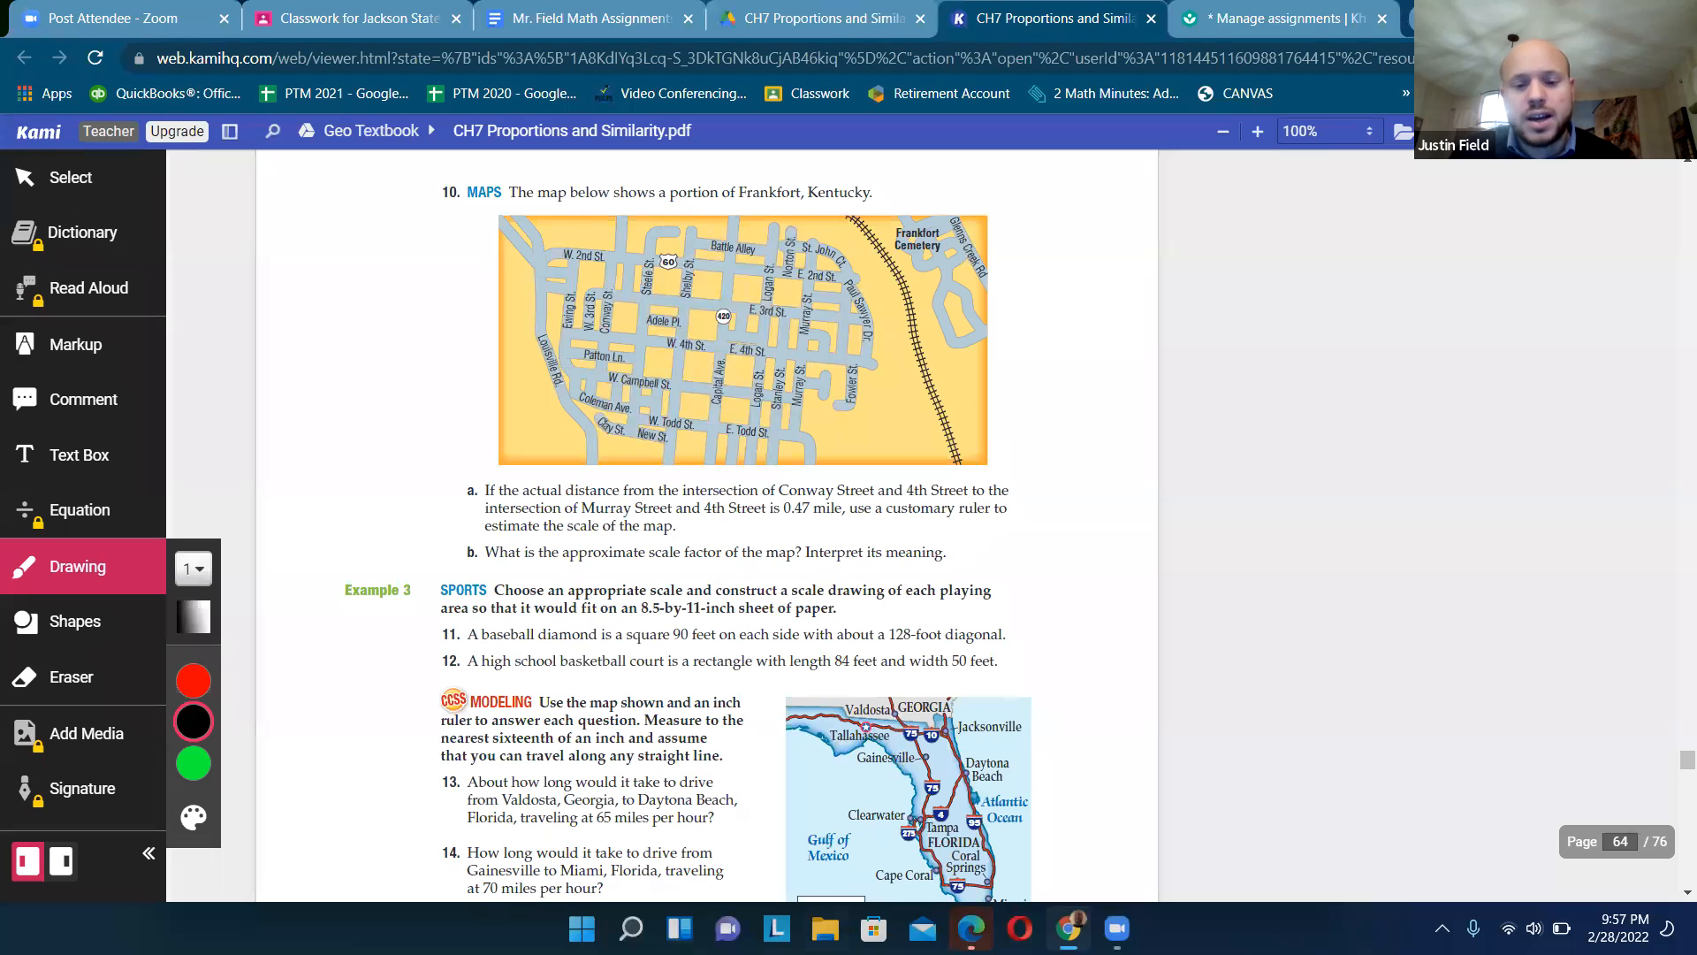